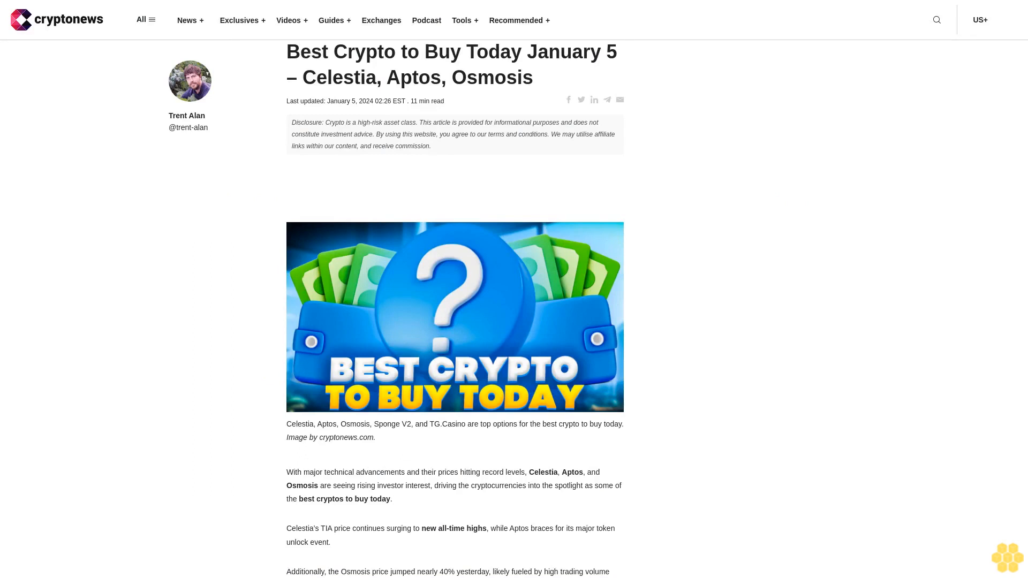
pyautogui.scroll(-3)
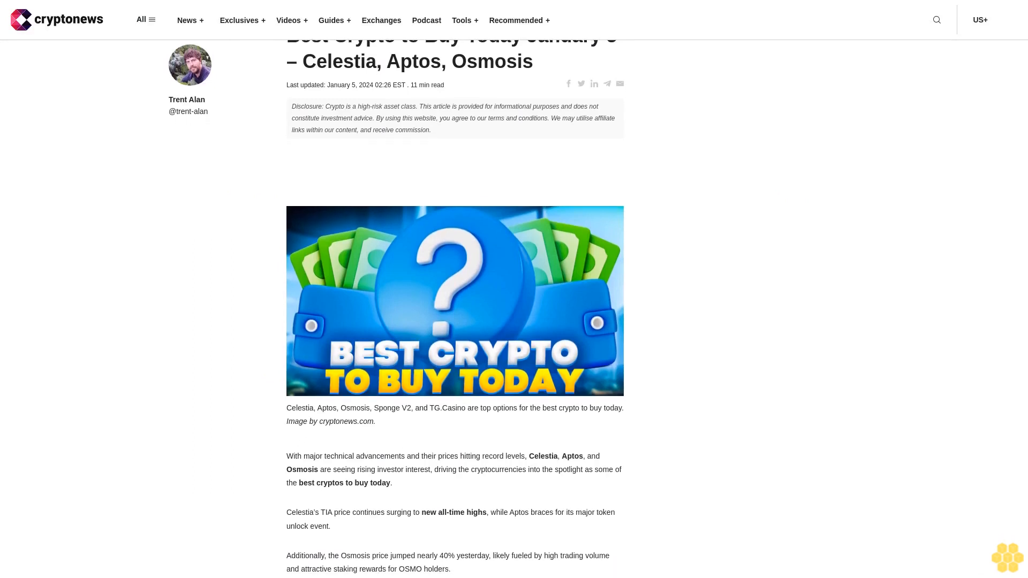
pyautogui.scroll(-3)
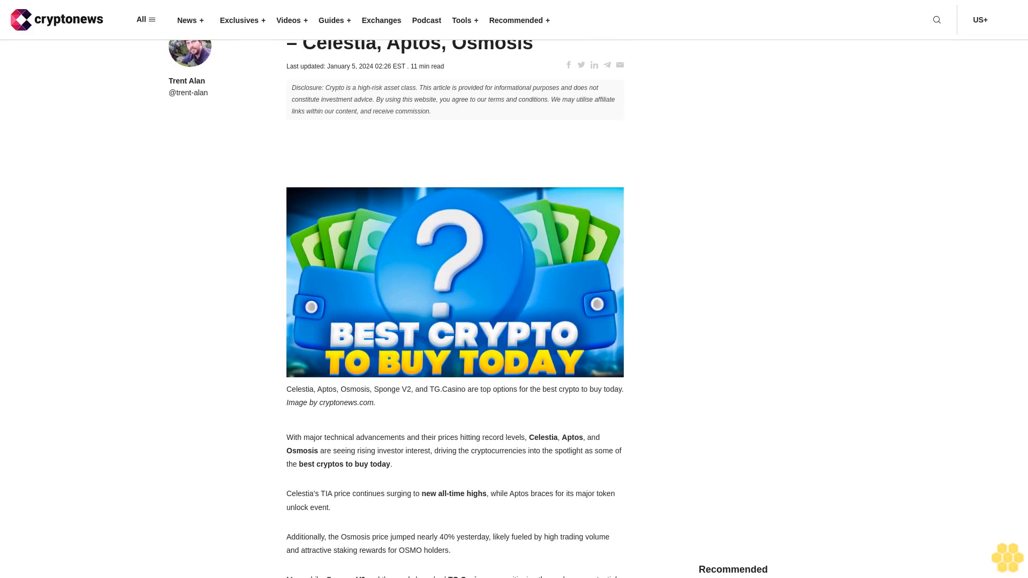
pyautogui.scroll(-3)
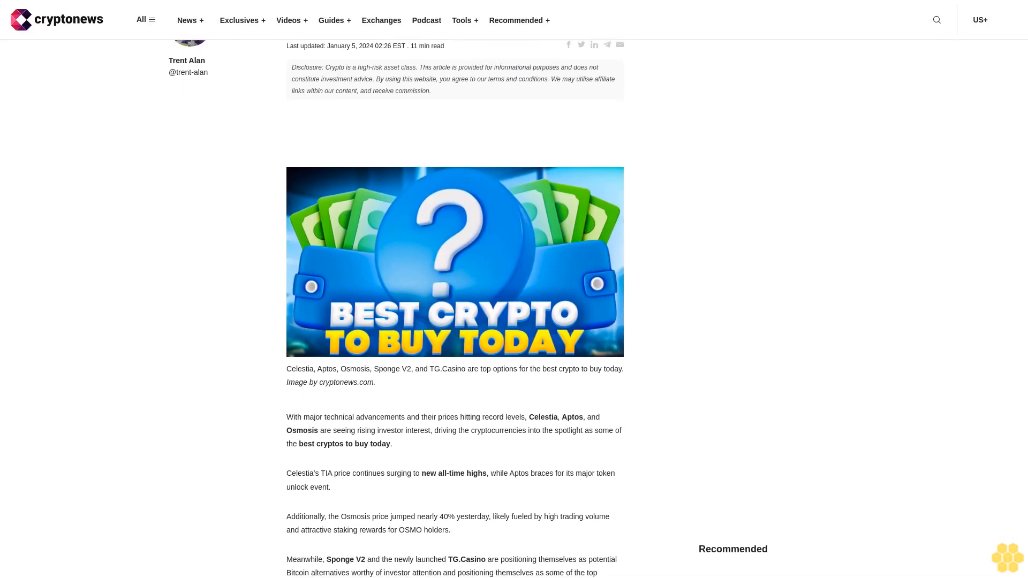
pyautogui.scroll(-3)
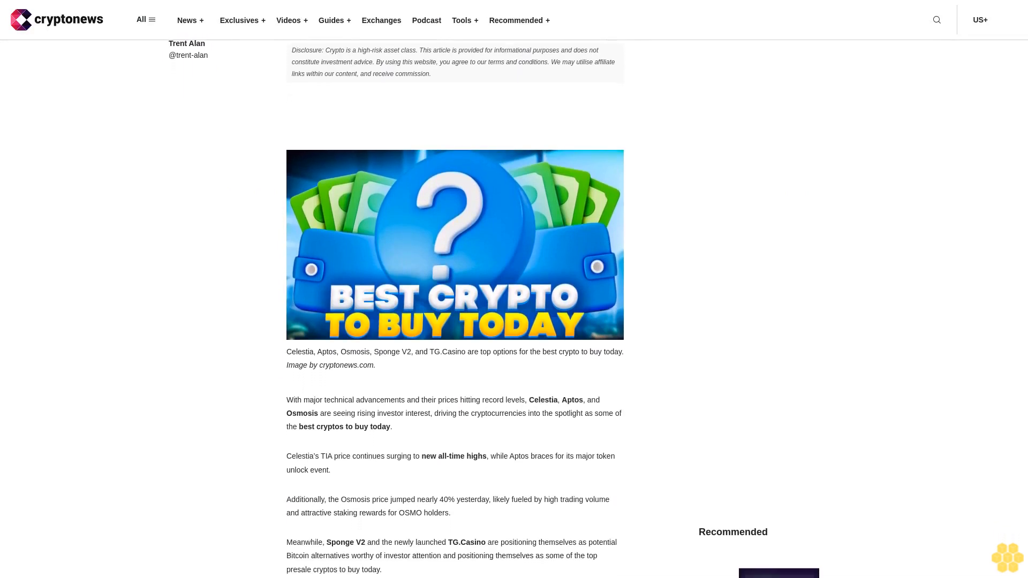
pyautogui.scroll(-3)
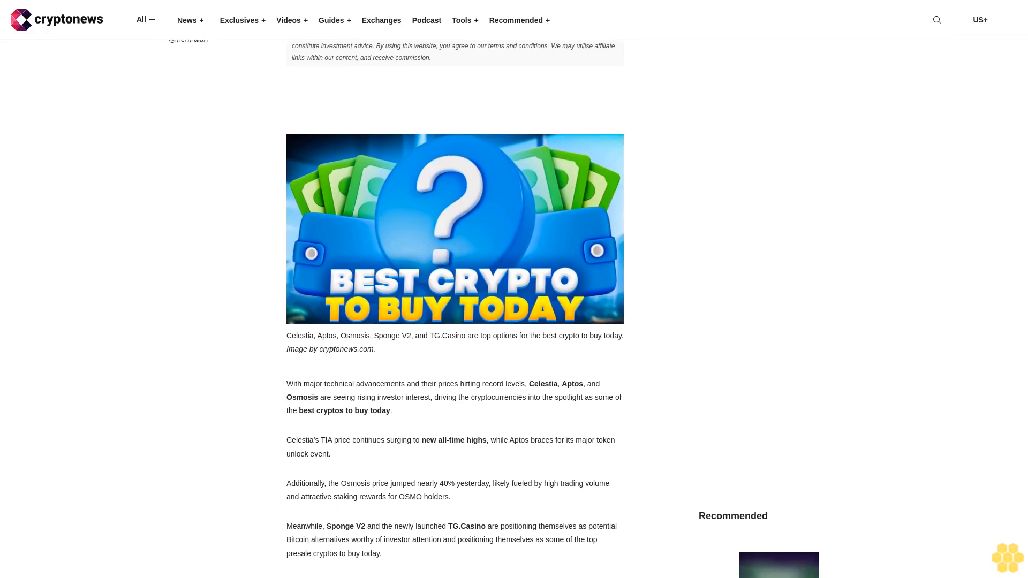
pyautogui.scroll(-3)
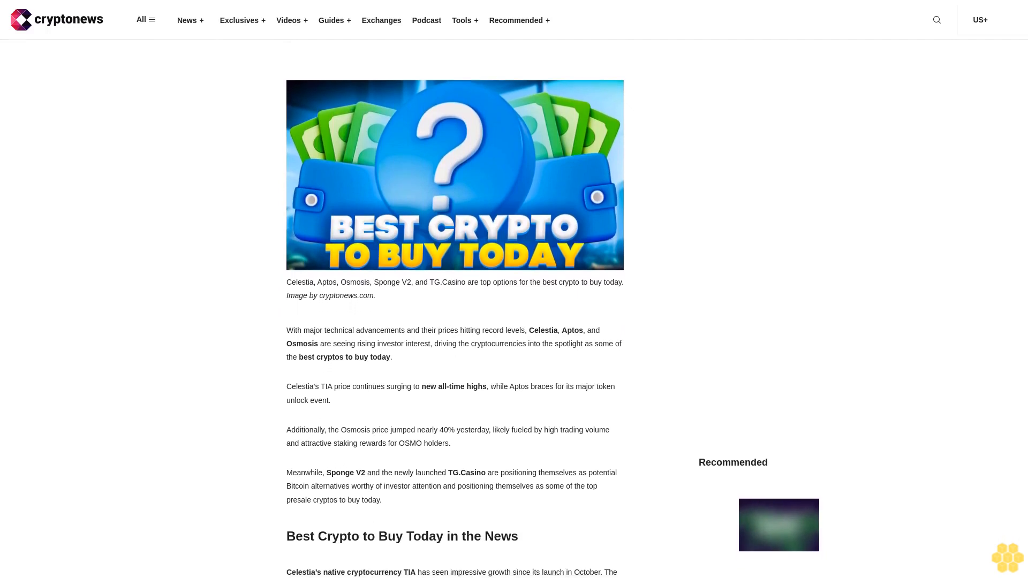
pyautogui.scroll(-3)
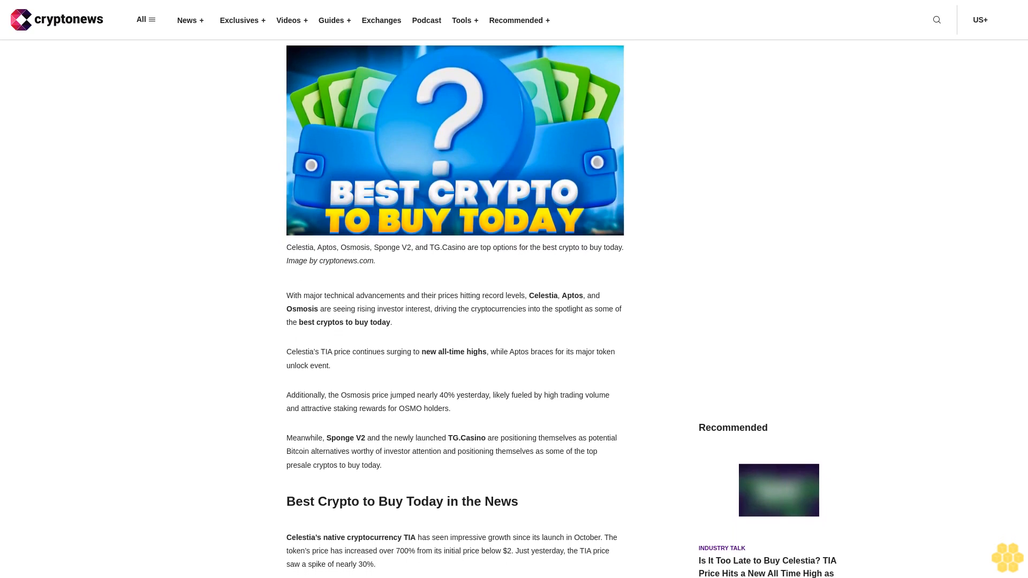
pyautogui.scroll(-3)
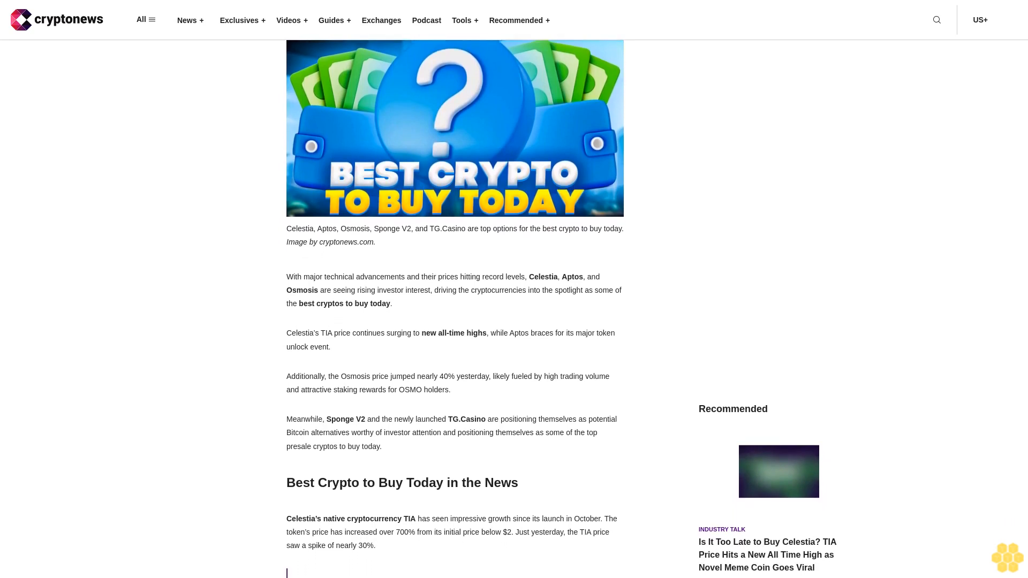
pyautogui.scroll(-3)
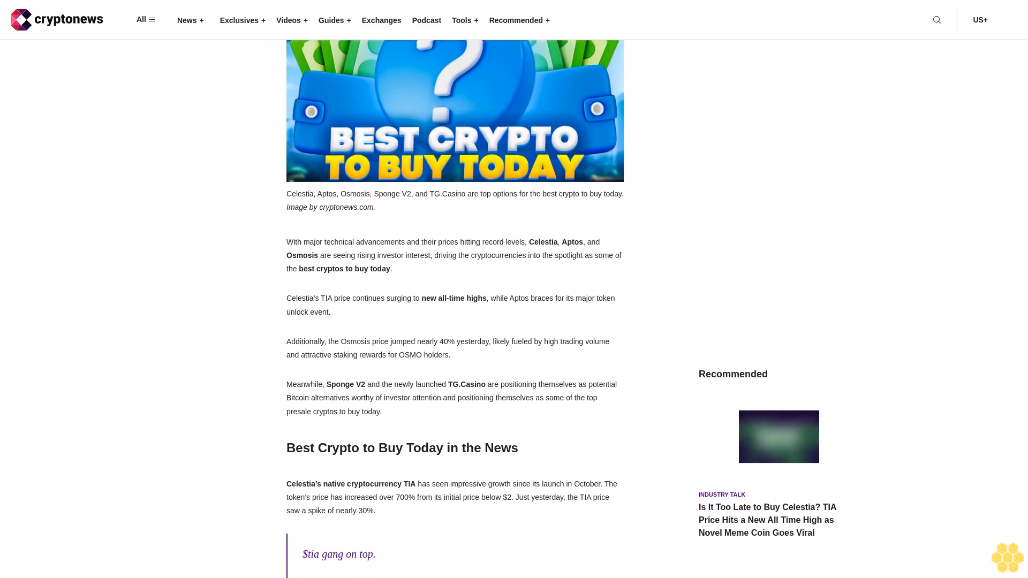
pyautogui.scroll(-3)
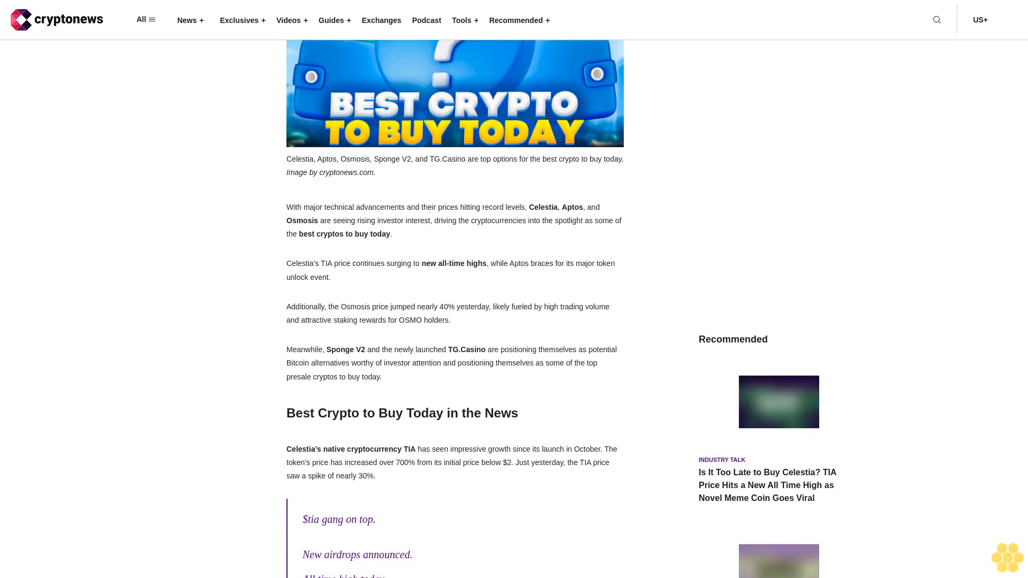
pyautogui.scroll(-3)
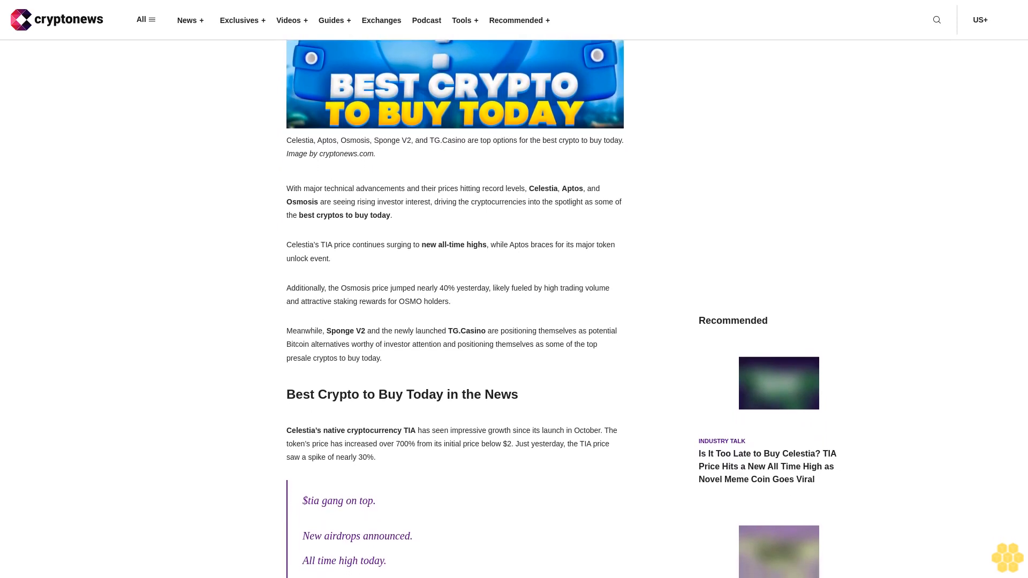
pyautogui.scroll(-3)
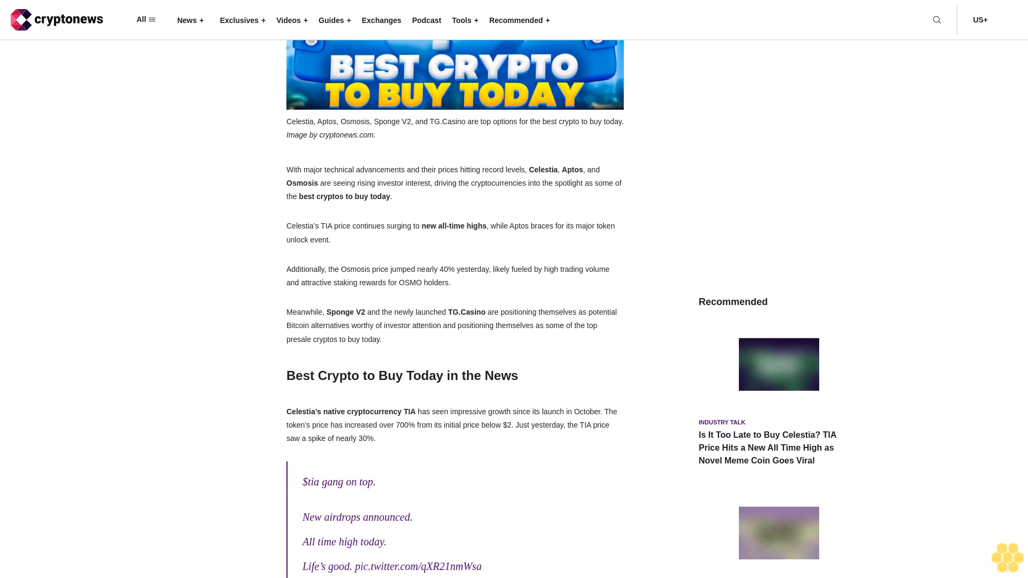
pyautogui.scroll(-3)
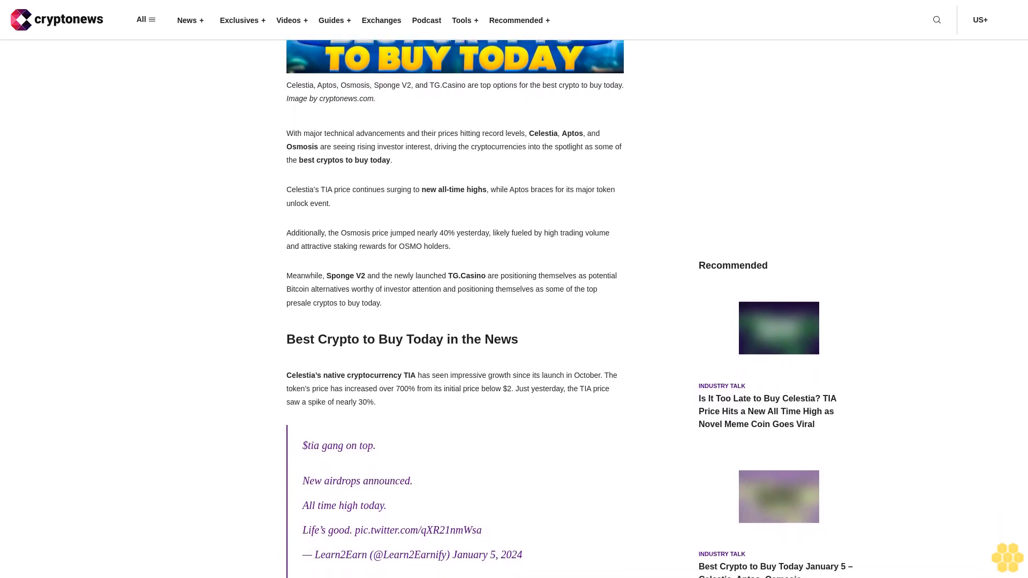
pyautogui.scroll(3)
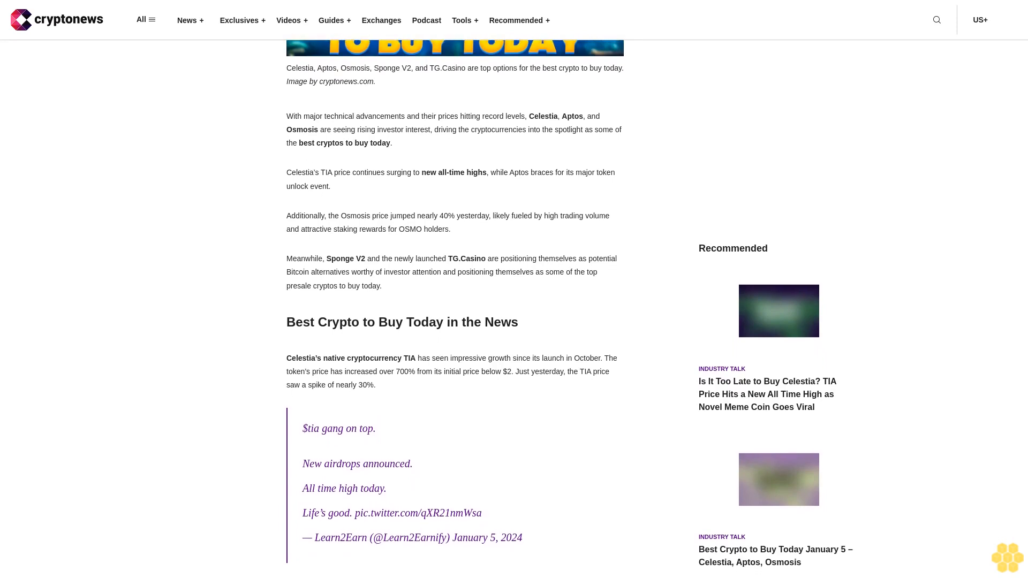
pyautogui.scroll(-3)
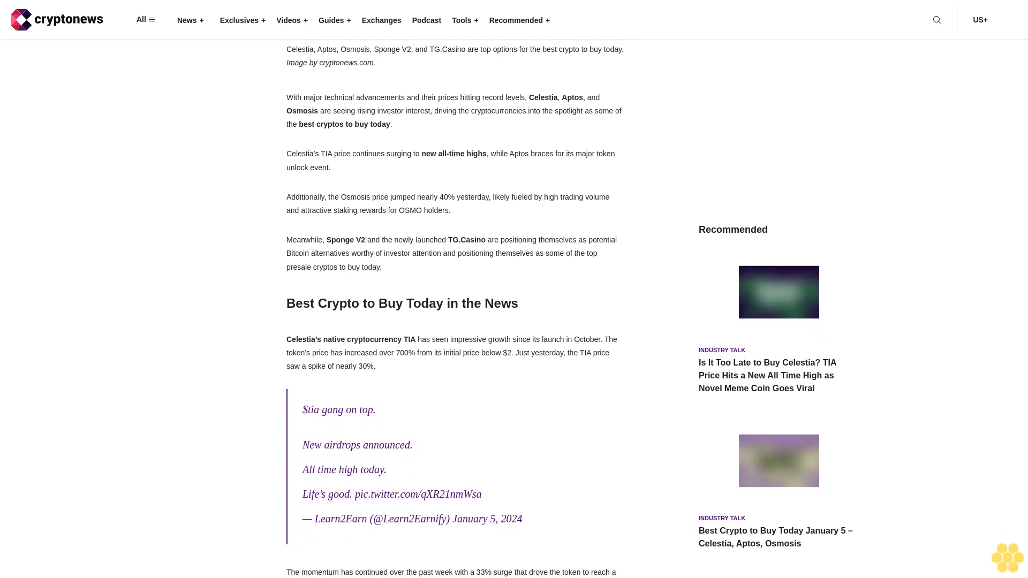
pyautogui.scroll(-3)
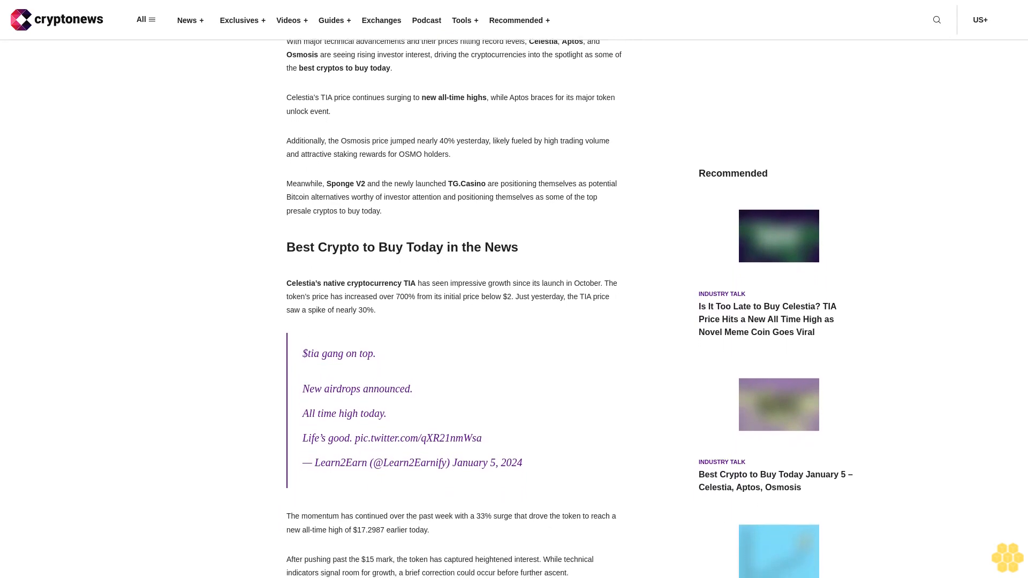
pyautogui.scroll(-3)
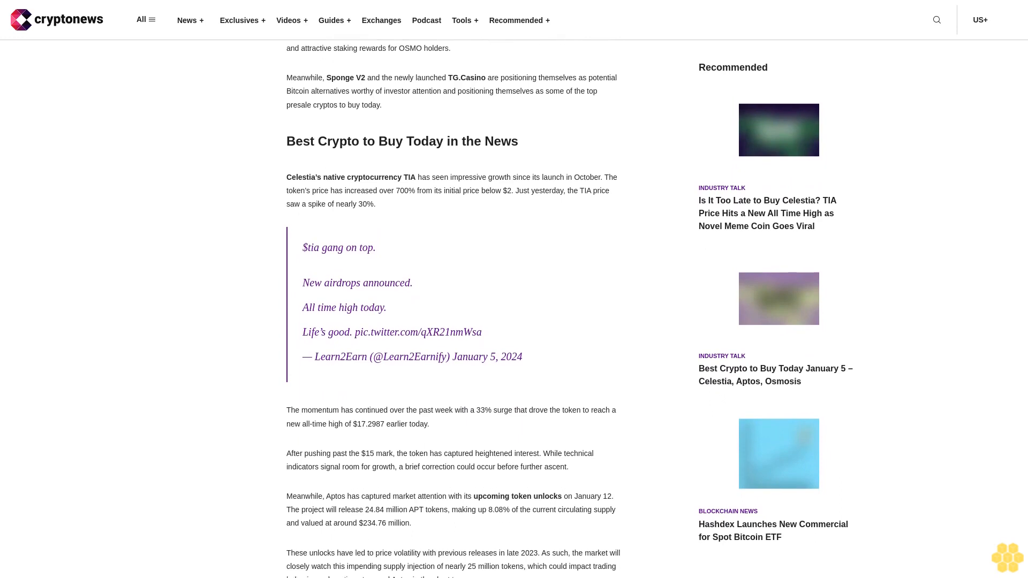
pyautogui.scroll(-3)
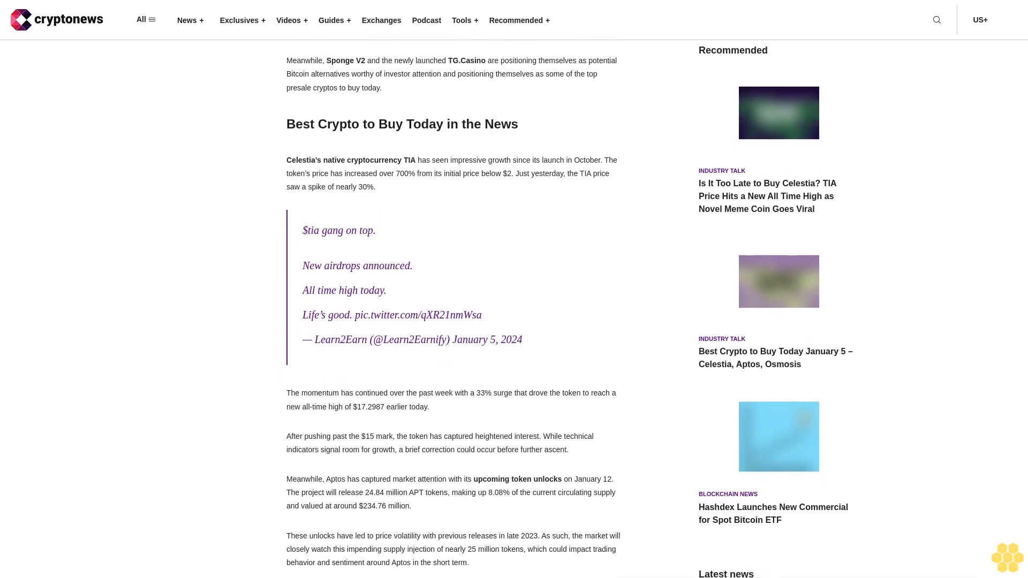
pyautogui.scroll(-3)
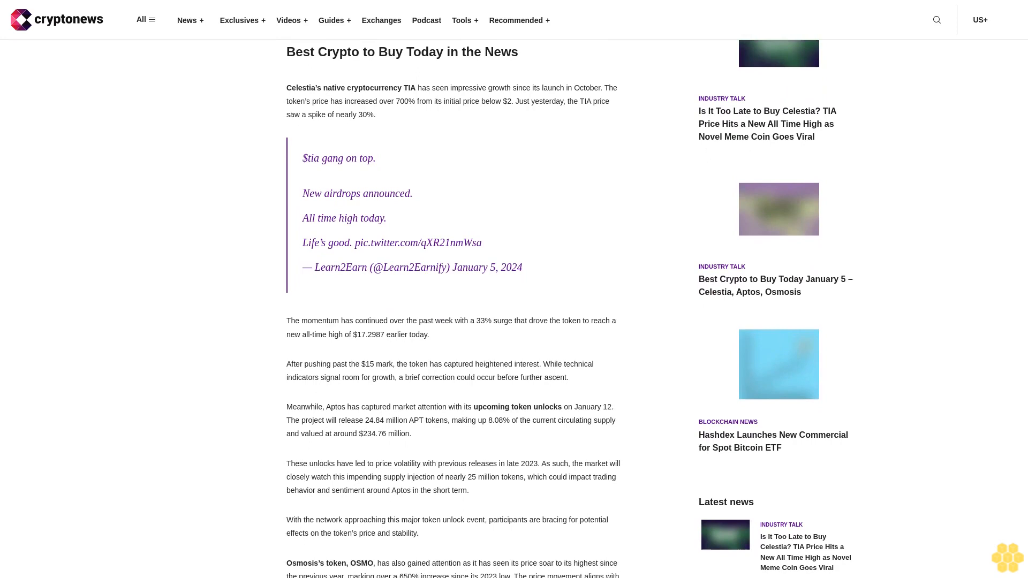
pyautogui.scroll(-3)
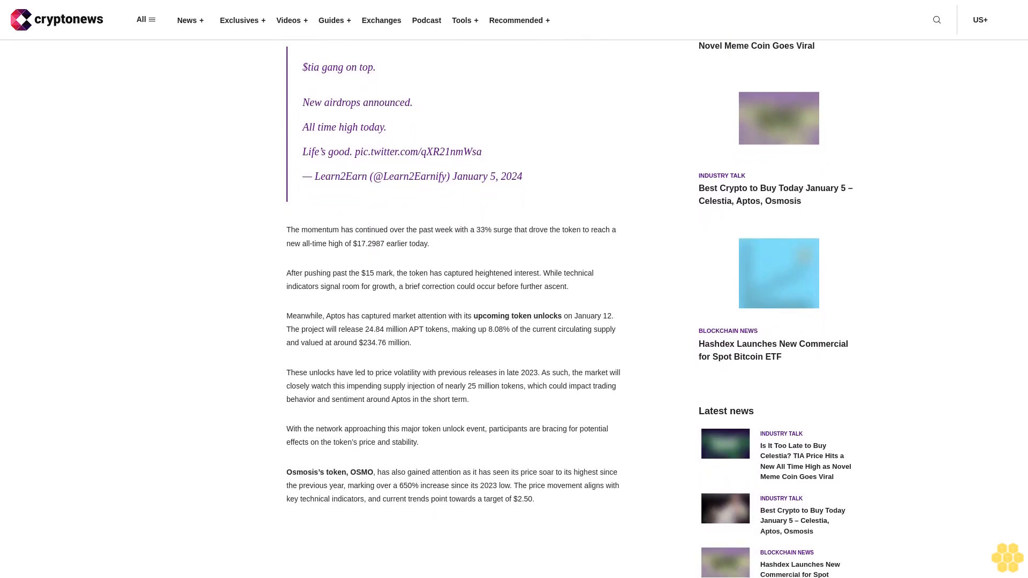
pyautogui.scroll(3)
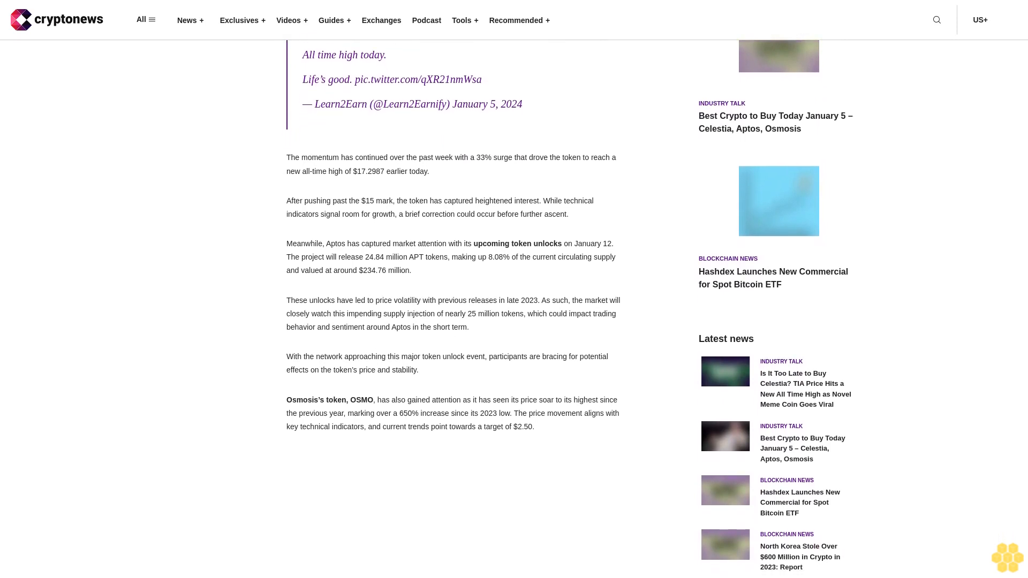
pyautogui.scroll(-3)
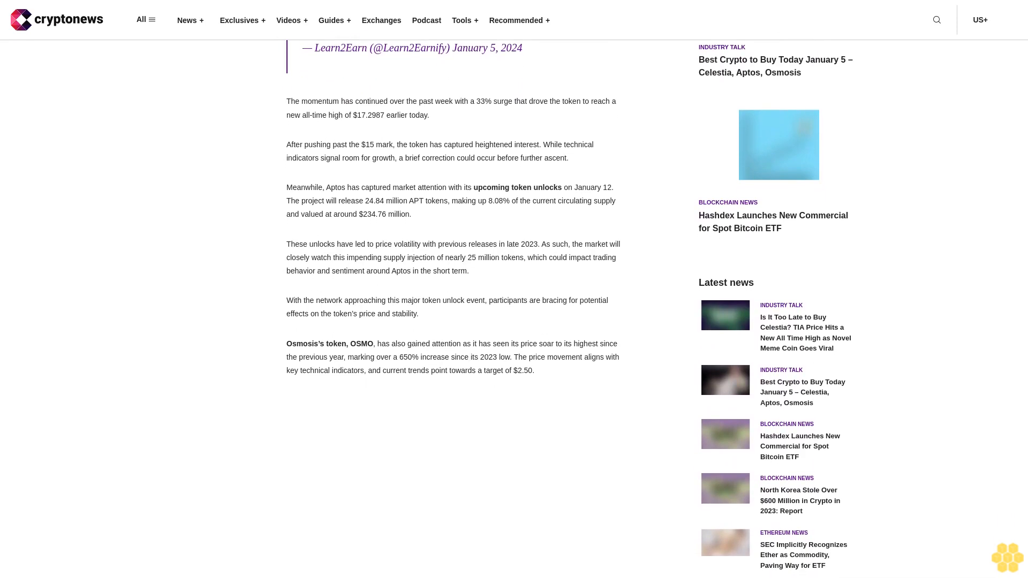
pyautogui.scroll(-3)
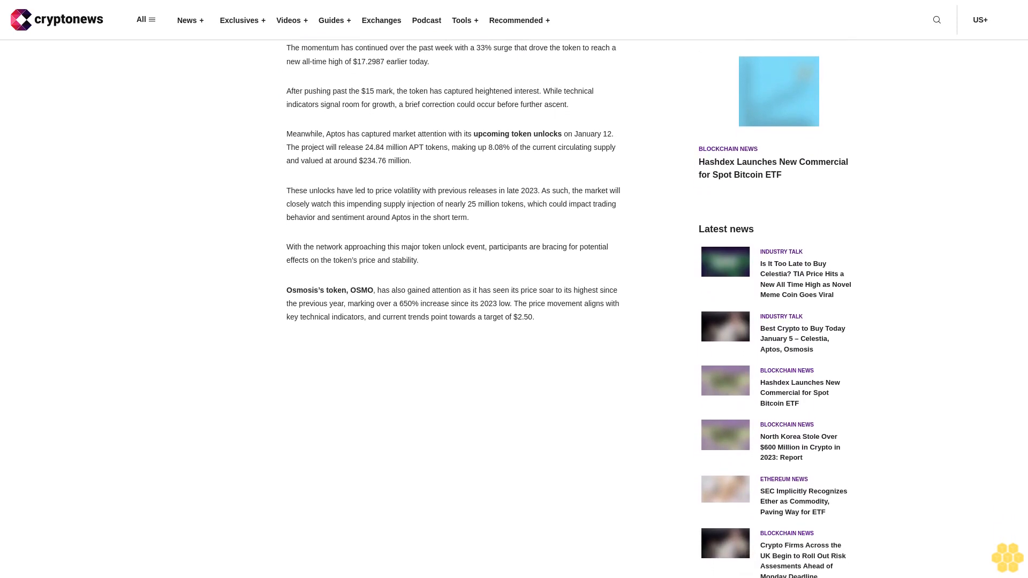
pyautogui.scroll(-3)
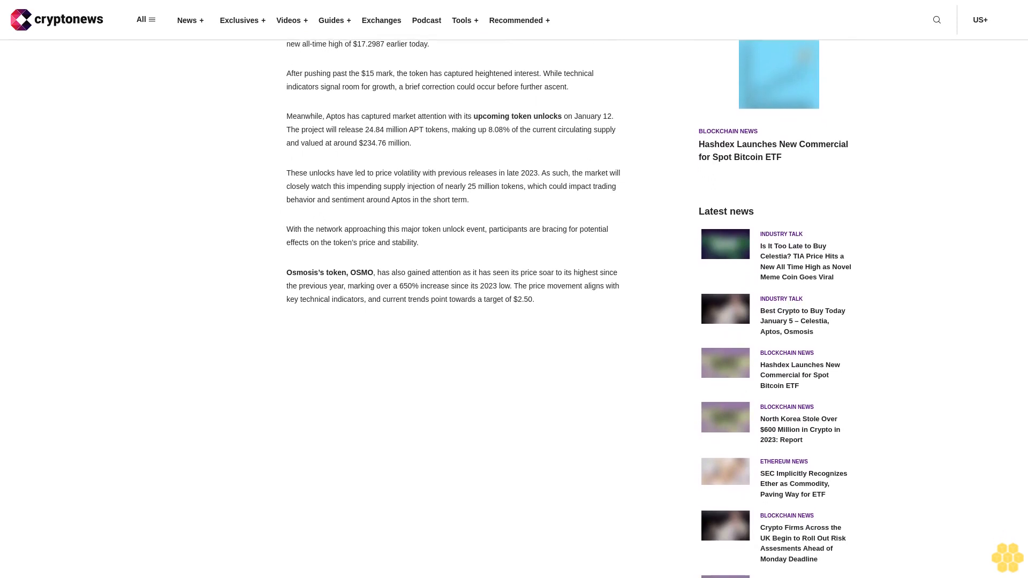
pyautogui.scroll(-3)
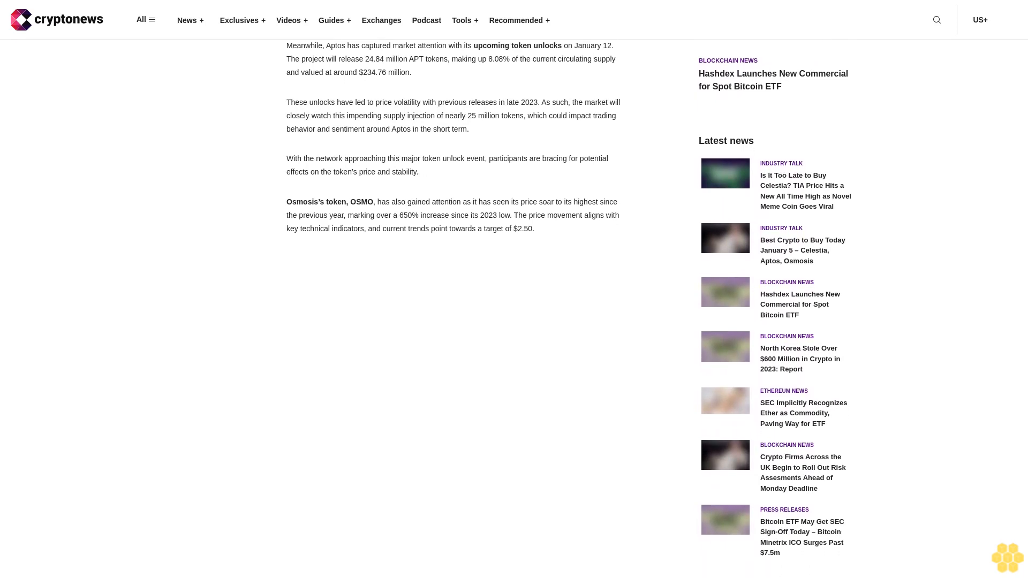
pyautogui.scroll(-3)
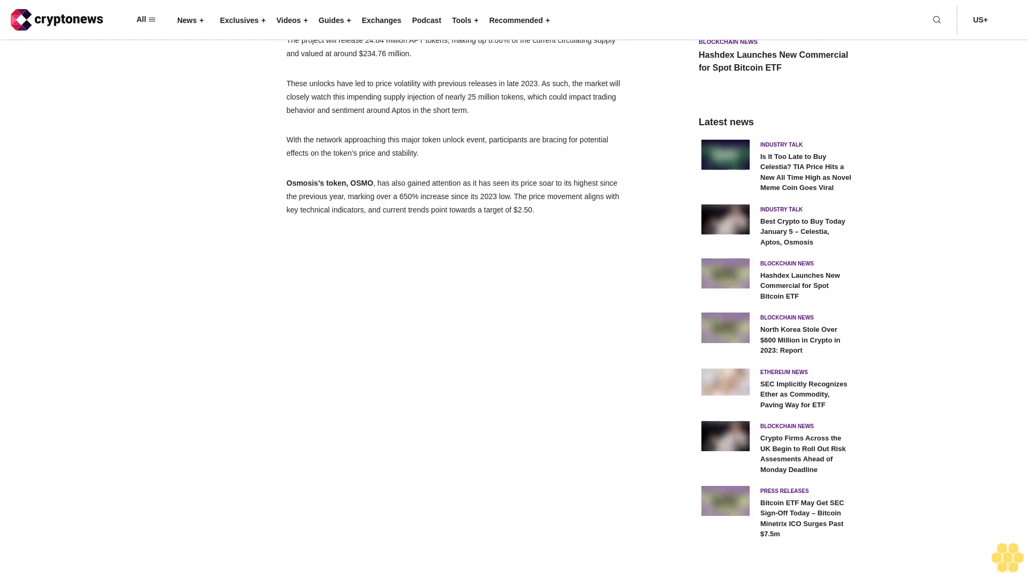
pyautogui.scroll(-3)
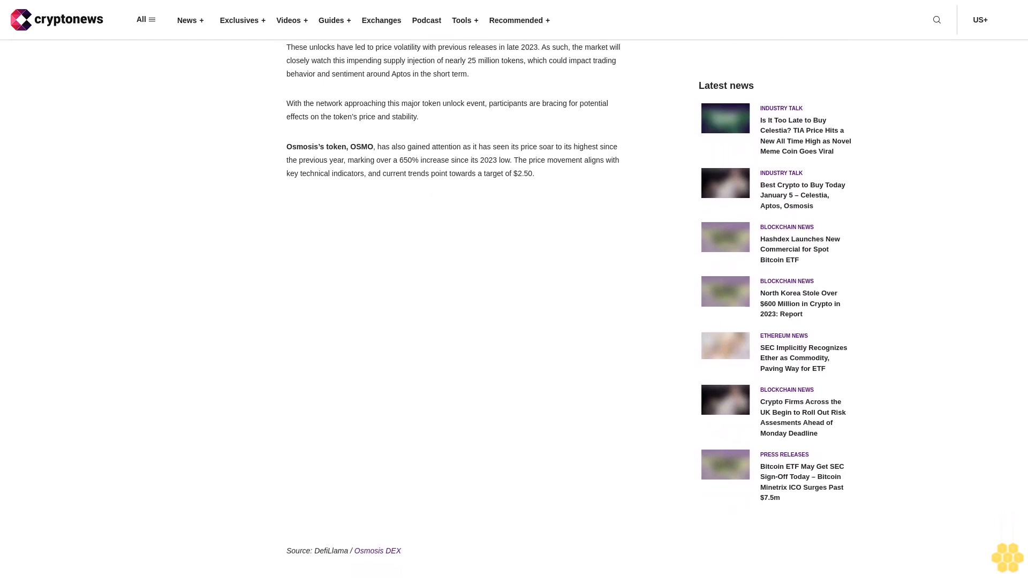
pyautogui.scroll(-3)
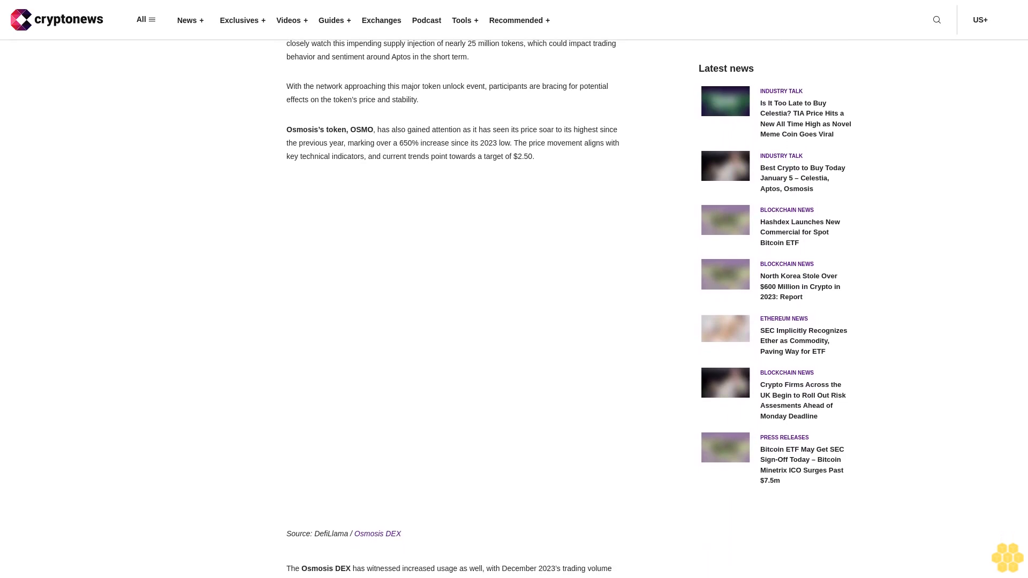
pyautogui.scroll(-3)
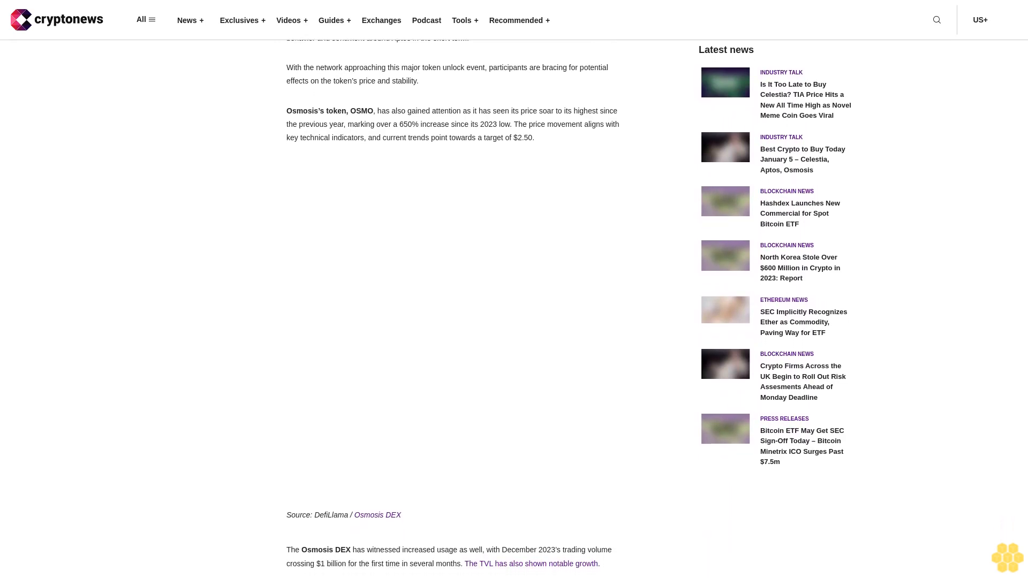
pyautogui.scroll(-3)
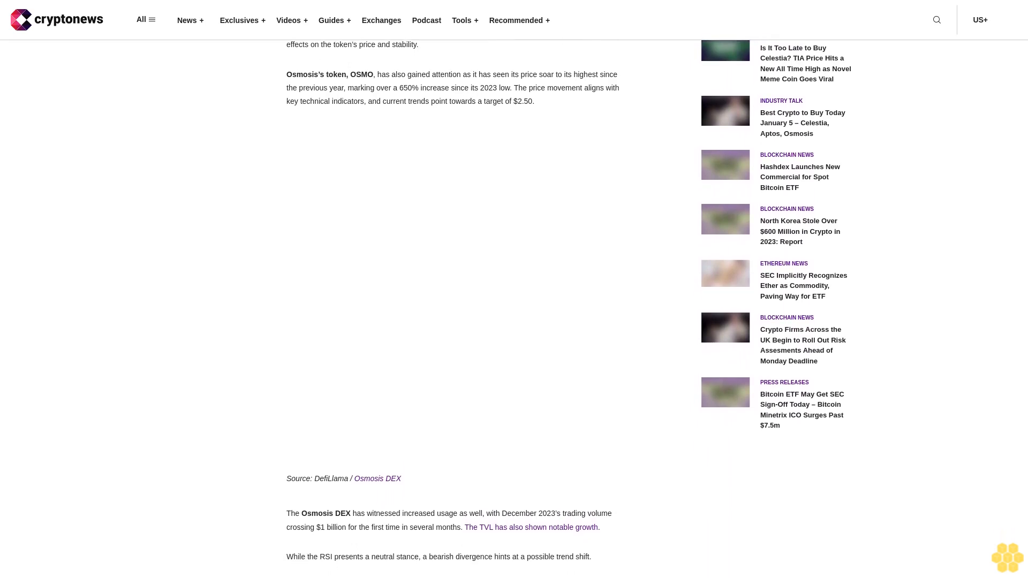
pyautogui.scroll(-3)
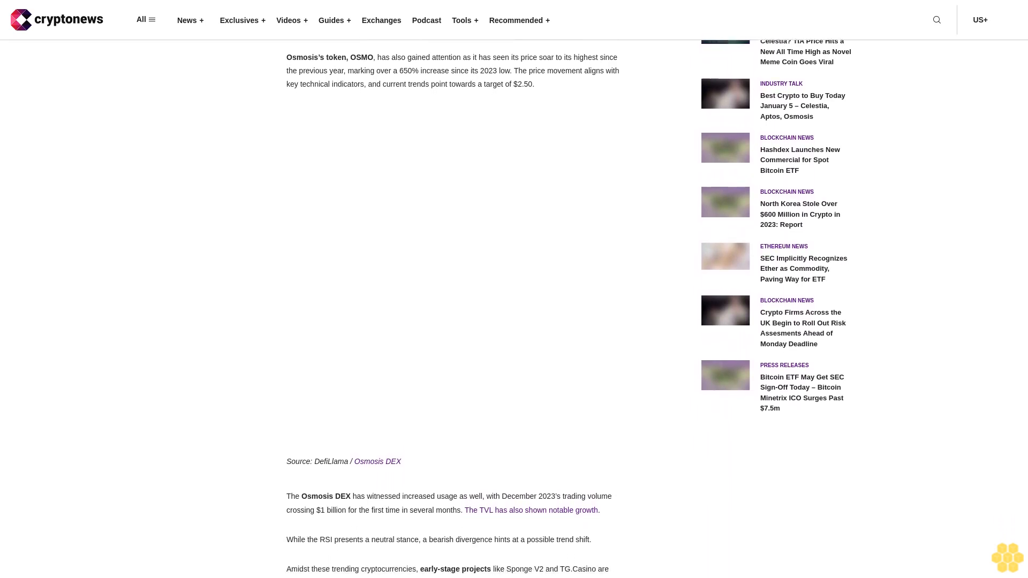
pyautogui.scroll(-3)
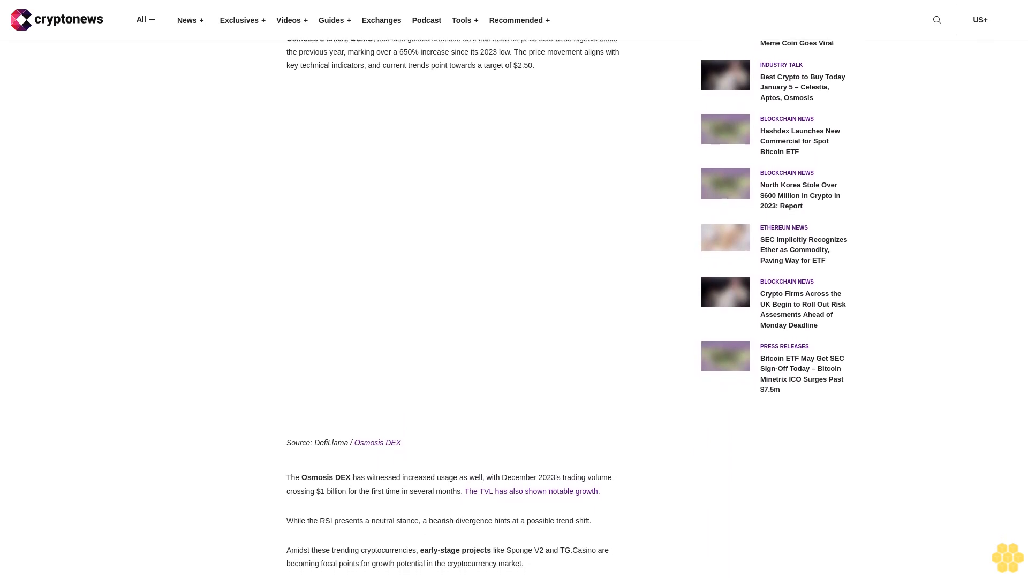
pyautogui.scroll(-3)
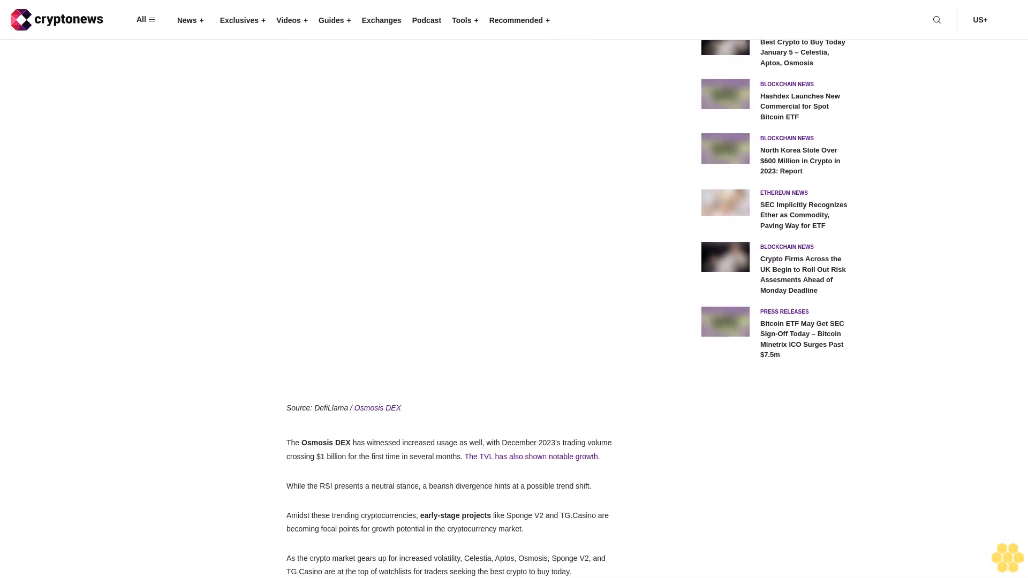
pyautogui.scroll(-3)
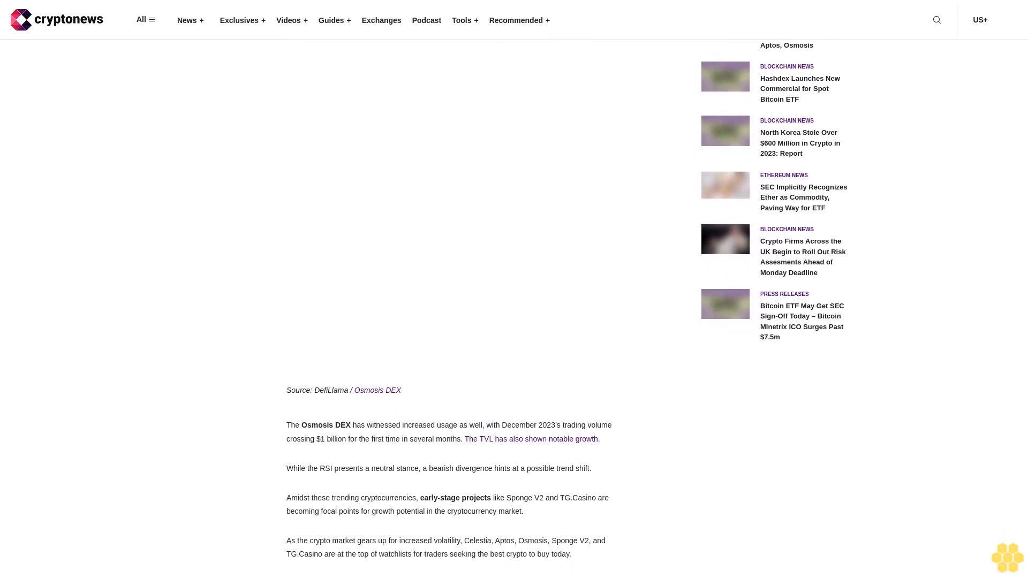
pyautogui.scroll(-3)
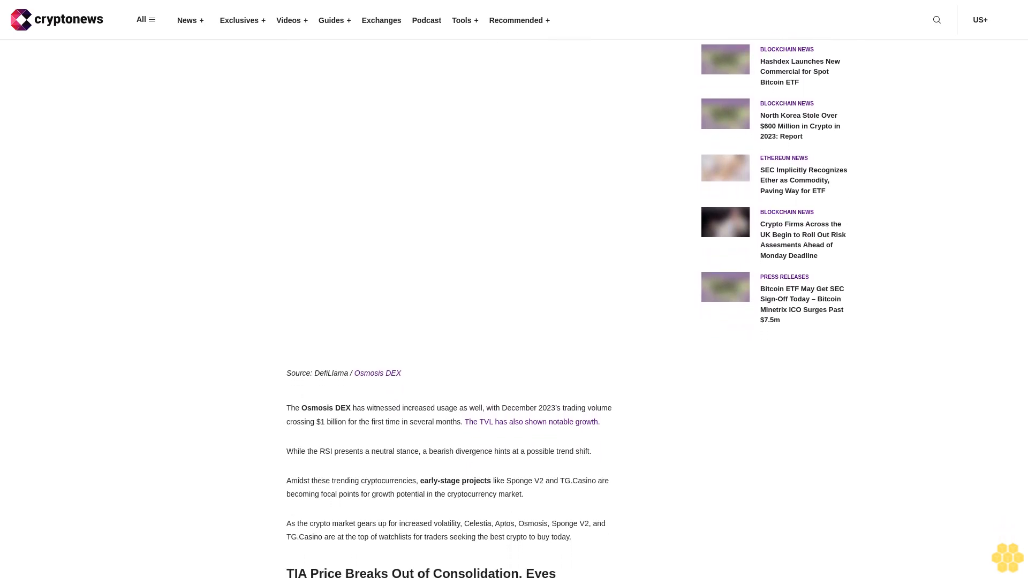
pyautogui.scroll(-3)
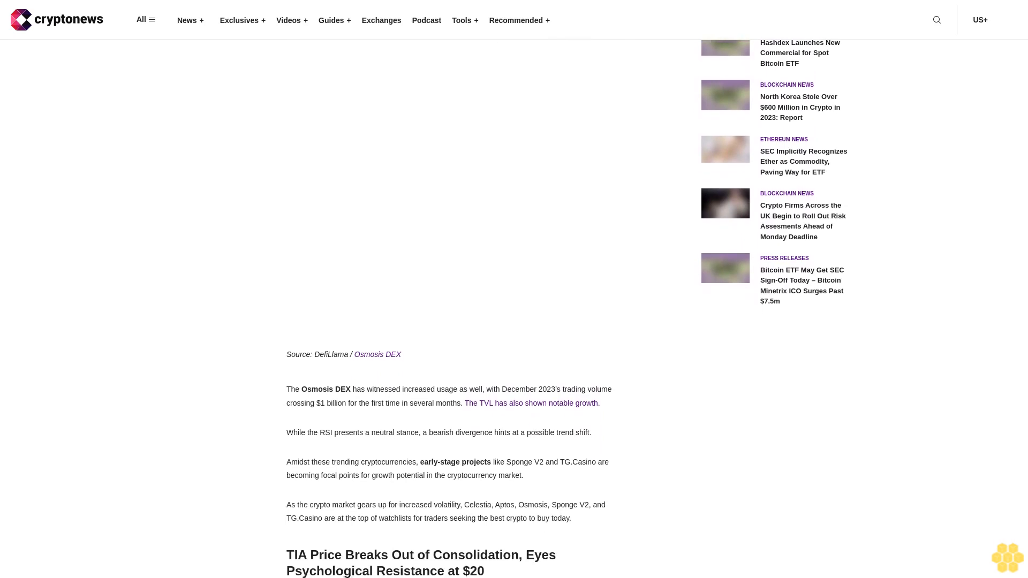
pyautogui.scroll(-3)
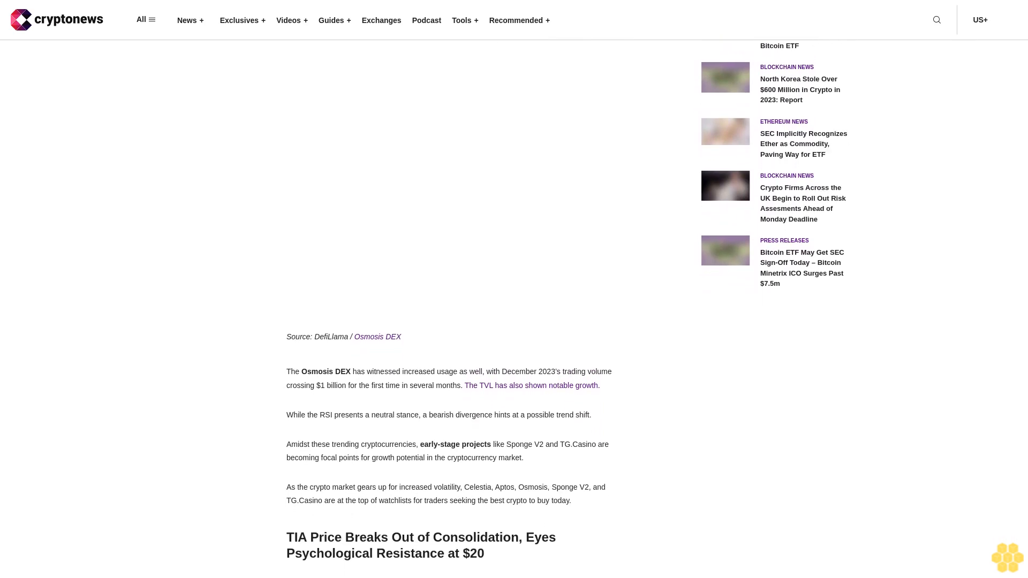
pyautogui.scroll(-3)
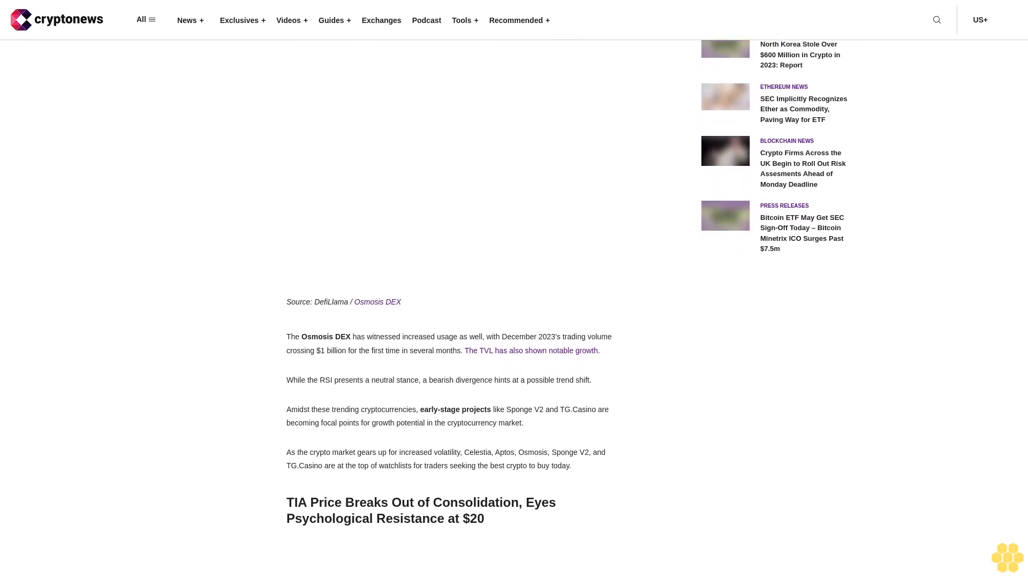
pyautogui.scroll(-3)
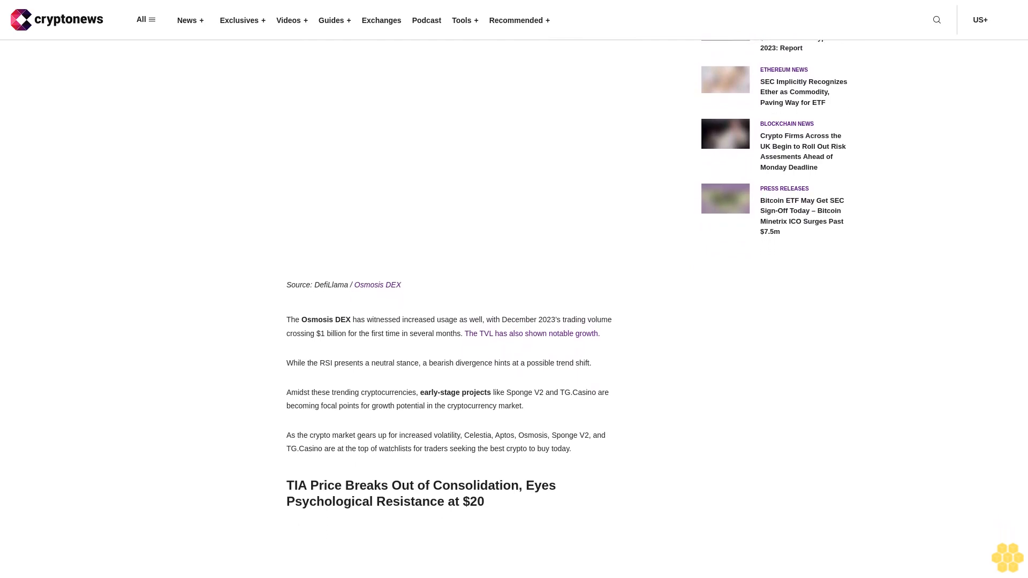
pyautogui.scroll(-3)
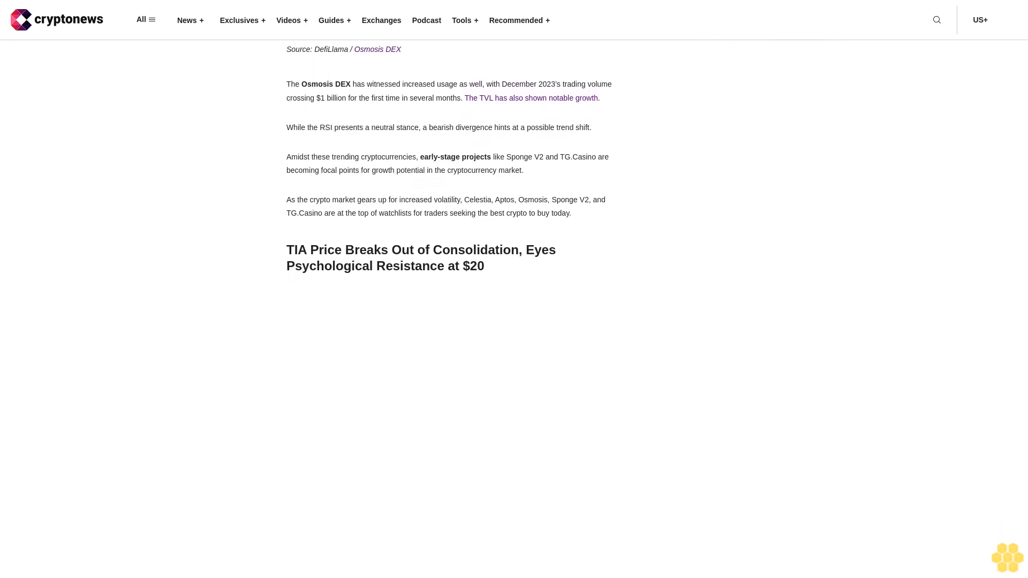
pyautogui.scroll(3)
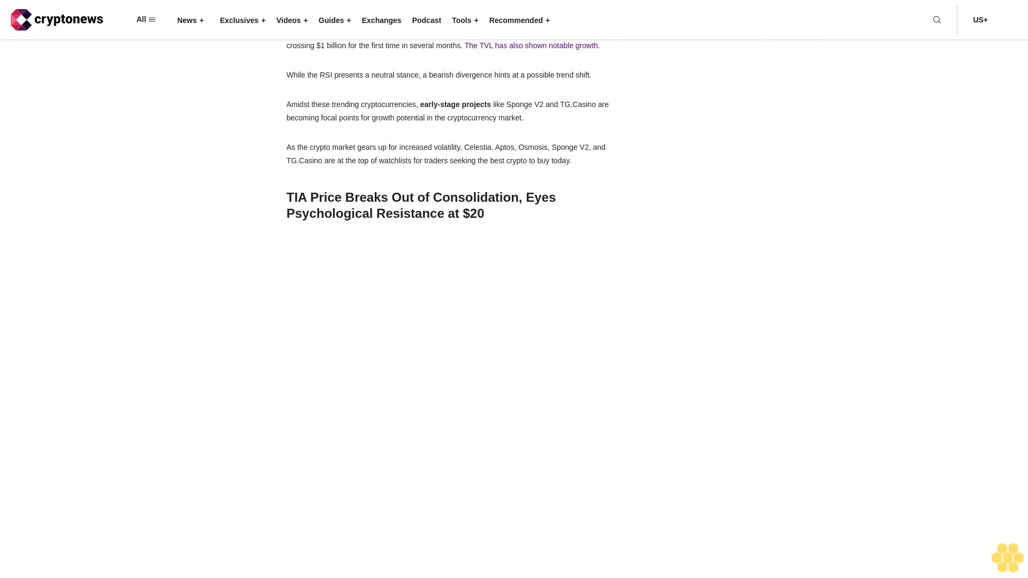
pyautogui.scroll(-3)
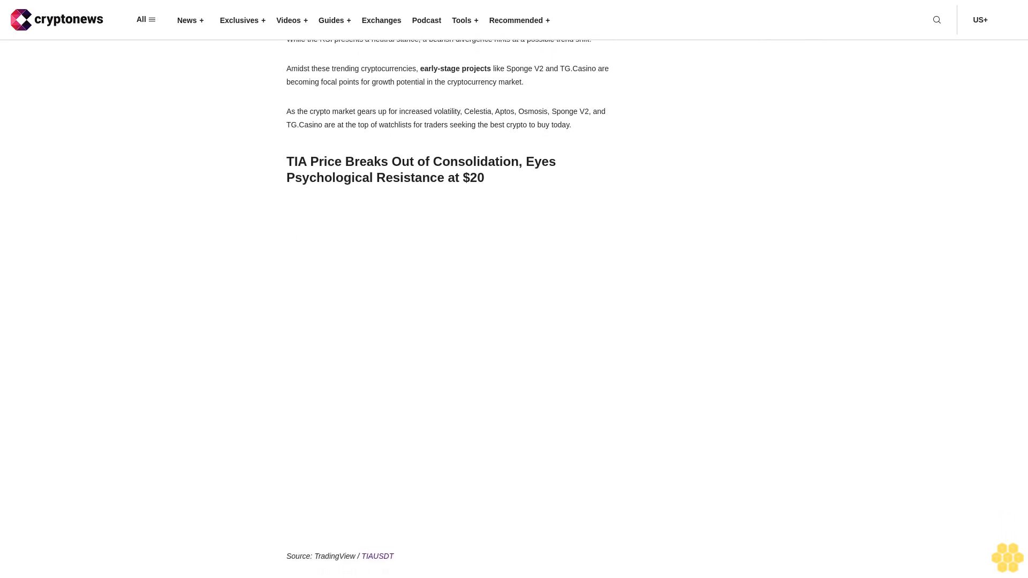
pyautogui.scroll(-3)
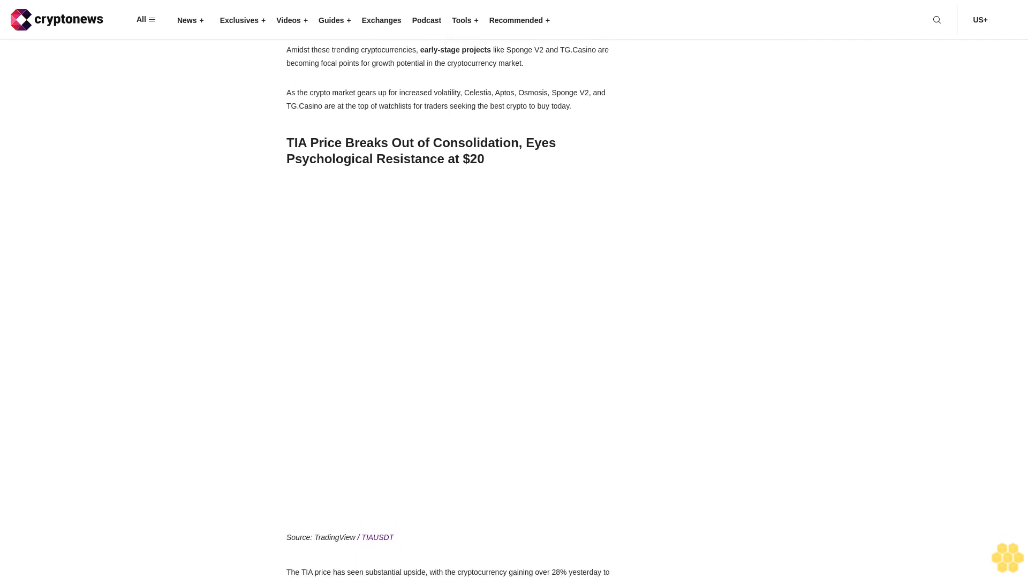
pyautogui.scroll(-3)
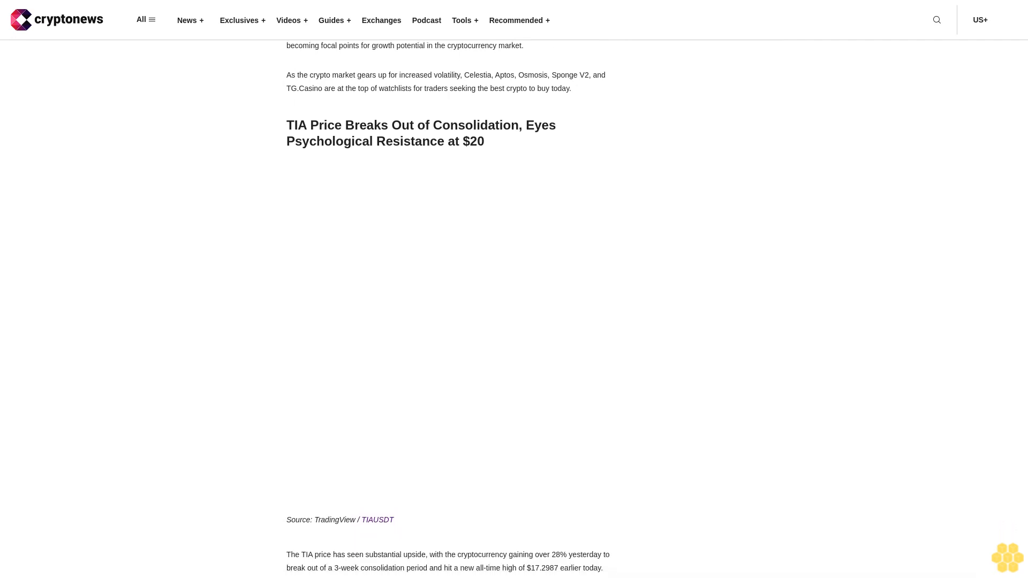
pyautogui.scroll(-3)
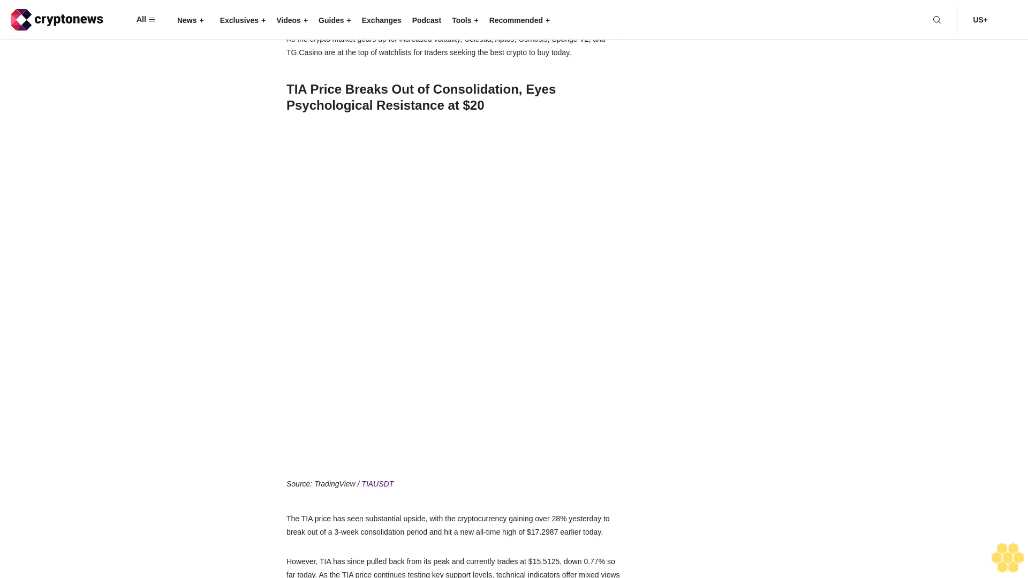
pyautogui.scroll(3)
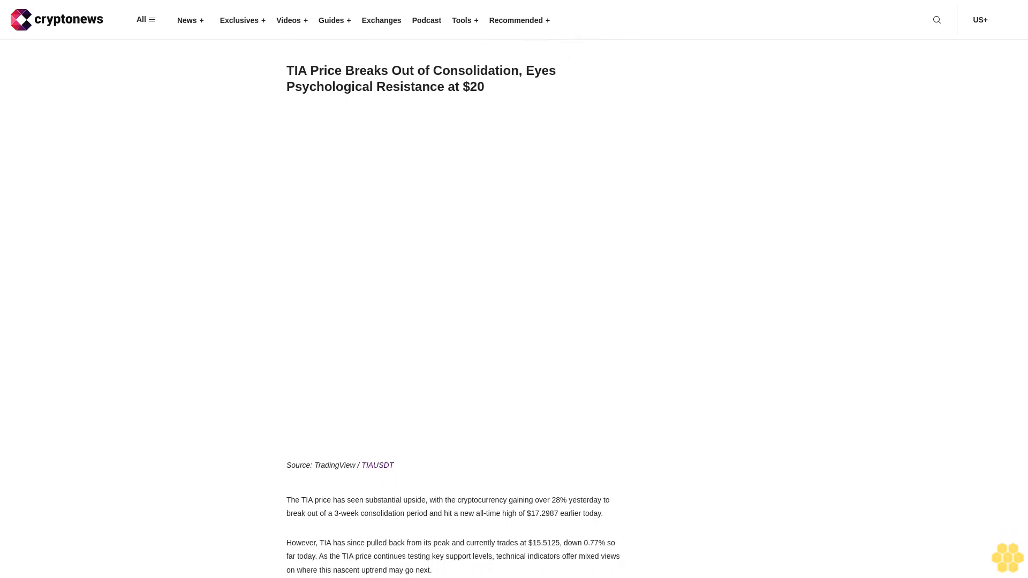
pyautogui.scroll(-3)
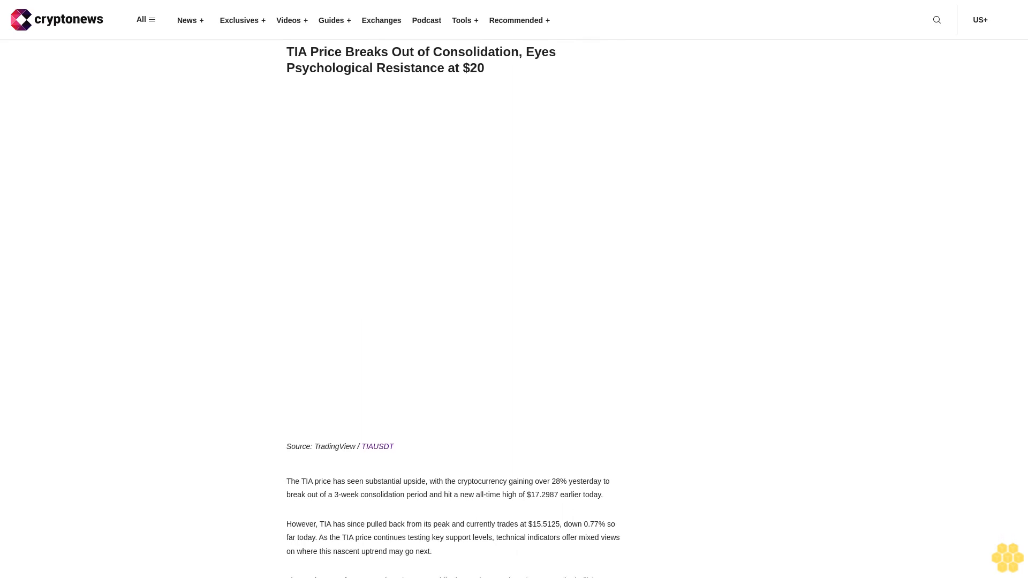
pyautogui.scroll(-3)
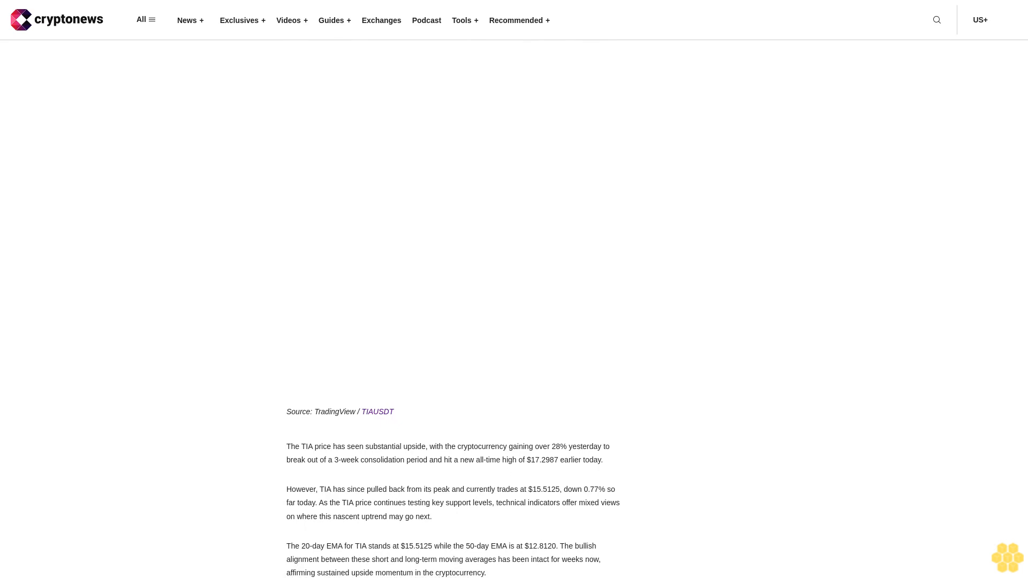
pyautogui.scroll(3)
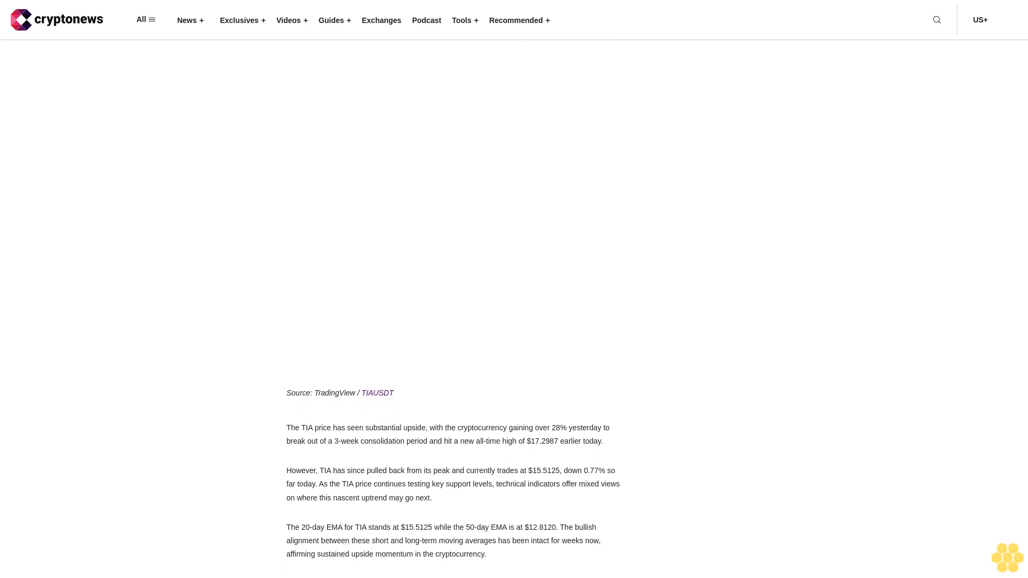
pyautogui.scroll(-3)
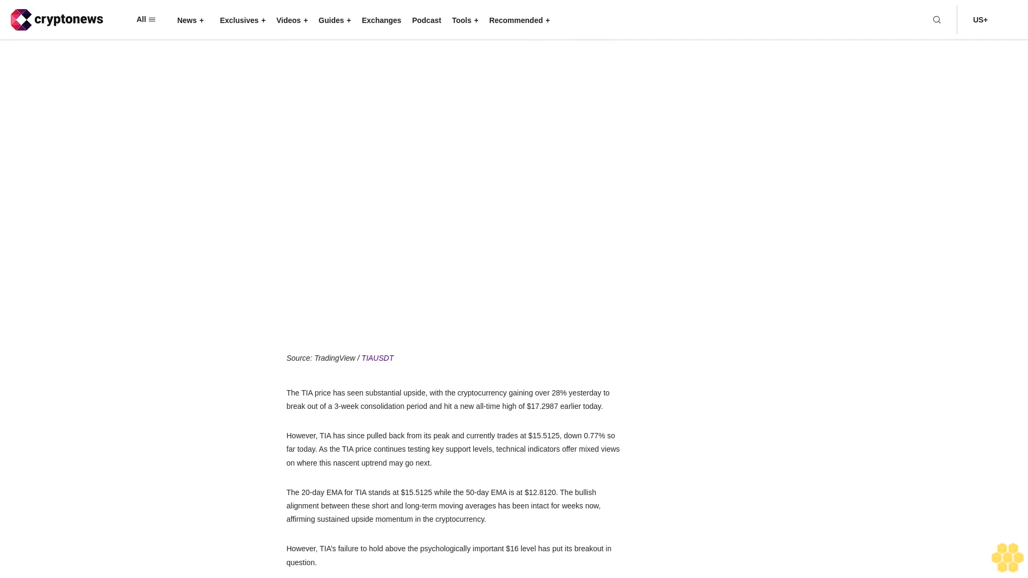
pyautogui.scroll(-3)
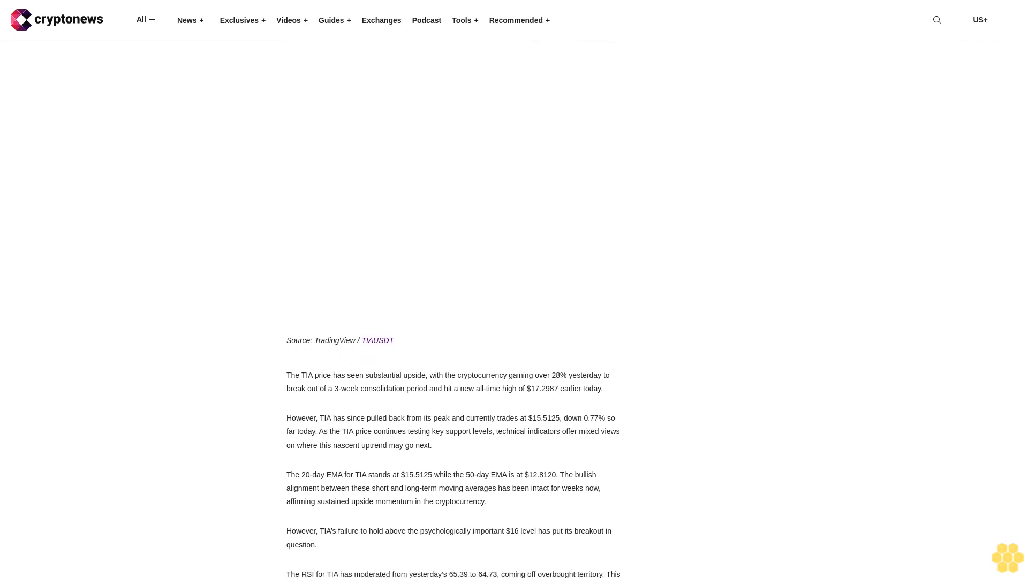
pyautogui.scroll(3)
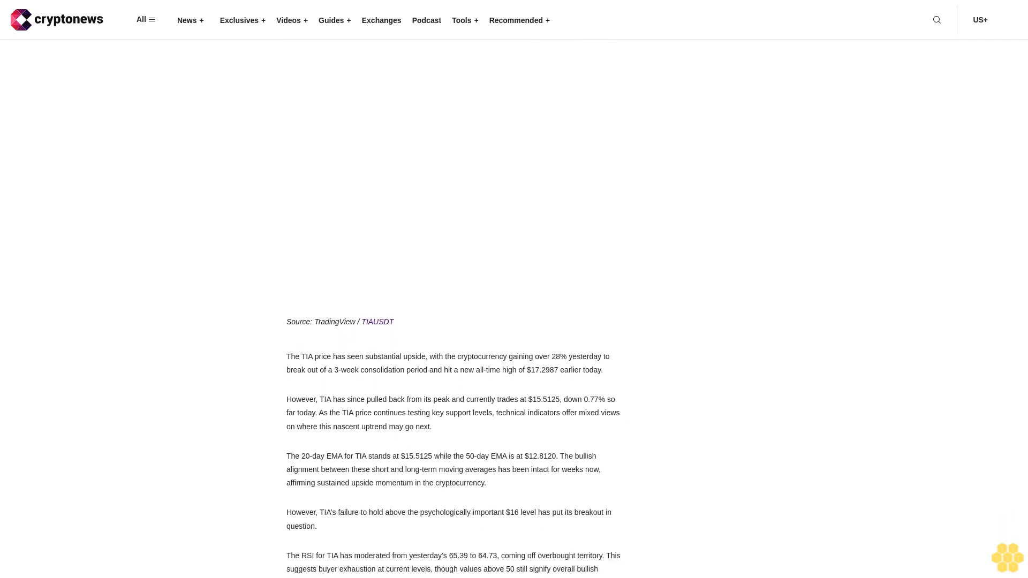
pyautogui.scroll(3)
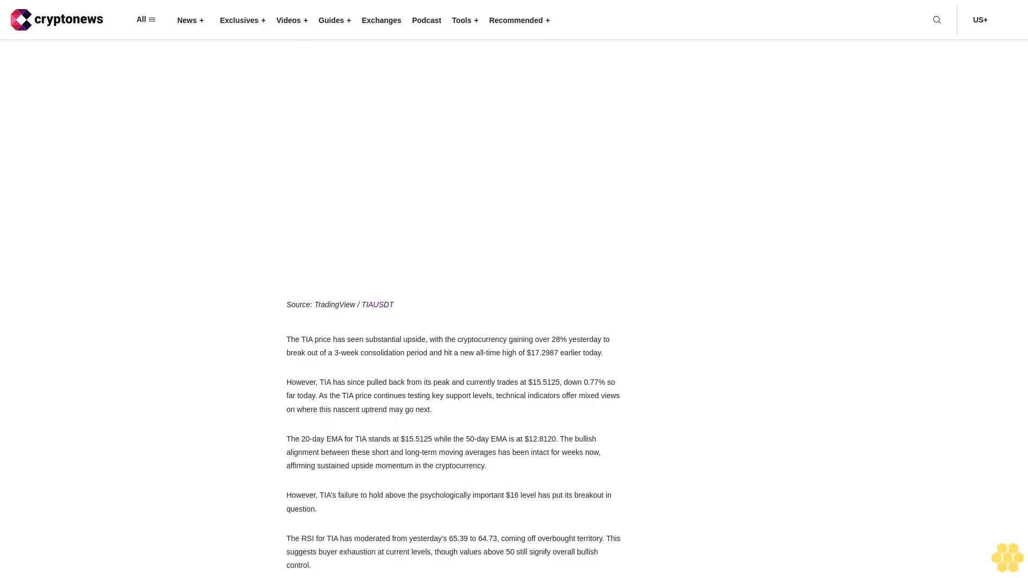
pyautogui.scroll(-3)
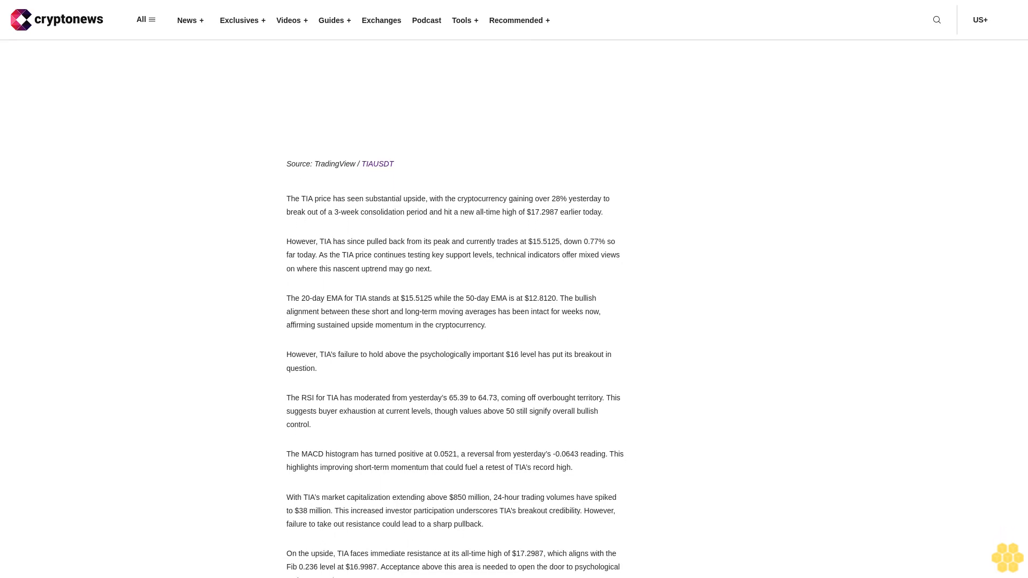
pyautogui.scroll(3)
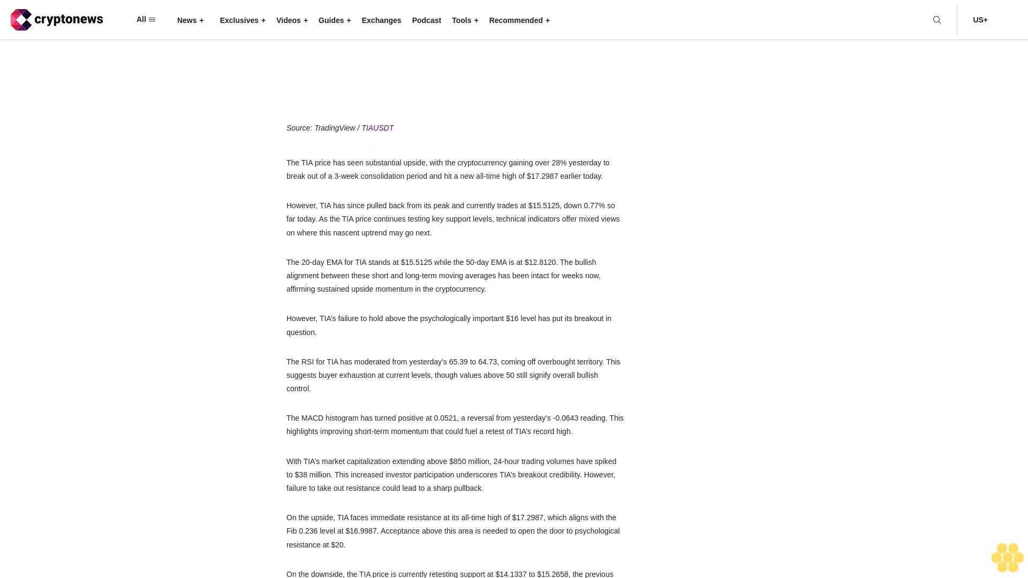
pyautogui.scroll(3)
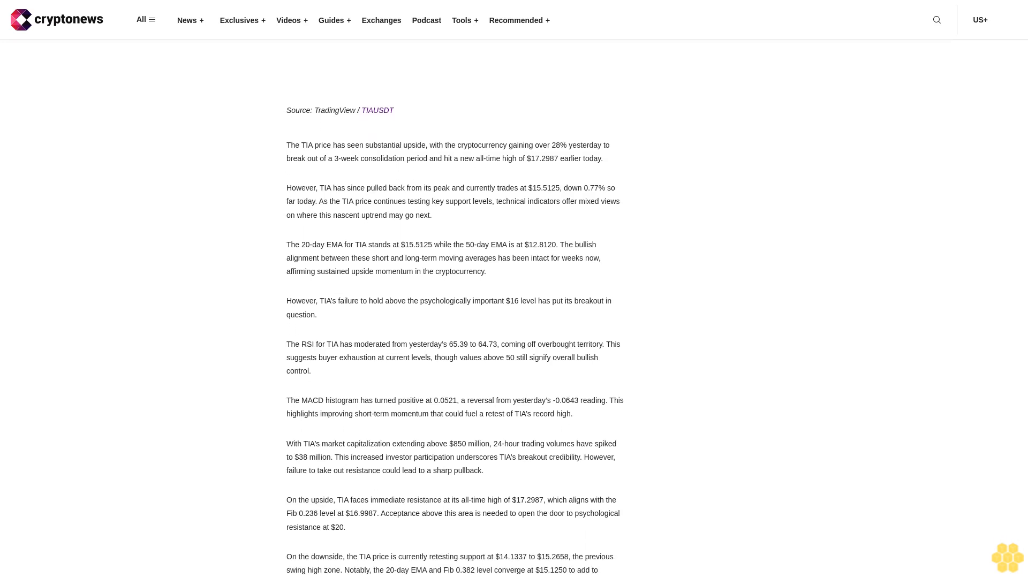
pyautogui.scroll(3)
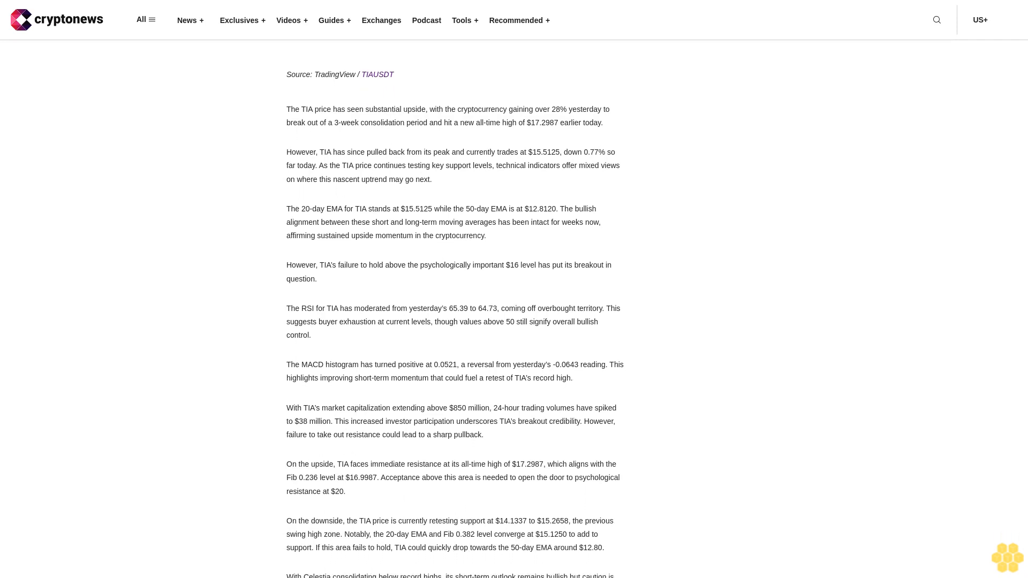
pyautogui.scroll(3)
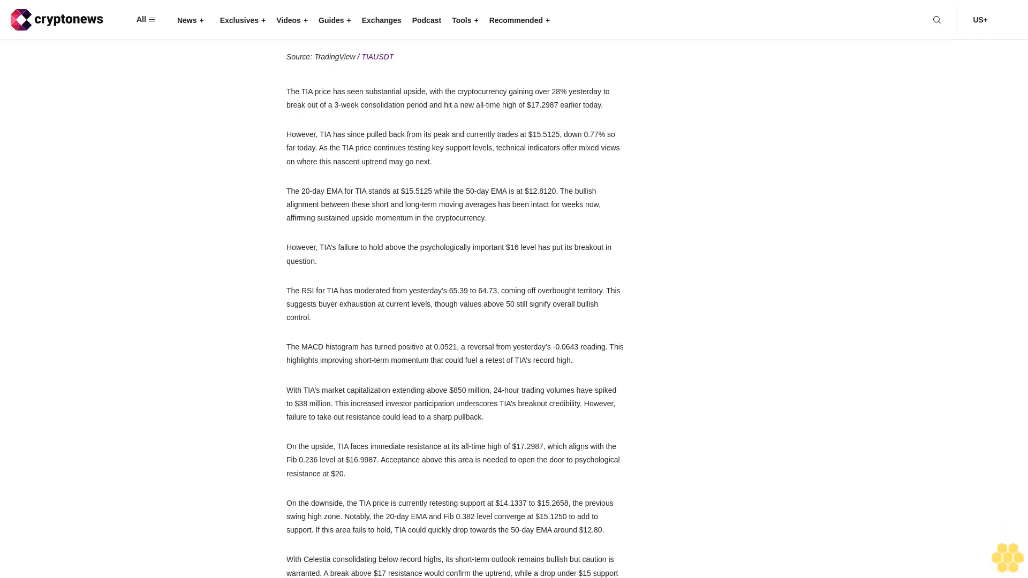
pyautogui.scroll(-3)
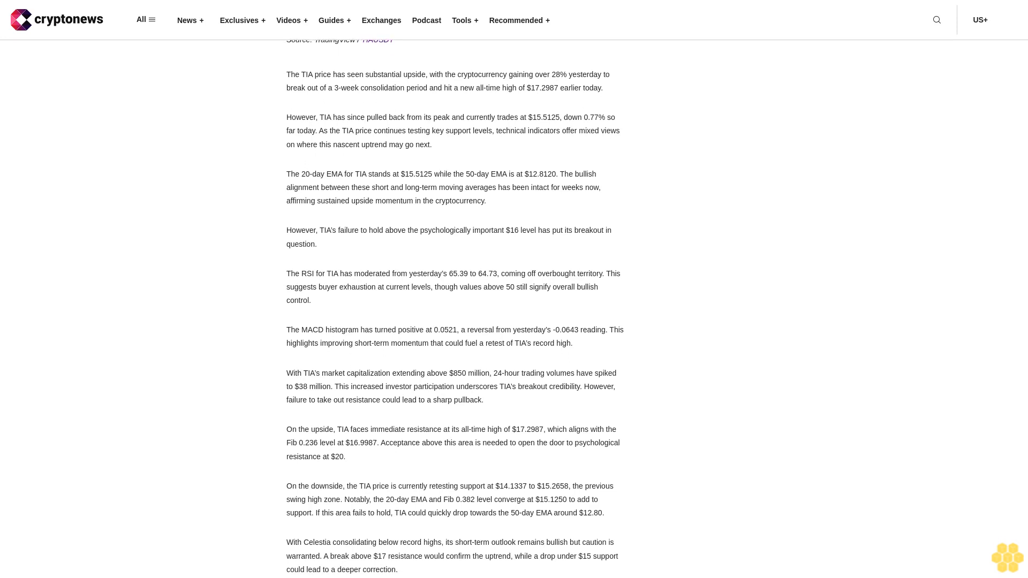
pyautogui.scroll(-3)
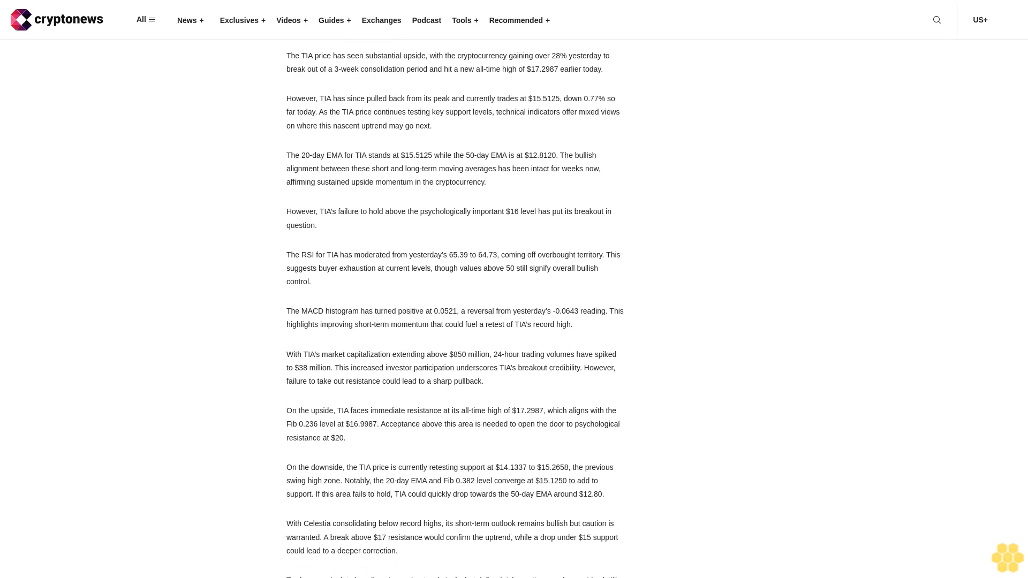
pyautogui.scroll(-3)
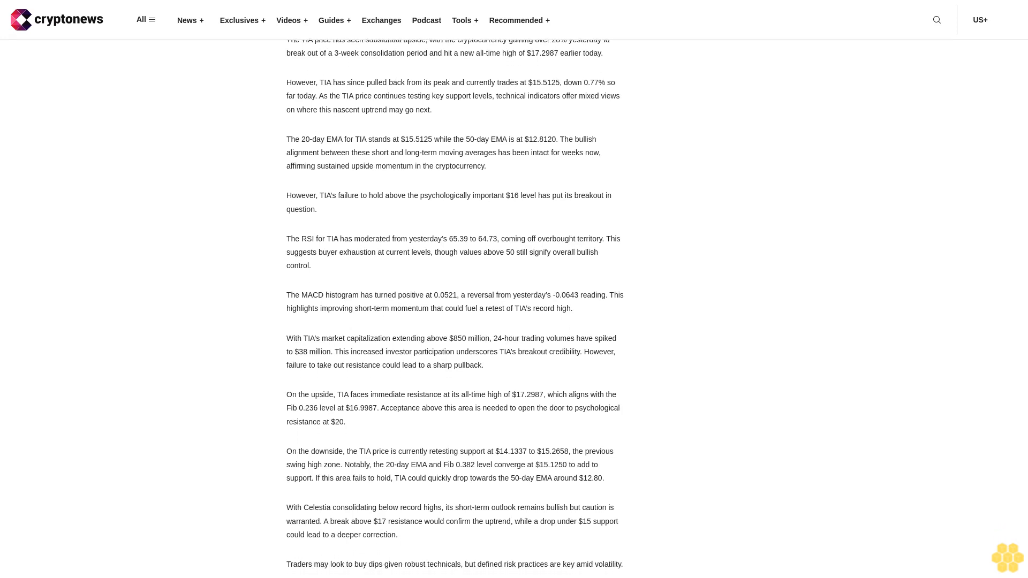
pyautogui.scroll(-3)
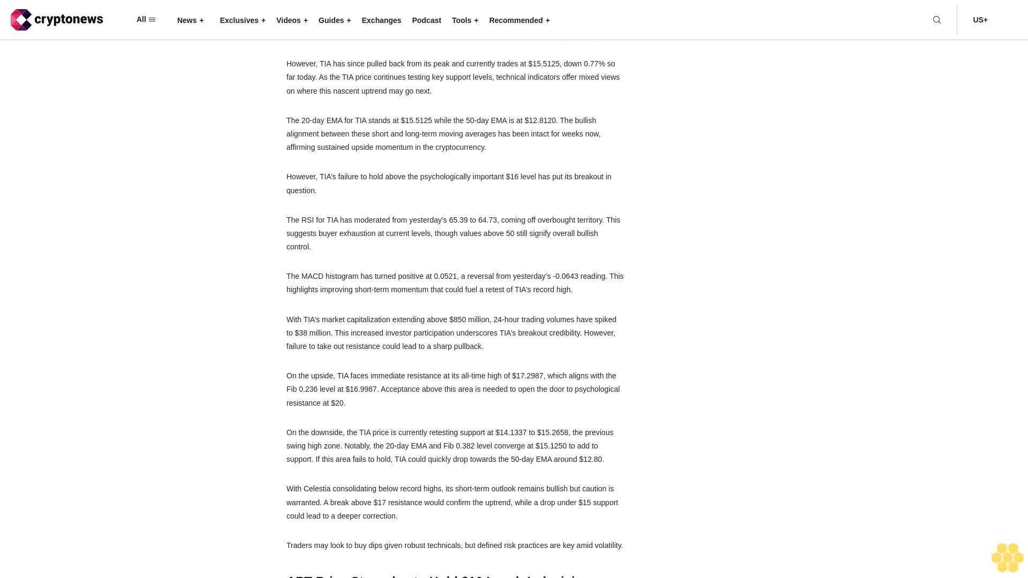
pyautogui.scroll(-3)
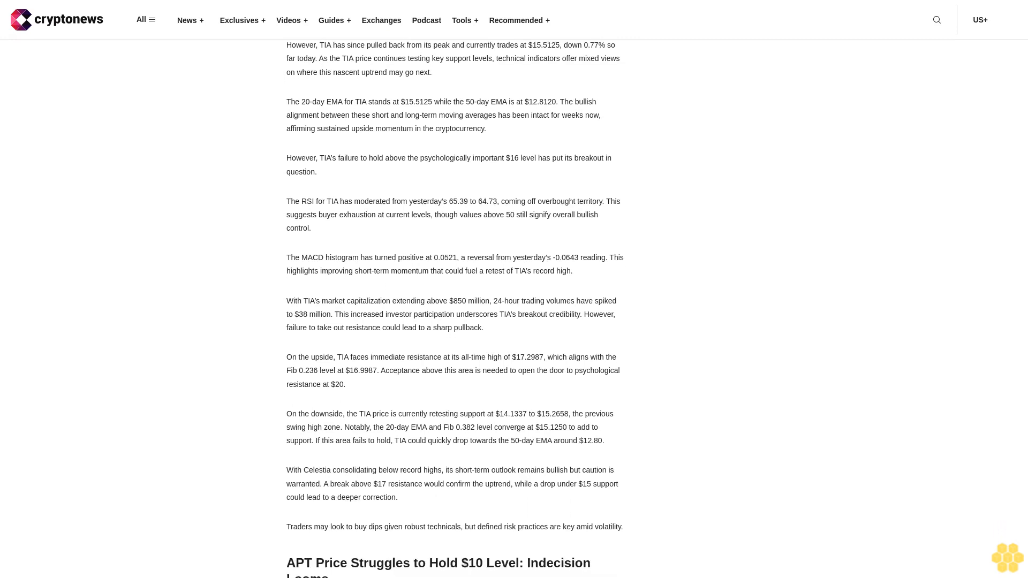
pyautogui.scroll(-3)
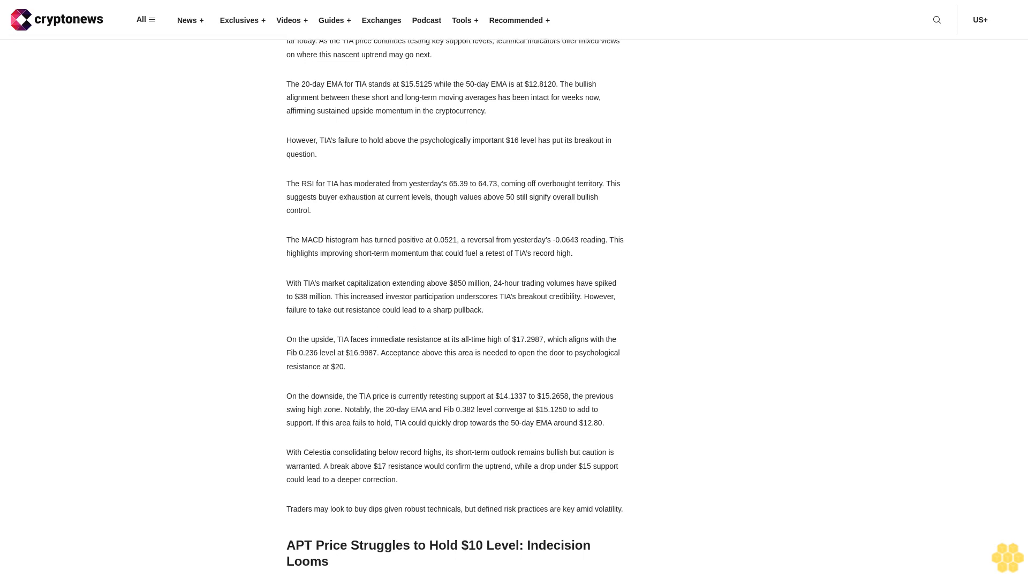
pyautogui.scroll(3)
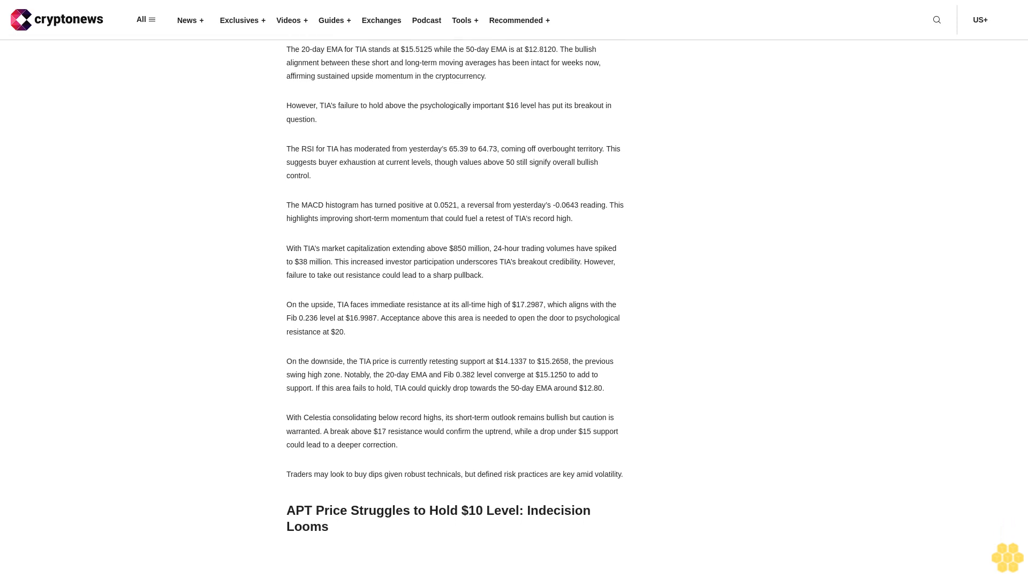
pyautogui.scroll(-3)
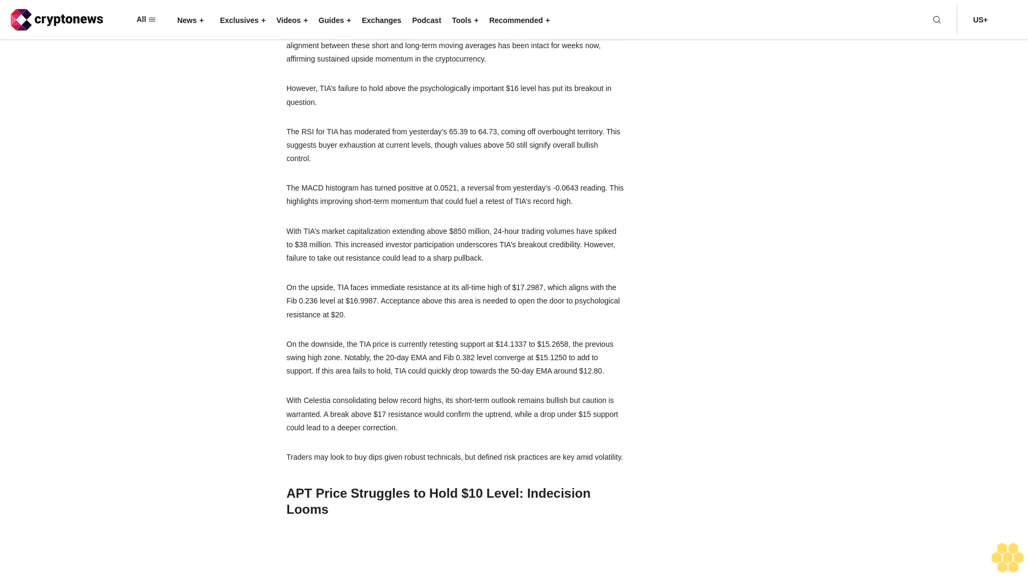
pyautogui.scroll(-3)
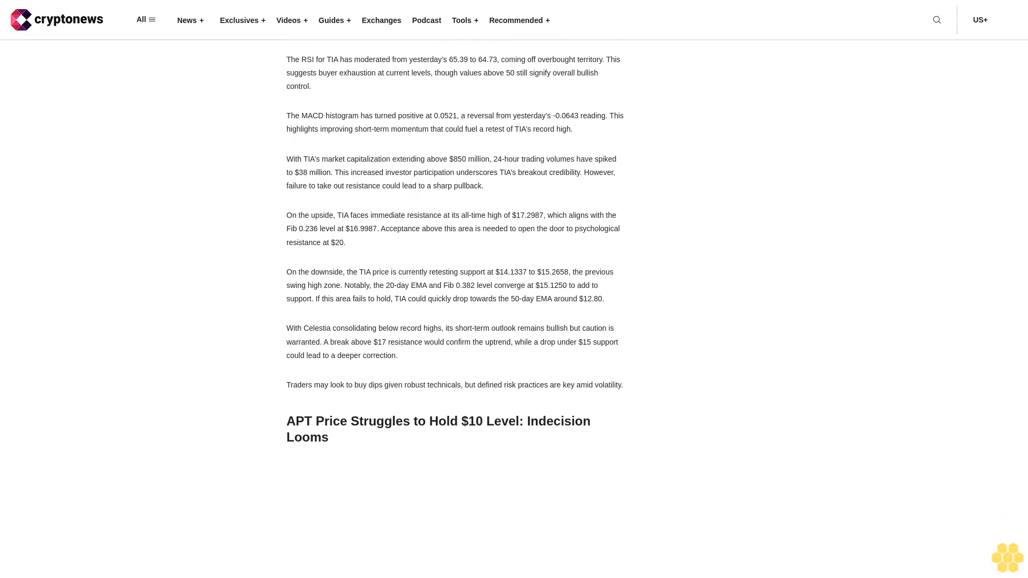
pyautogui.scroll(3)
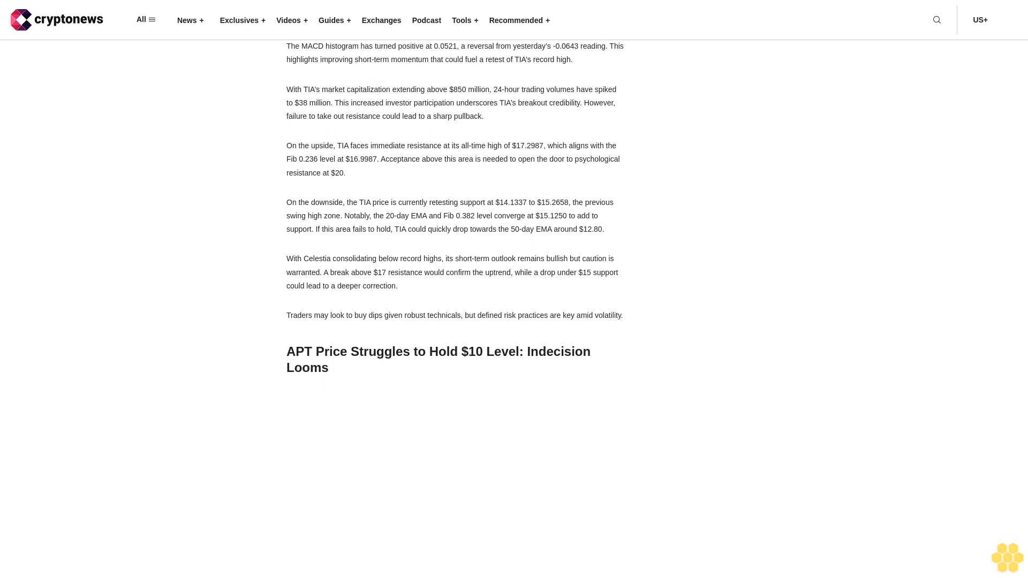
pyautogui.scroll(-3)
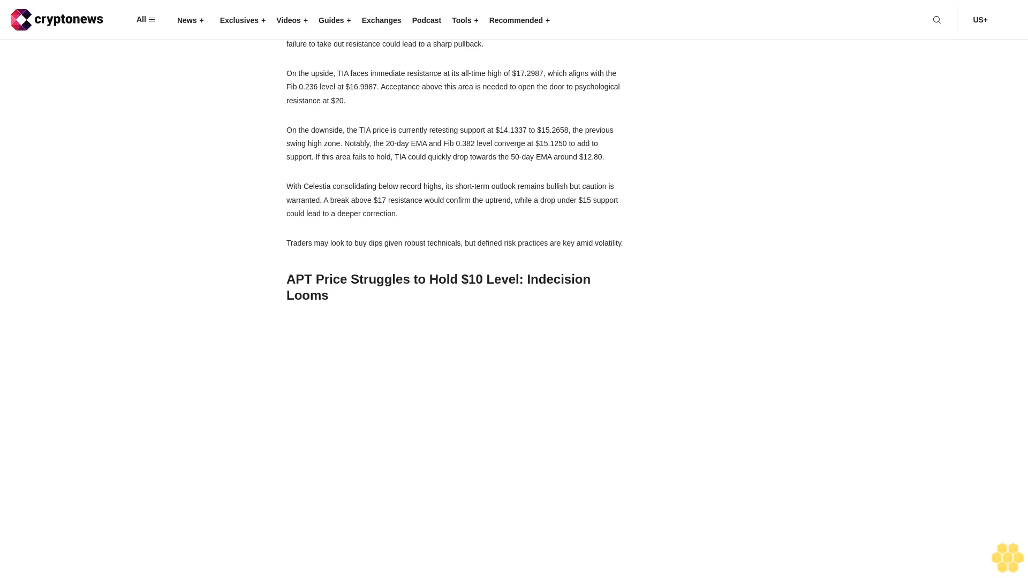
pyautogui.scroll(3)
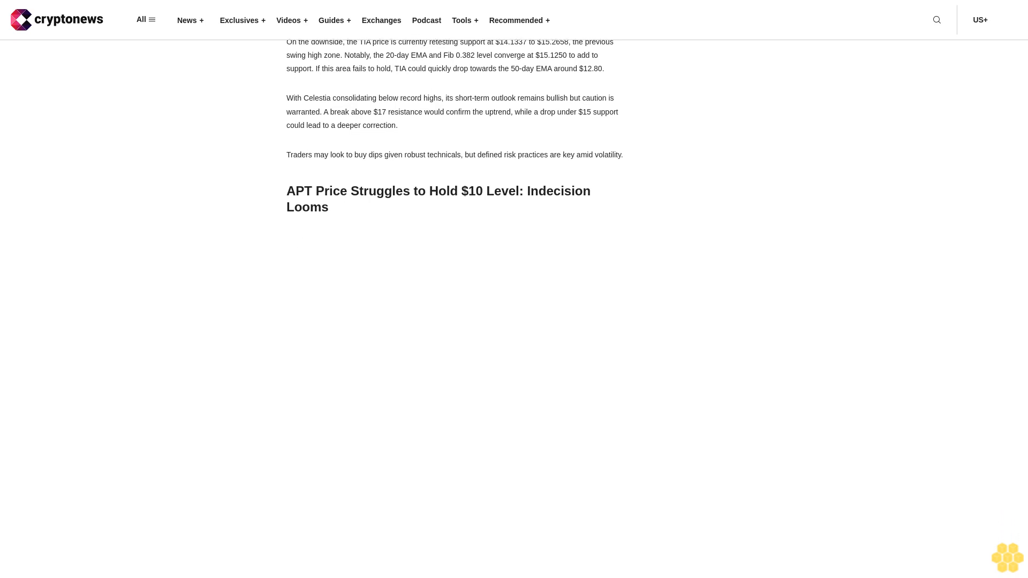
pyautogui.scroll(-3)
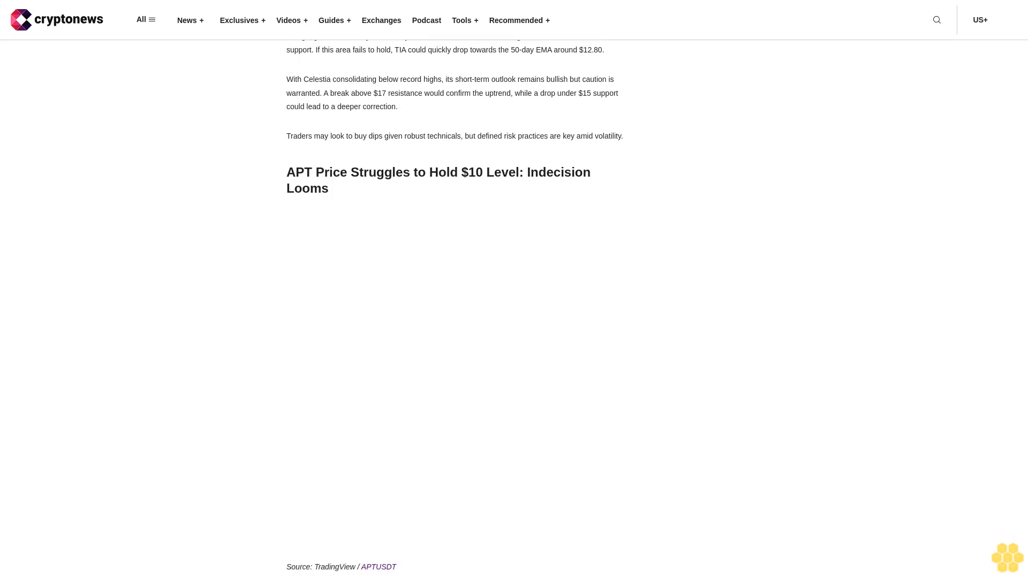
pyautogui.scroll(-3)
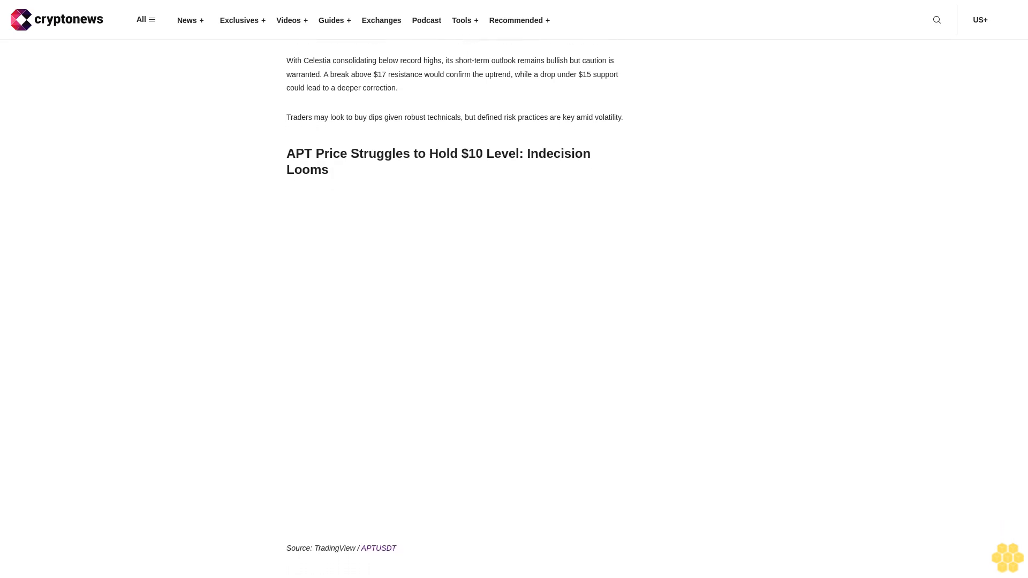
pyautogui.scroll(-3)
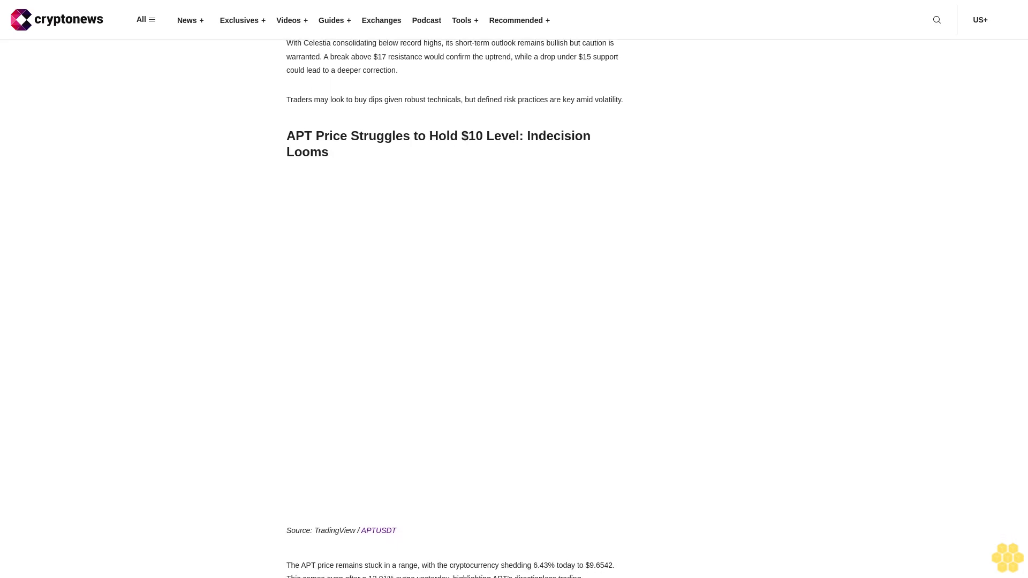
pyautogui.scroll(-3)
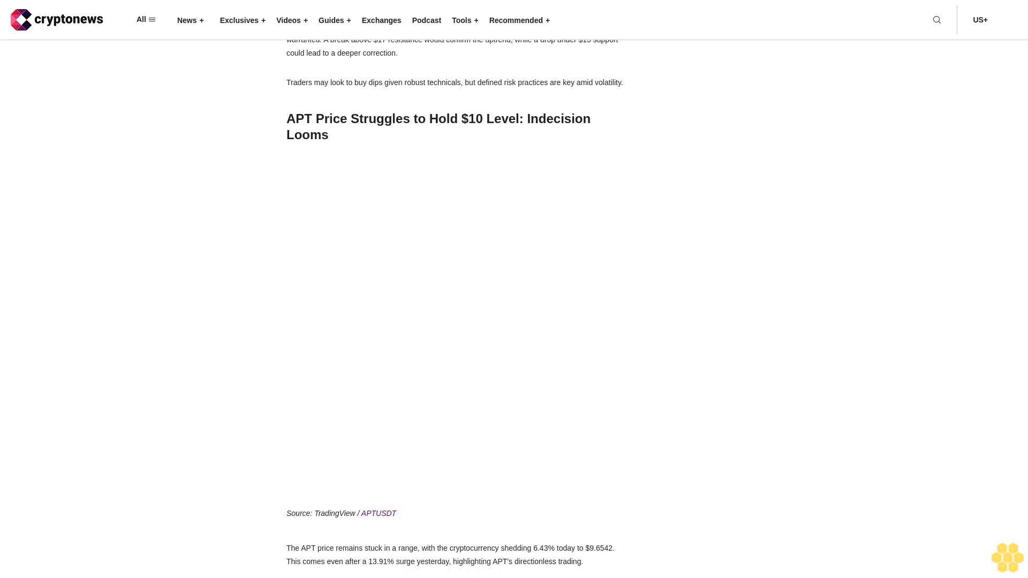
pyautogui.scroll(-3)
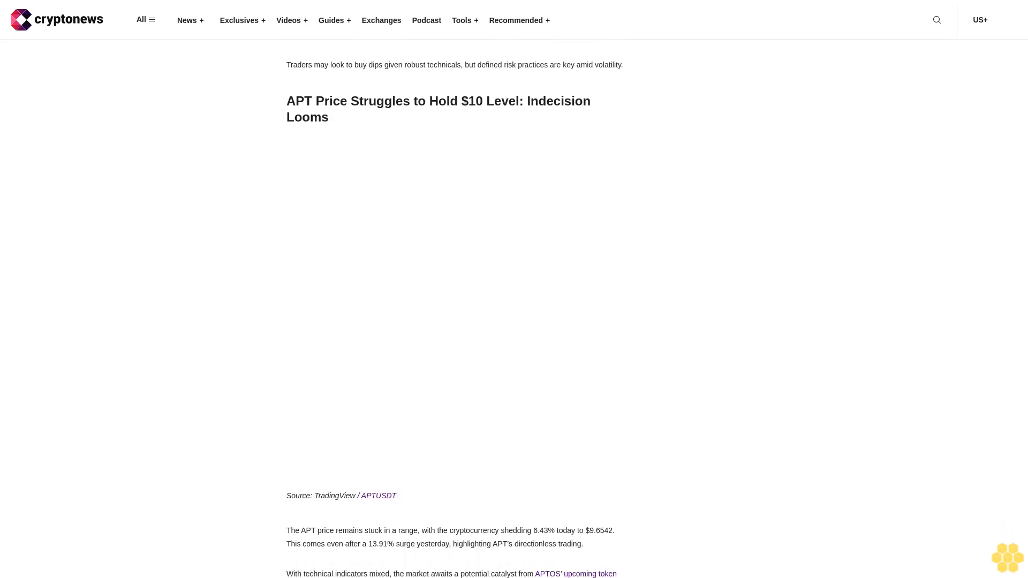
pyautogui.scroll(3)
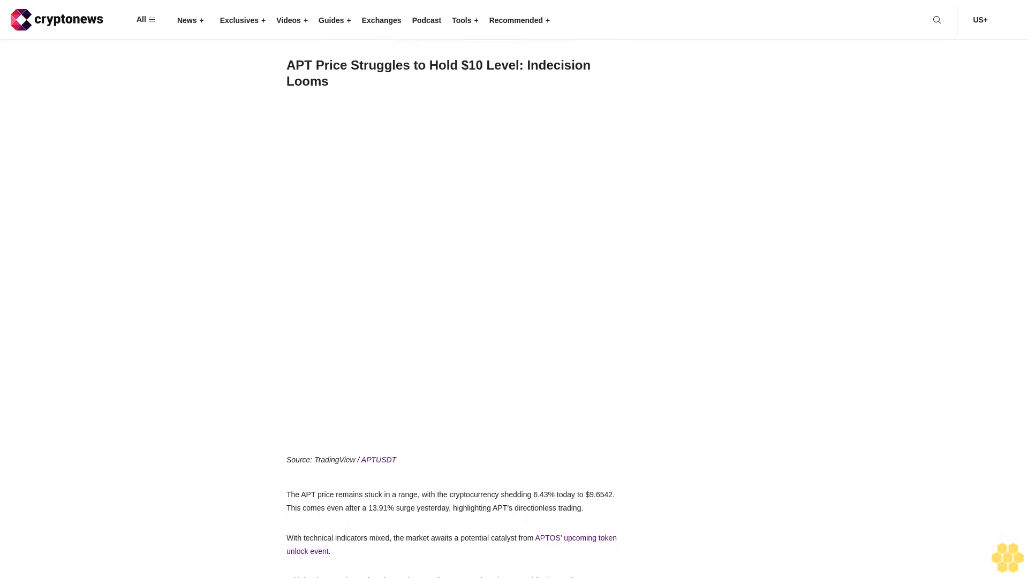
pyautogui.scroll(-3)
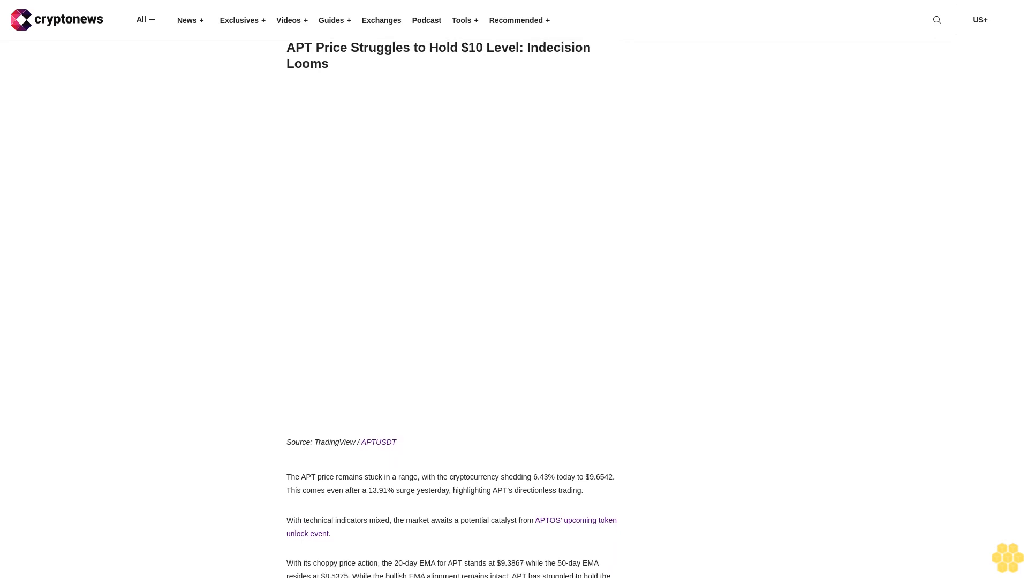
pyautogui.scroll(-3)
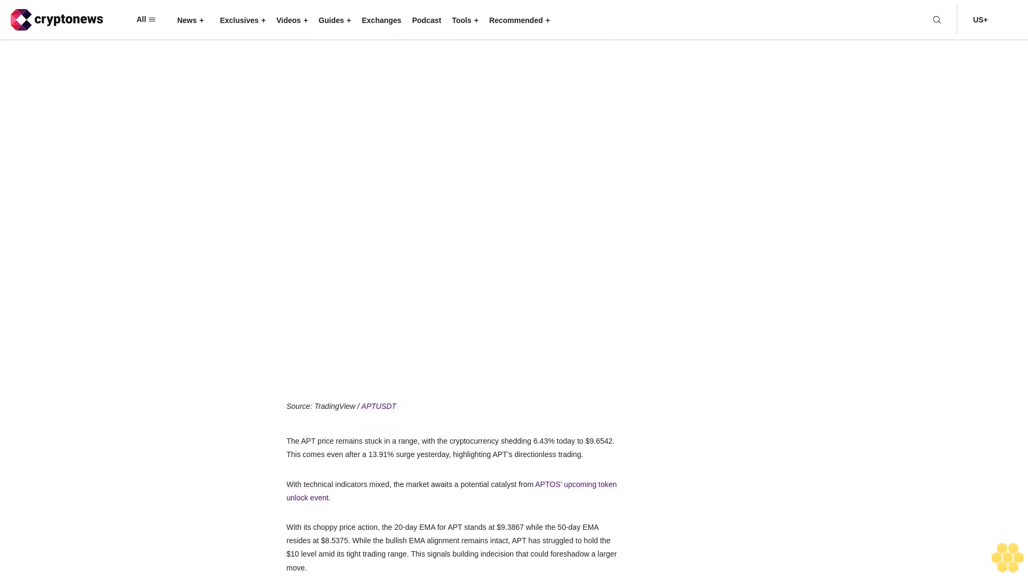
pyautogui.scroll(3)
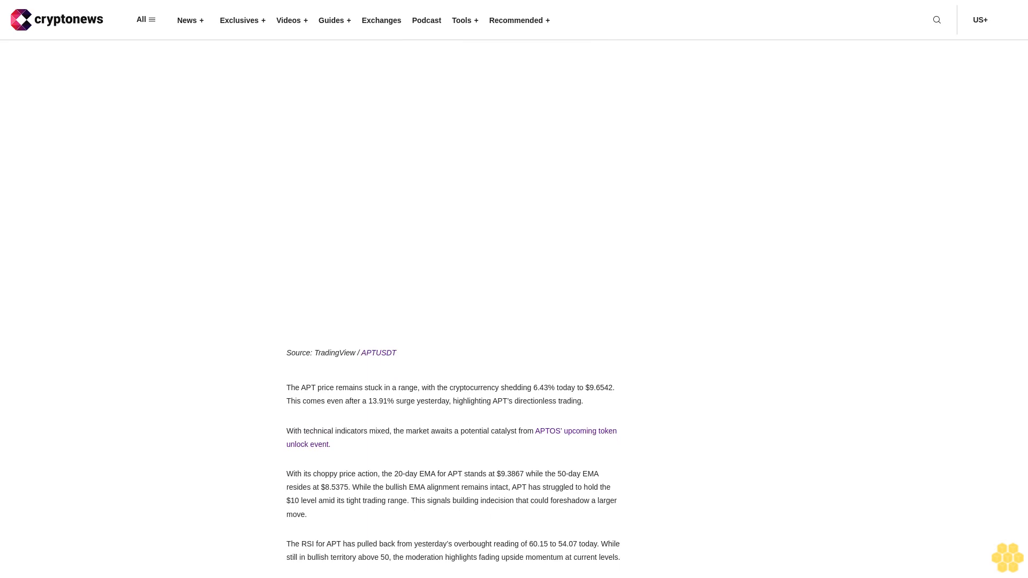
pyautogui.scroll(-3)
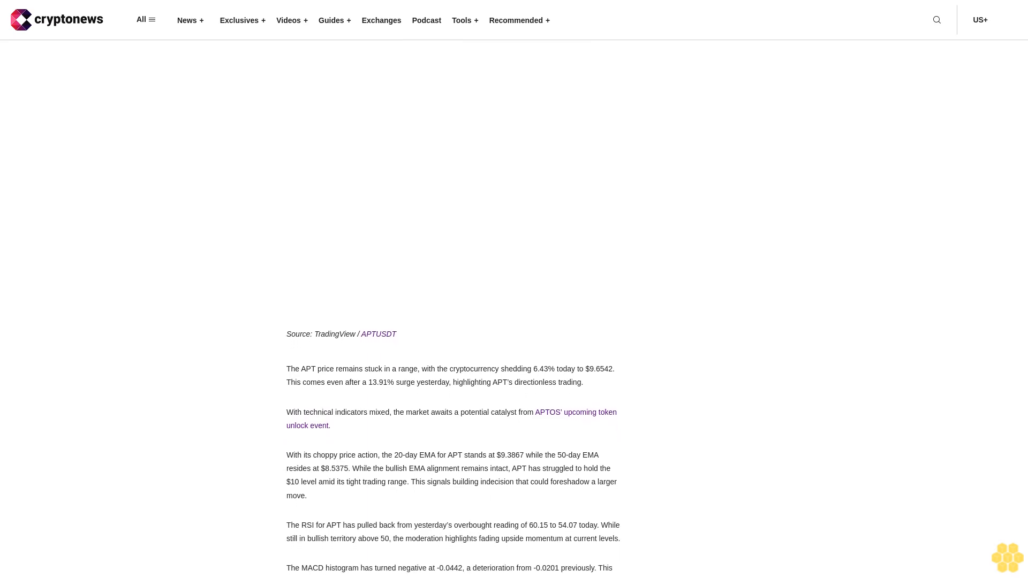
pyautogui.scroll(3)
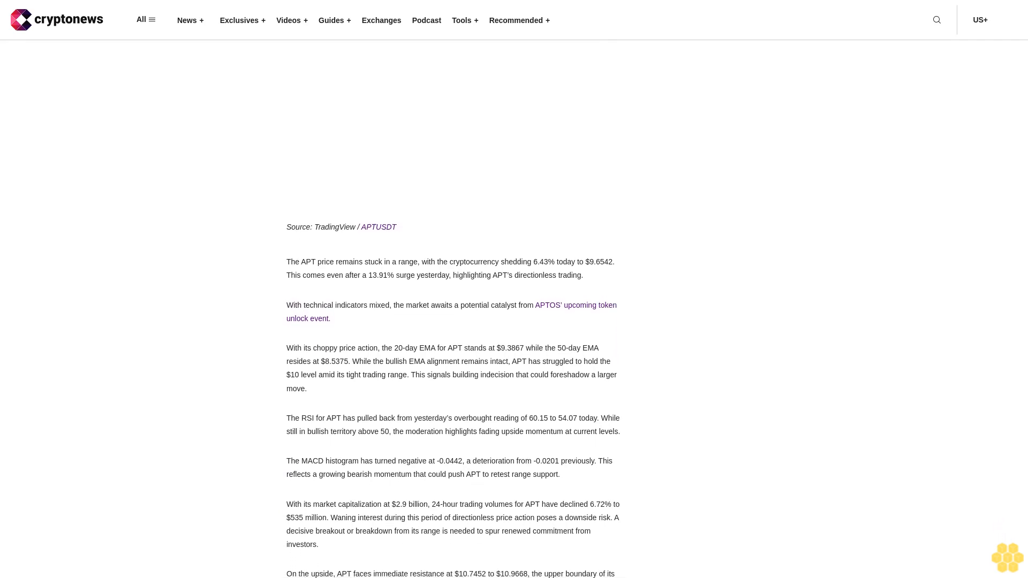
pyautogui.scroll(3)
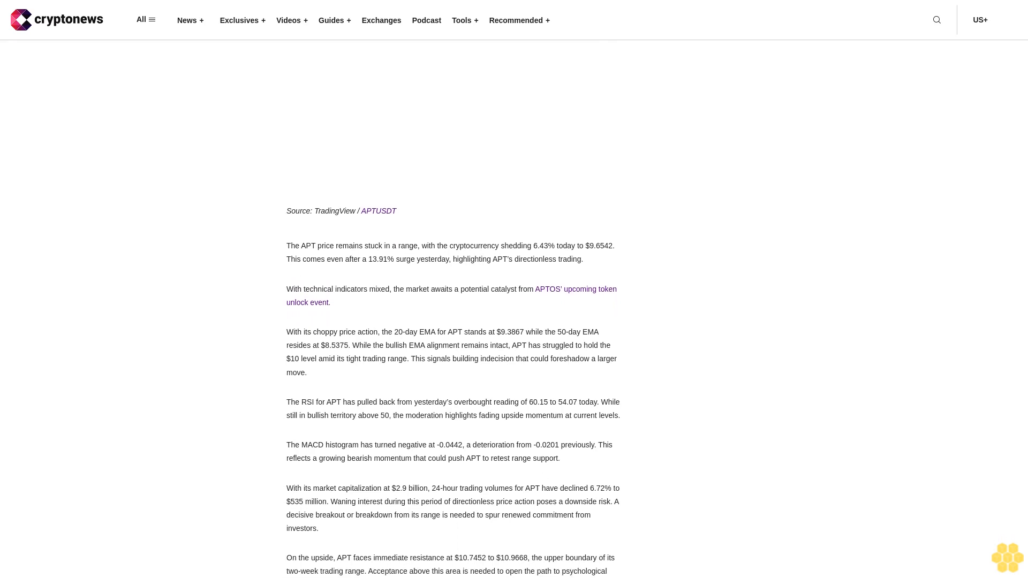
pyautogui.scroll(3)
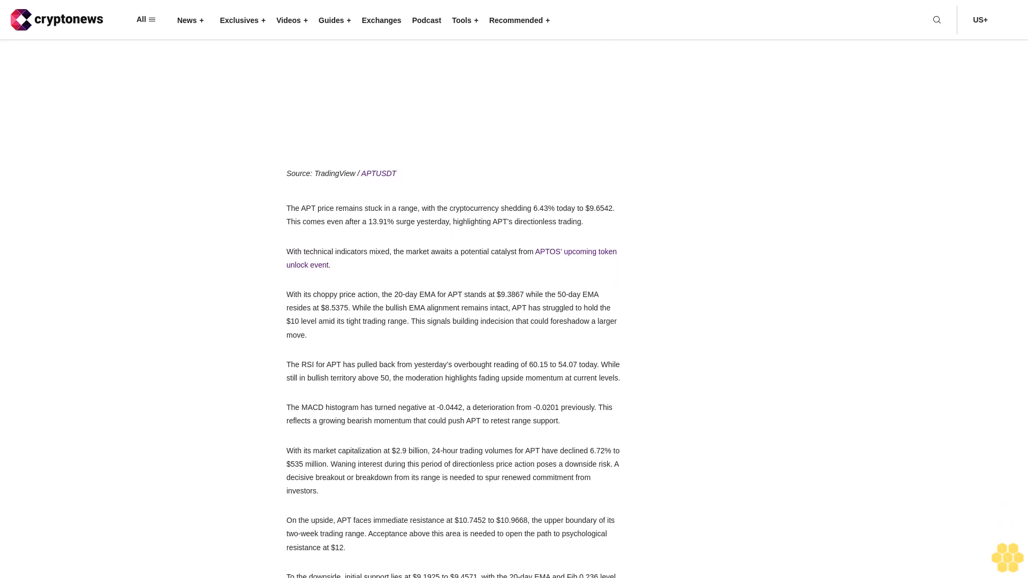
pyautogui.scroll(3)
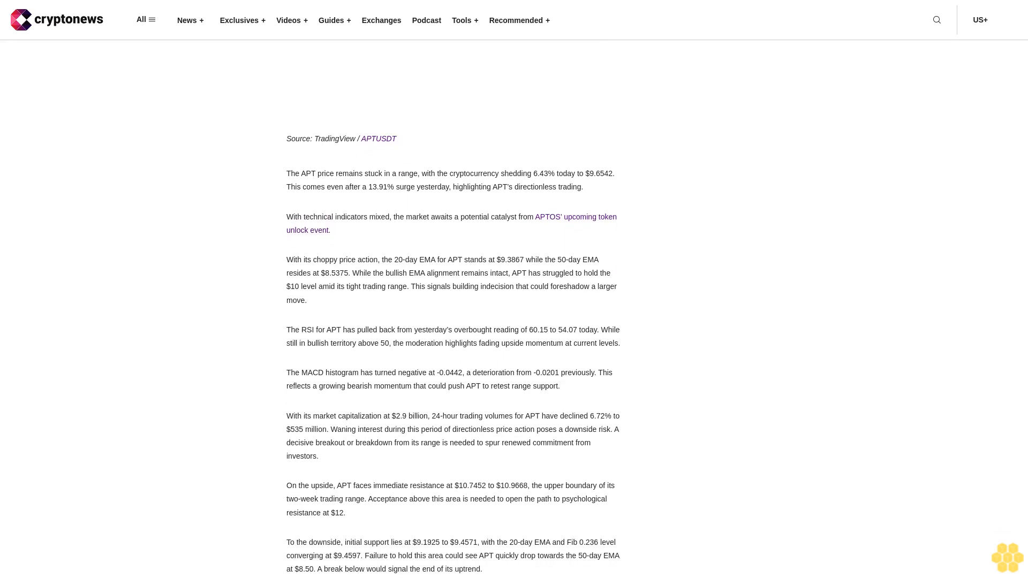
pyautogui.scroll(3)
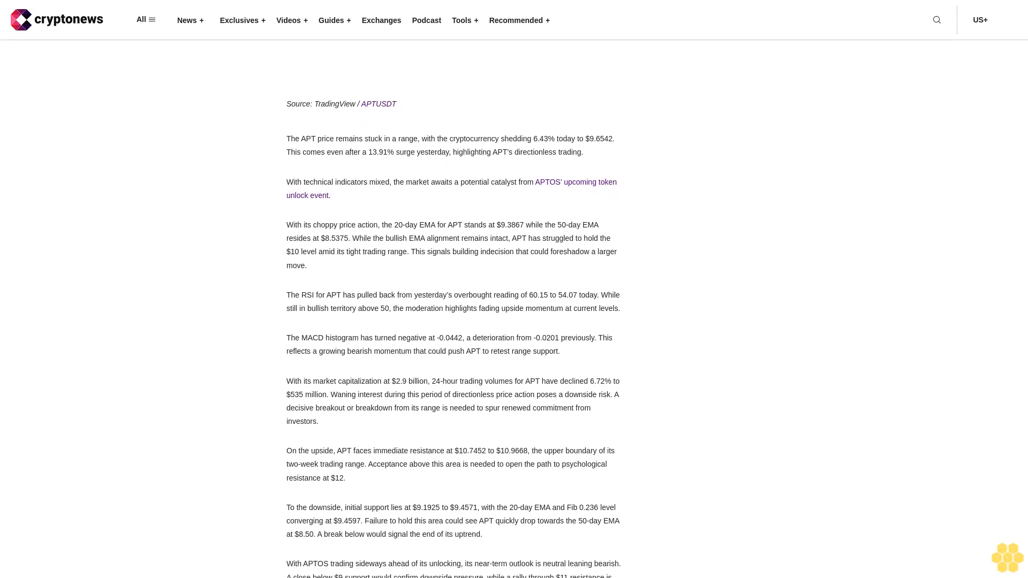
pyautogui.scroll(3)
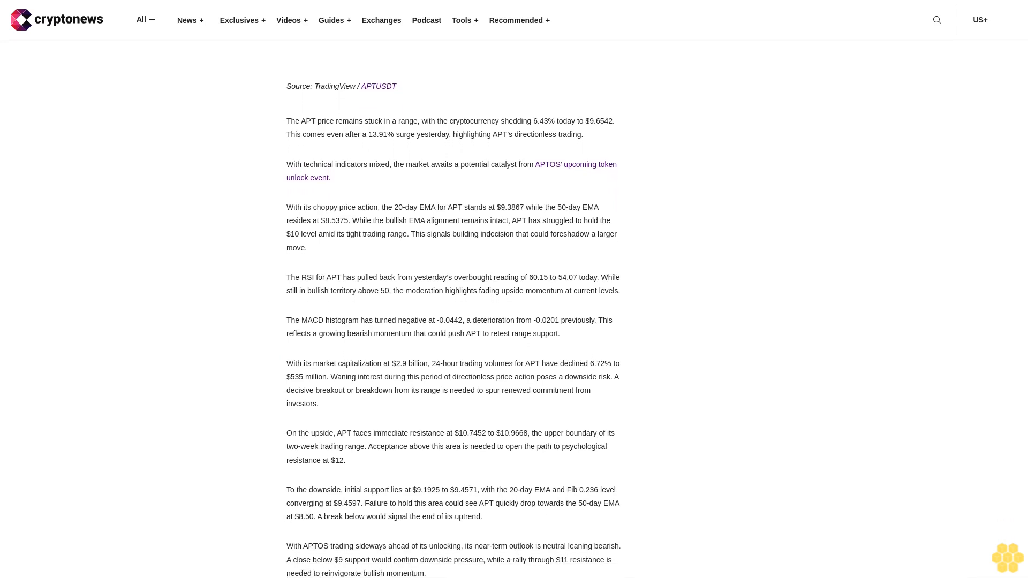
pyautogui.scroll(3)
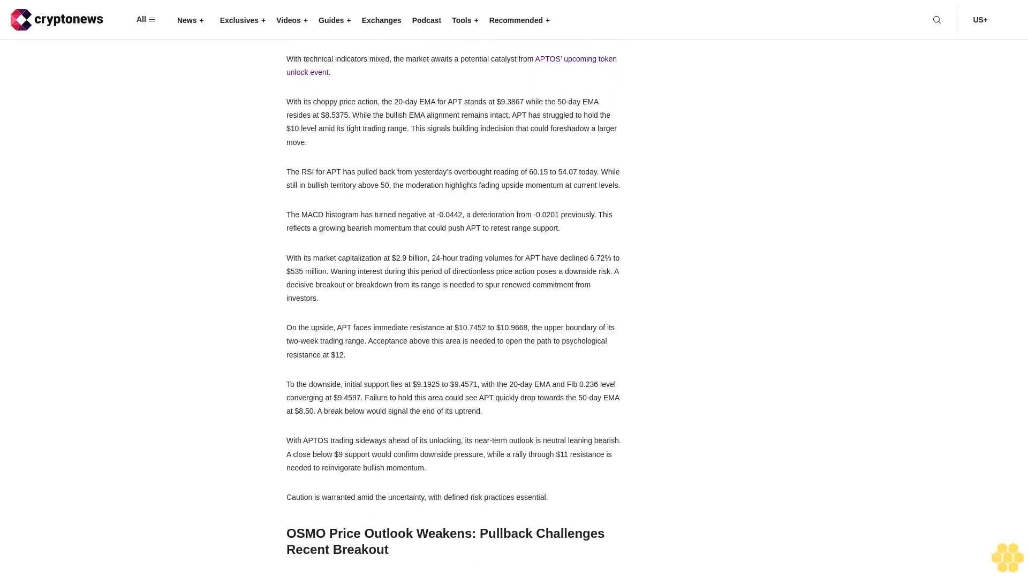
pyautogui.scroll(3)
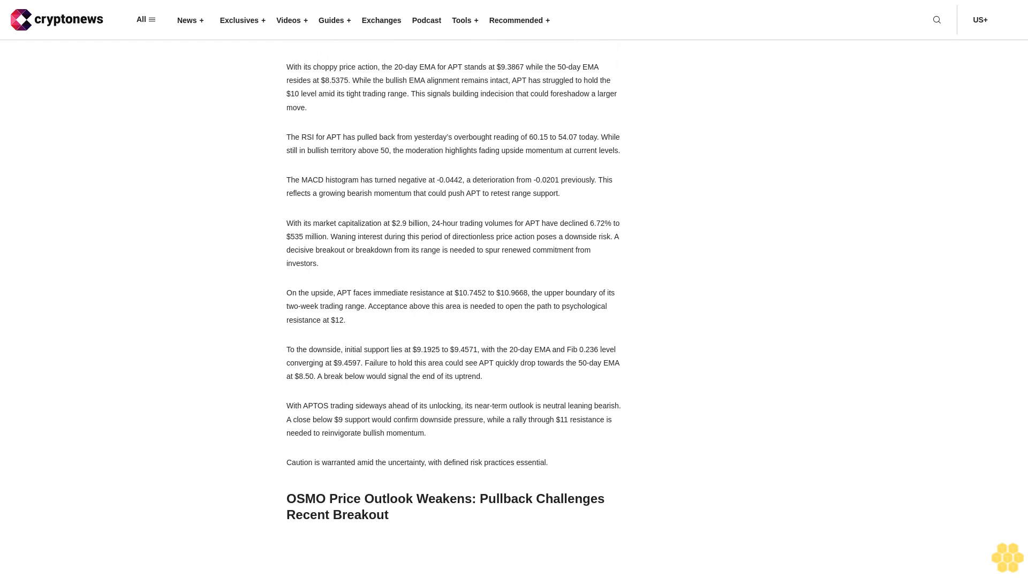
pyautogui.scroll(3)
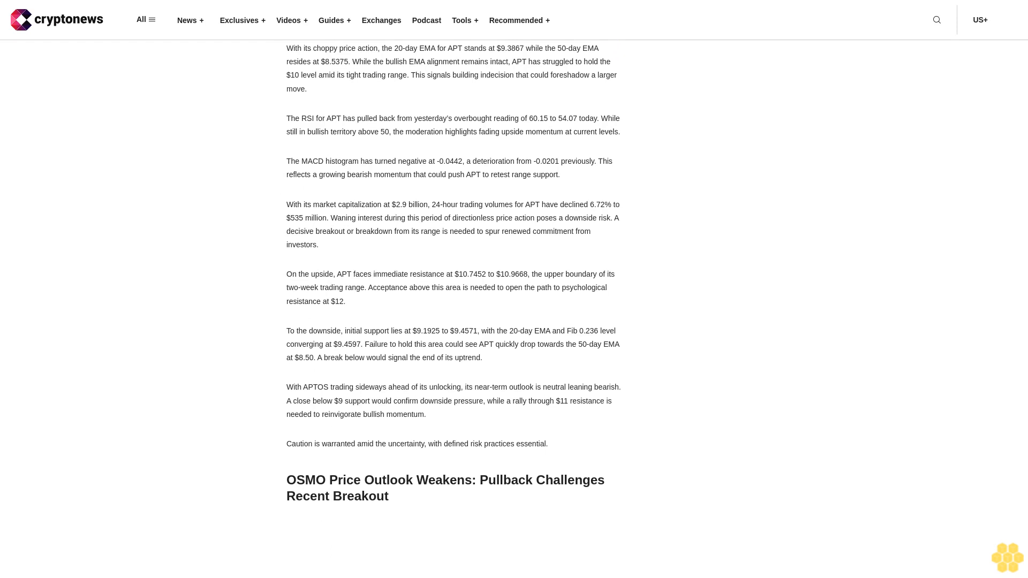
pyautogui.scroll(-3)
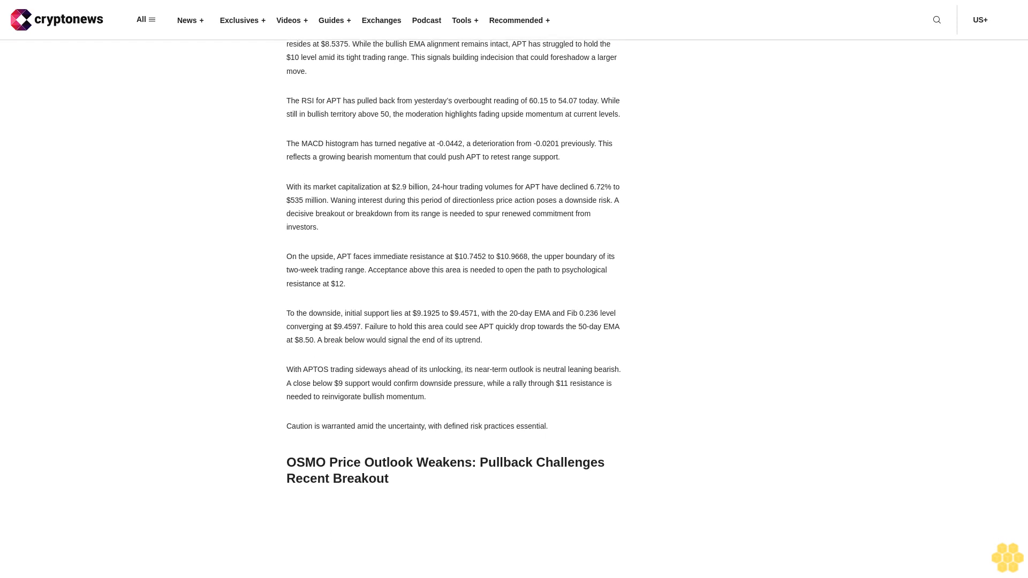
pyautogui.scroll(-3)
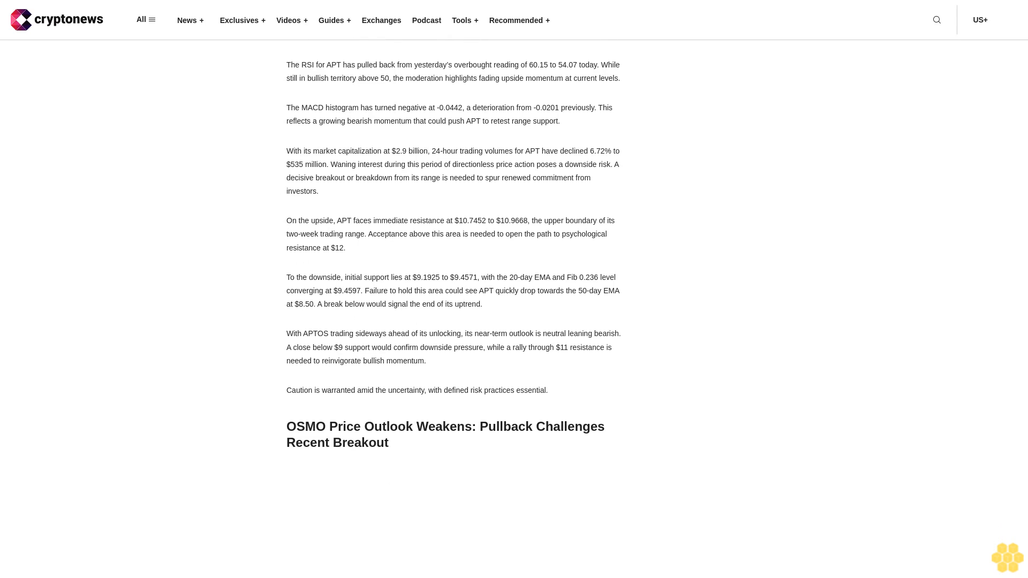
pyautogui.scroll(3)
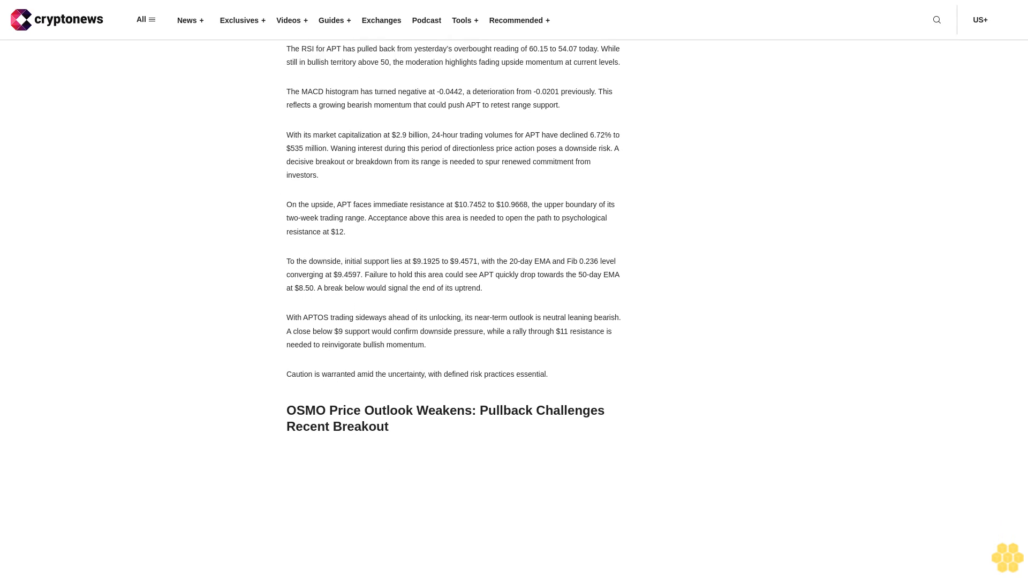
pyautogui.scroll(-3)
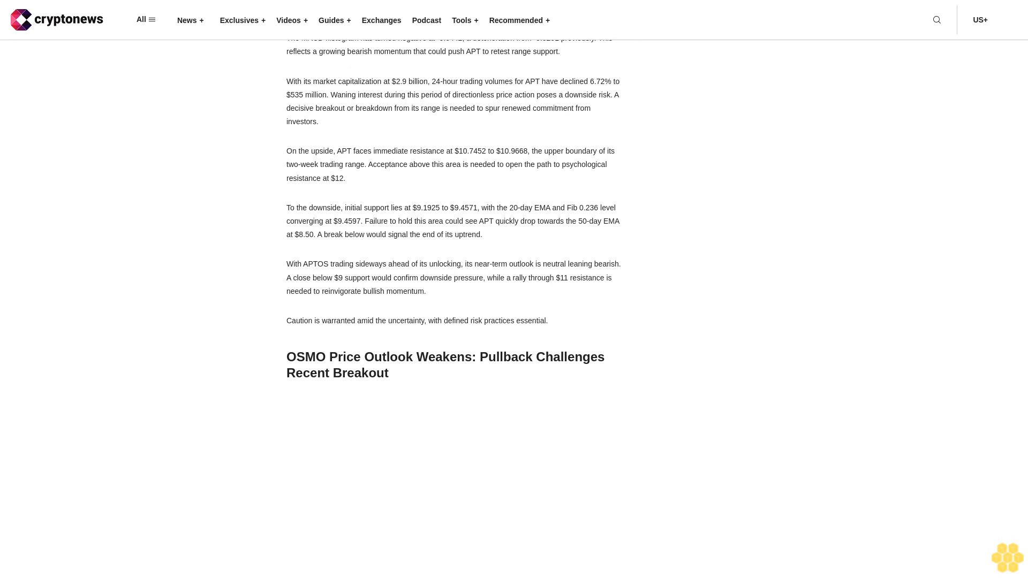
pyautogui.scroll(-3)
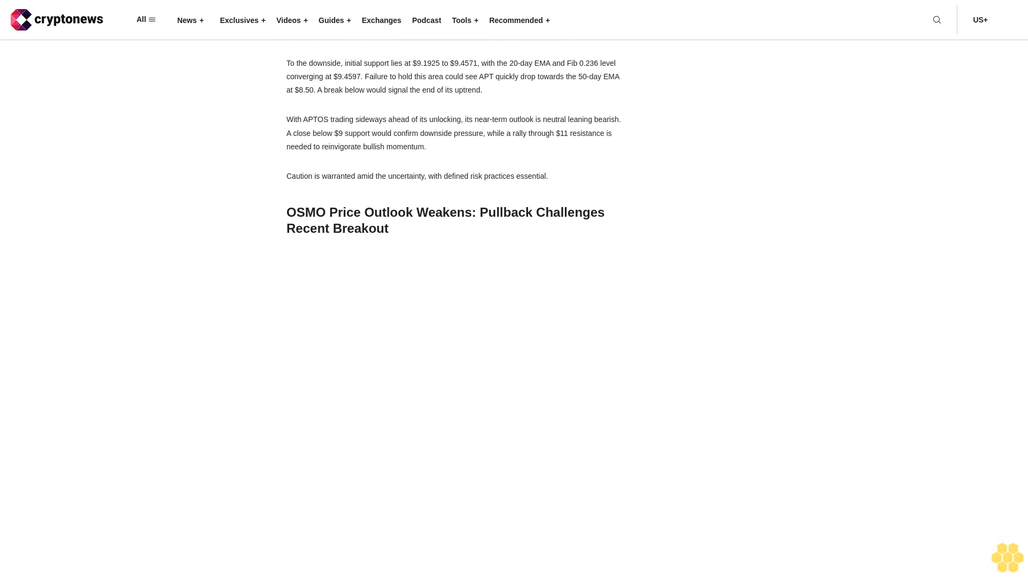
pyautogui.scroll(3)
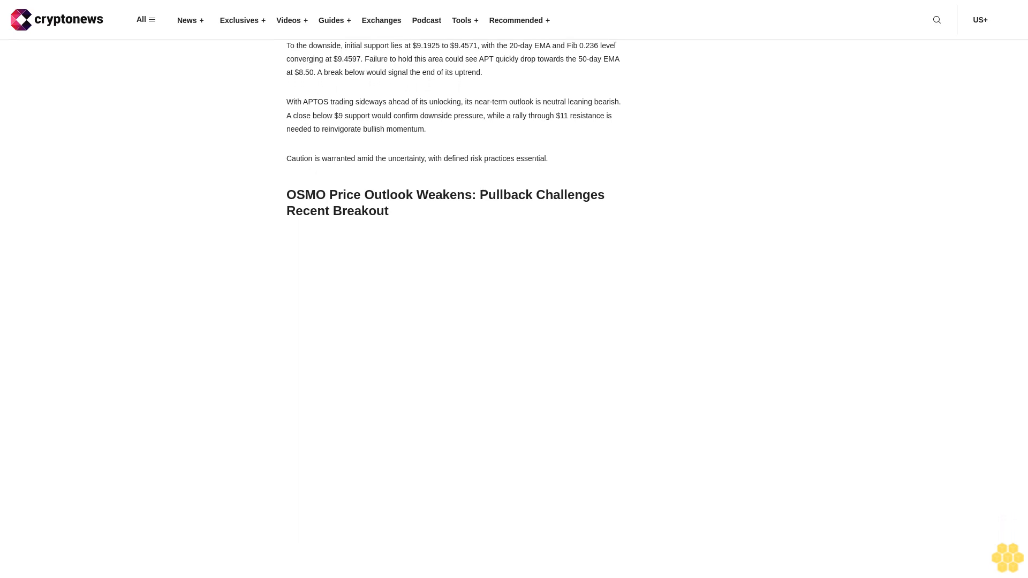
pyautogui.scroll(-3)
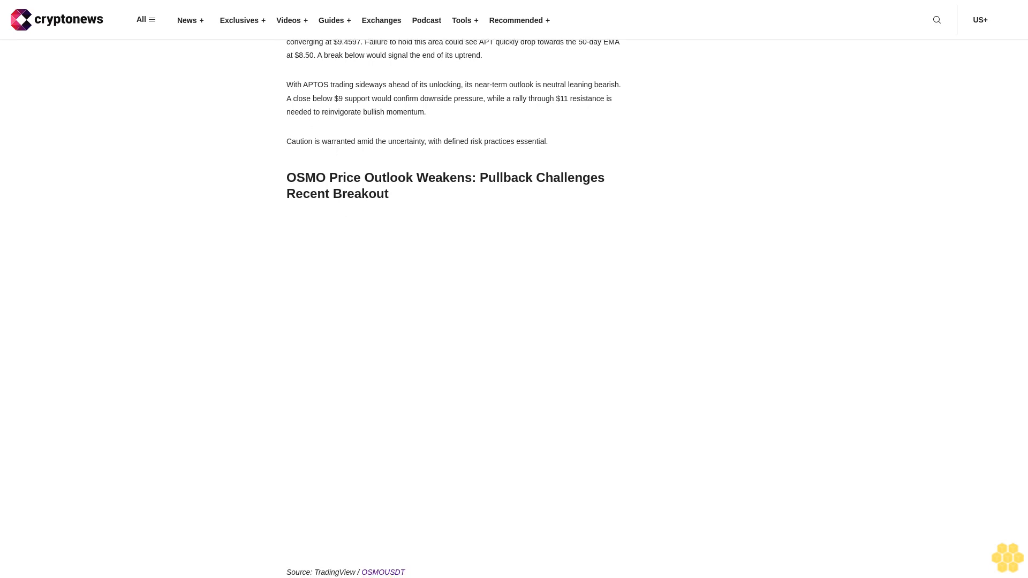
pyautogui.scroll(-3)
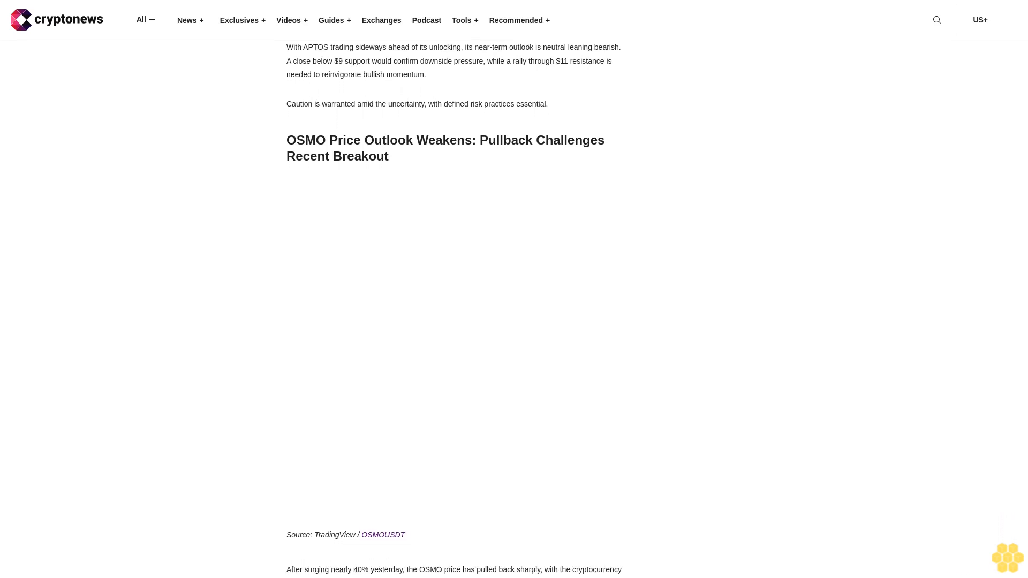
pyautogui.scroll(-3)
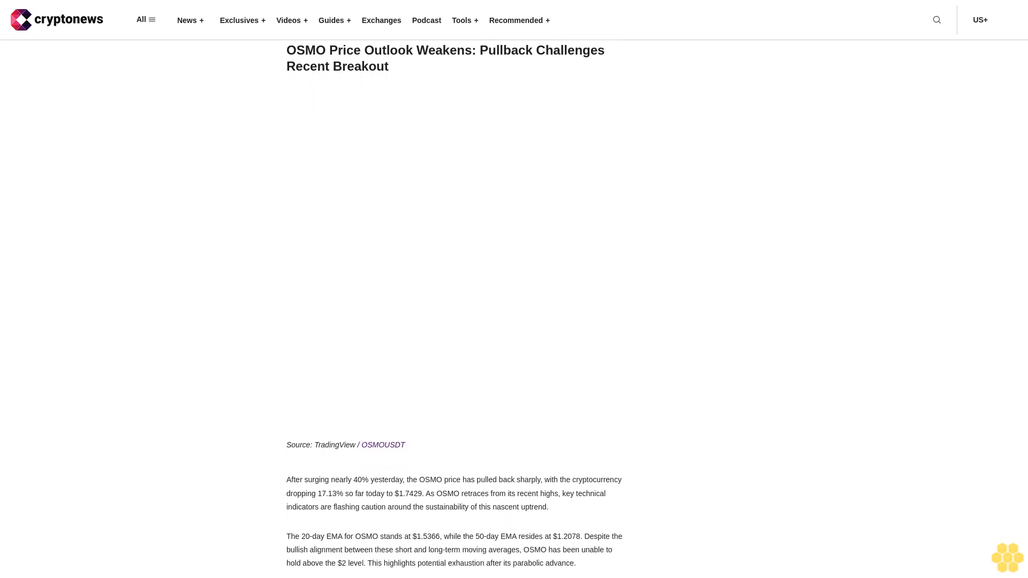
pyautogui.scroll(-3)
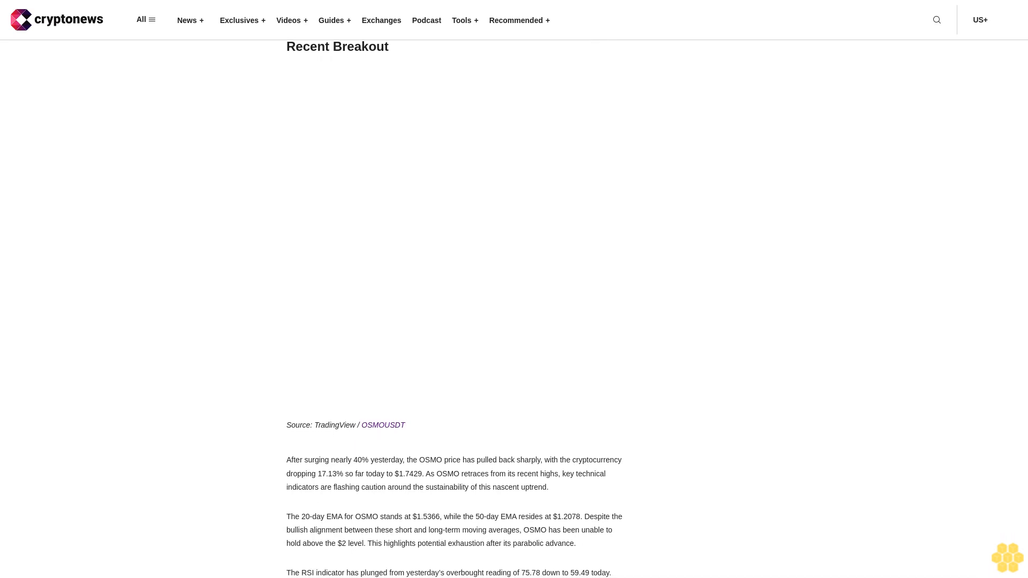
pyautogui.scroll(-3)
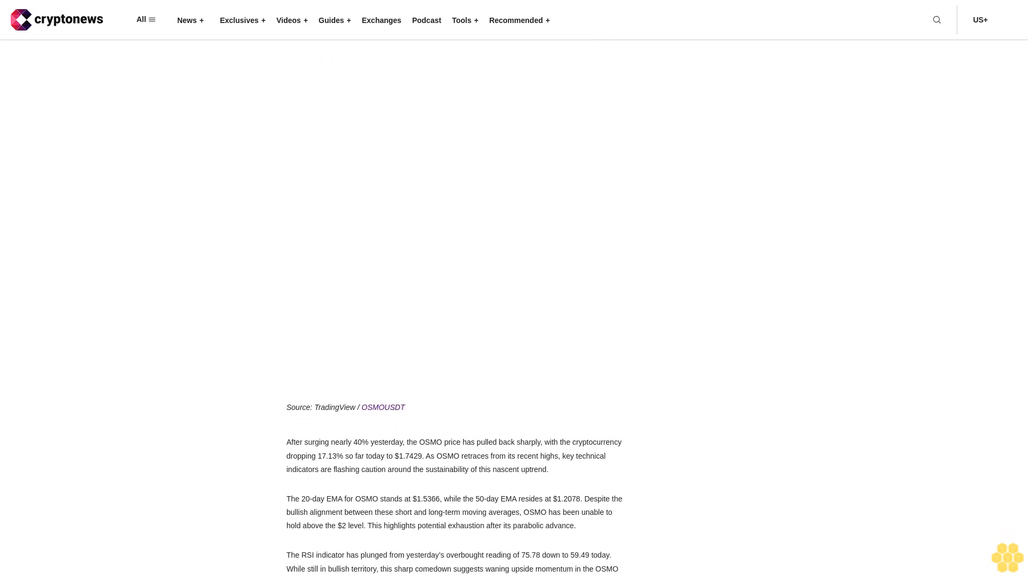
pyautogui.scroll(-3)
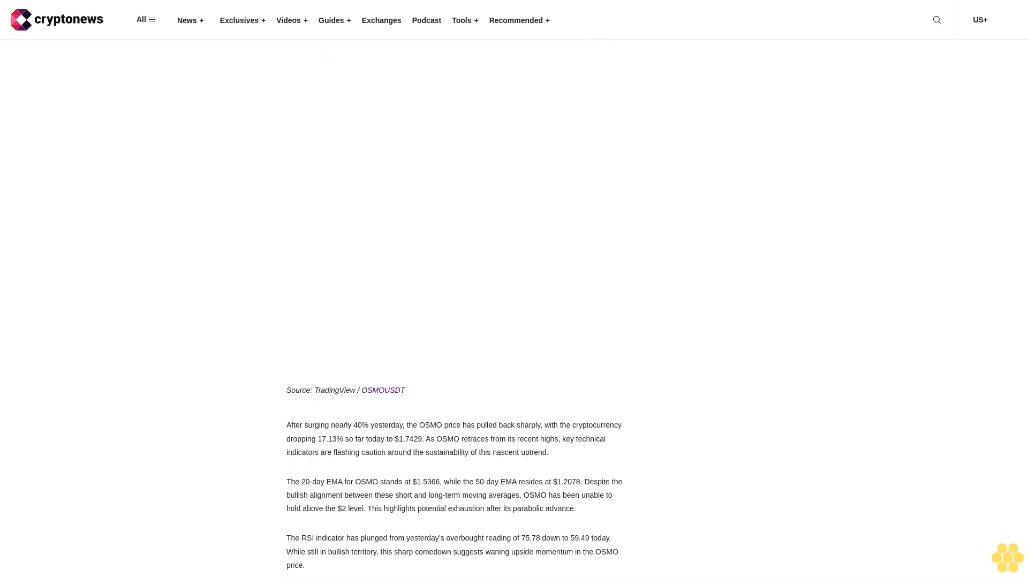
pyautogui.scroll(-3)
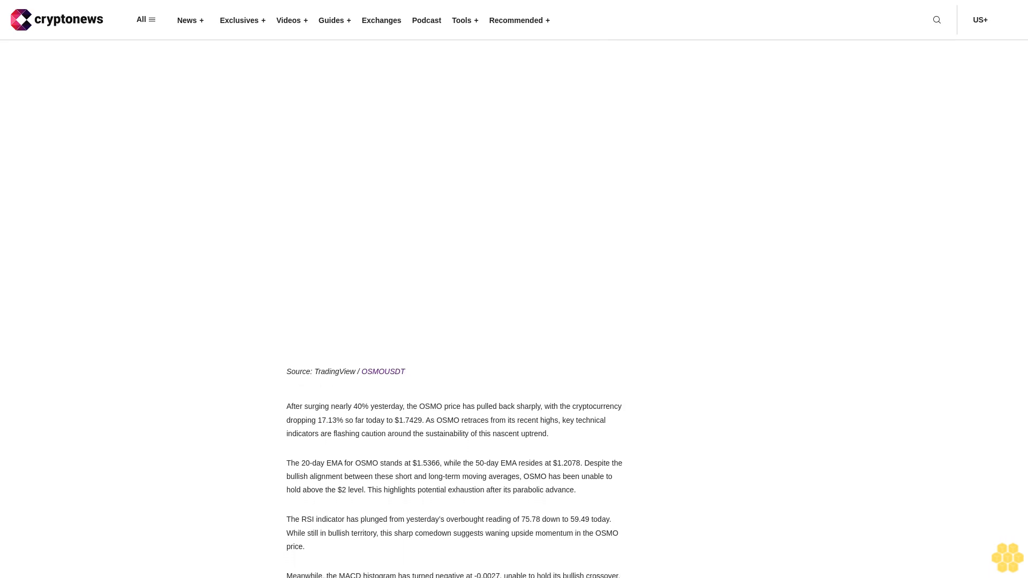
pyautogui.scroll(3)
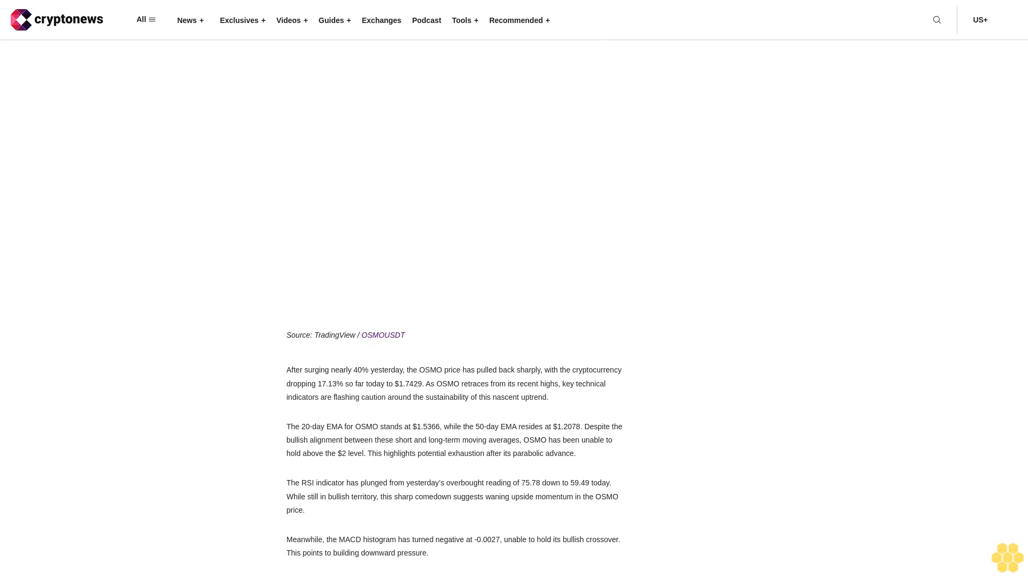
pyautogui.scroll(-3)
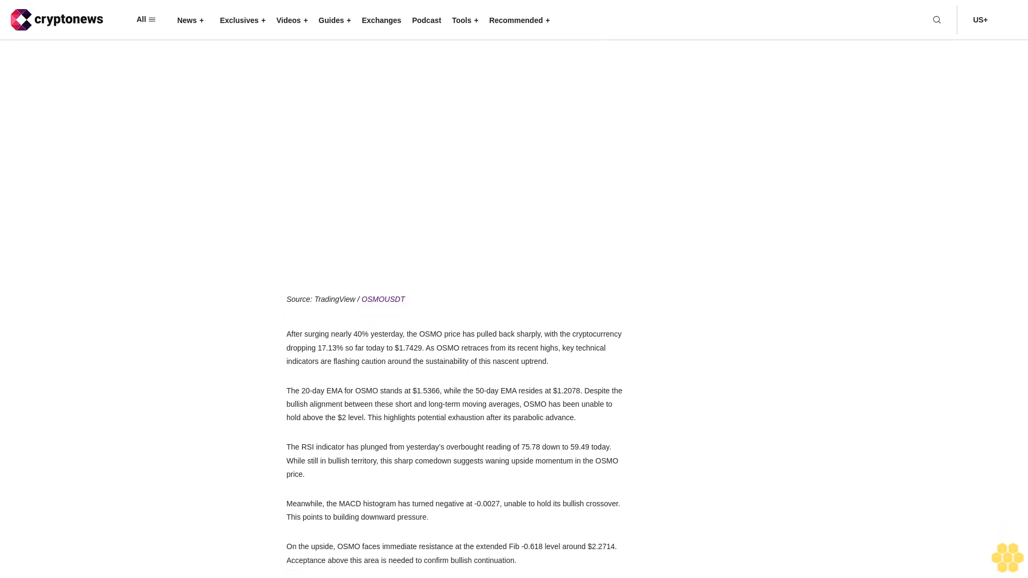
pyautogui.scroll(-3)
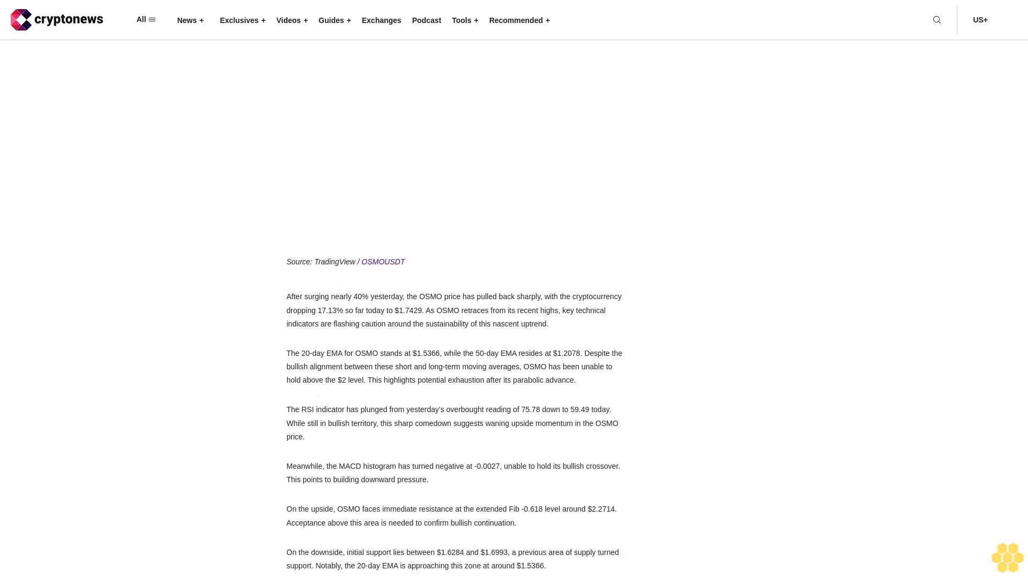
pyautogui.scroll(3)
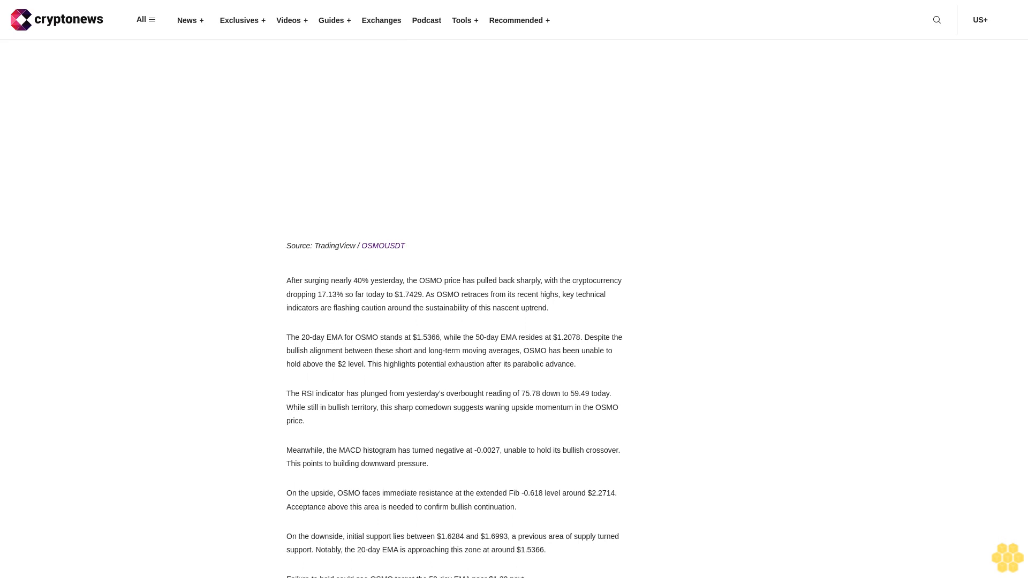
pyautogui.scroll(3)
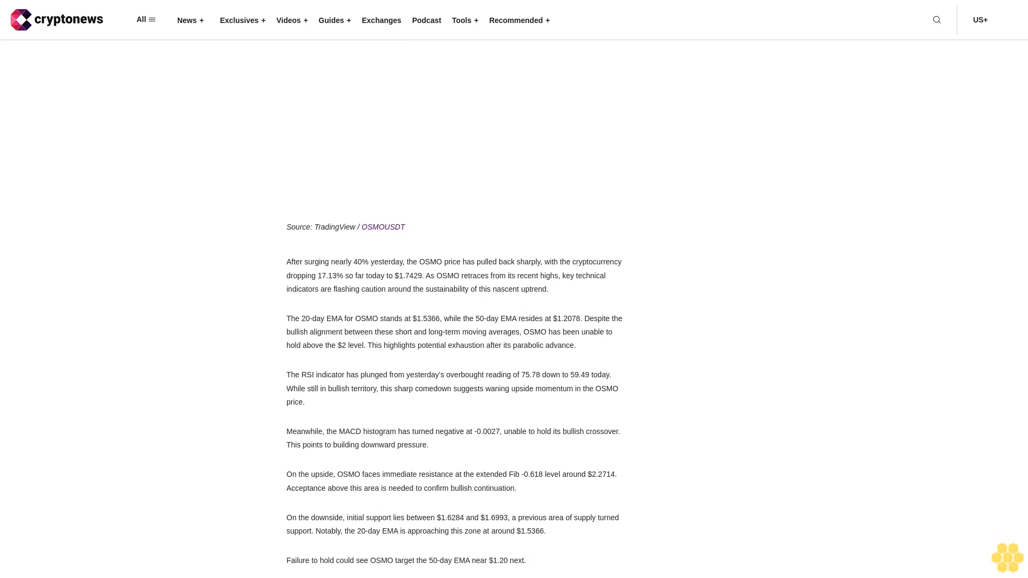
pyautogui.scroll(3)
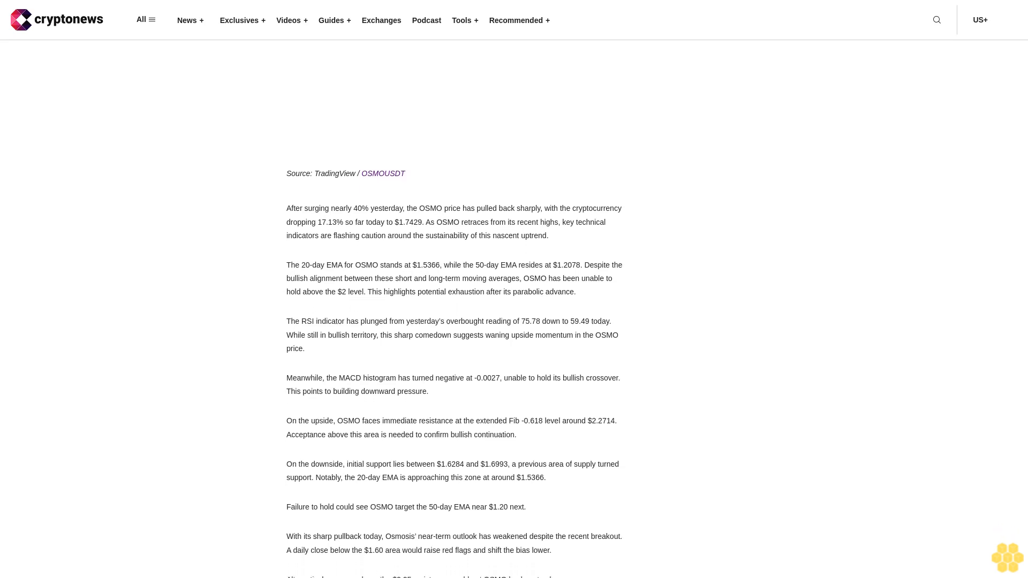
pyautogui.scroll(3)
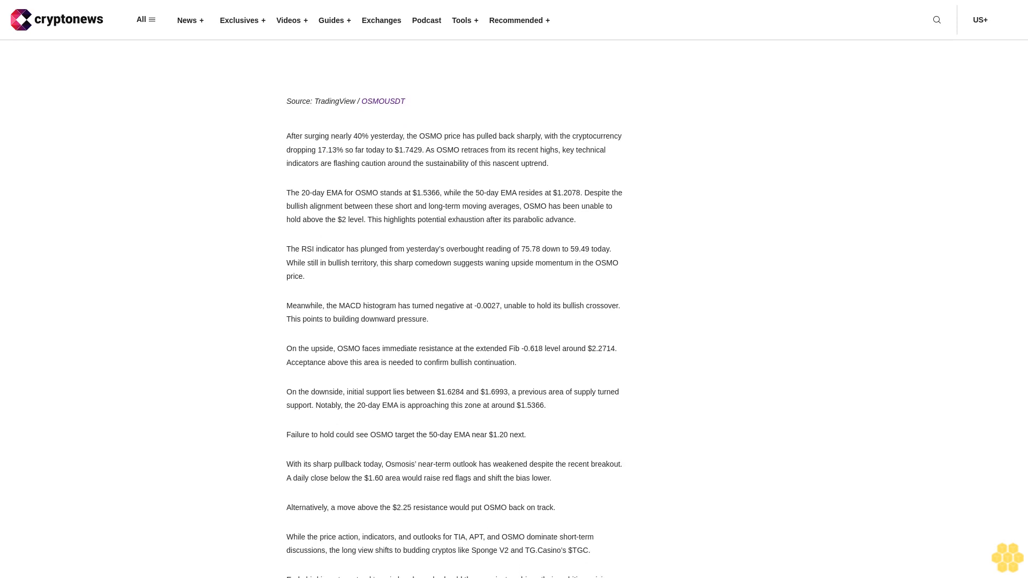
pyautogui.scroll(3)
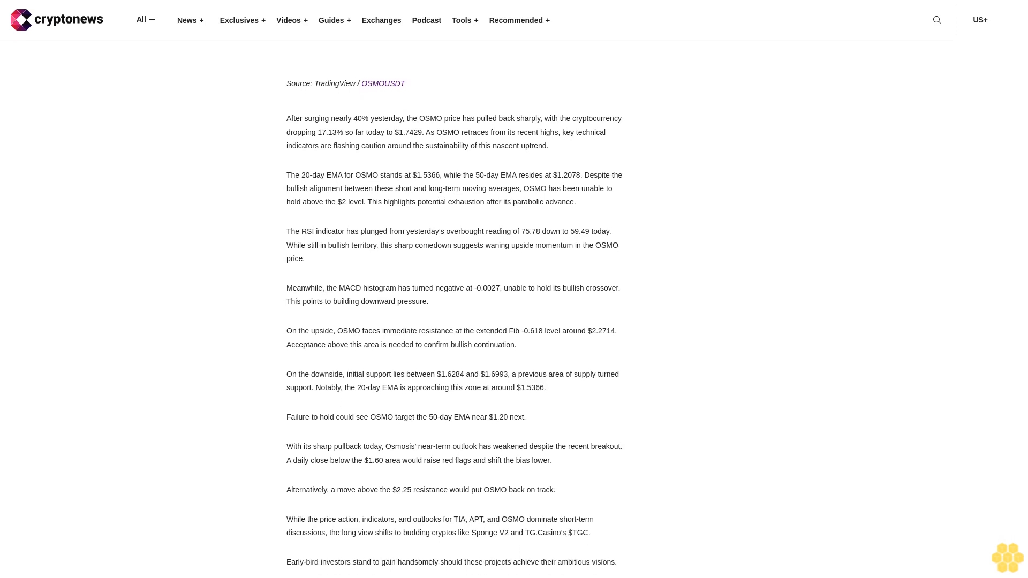
pyautogui.scroll(-3)
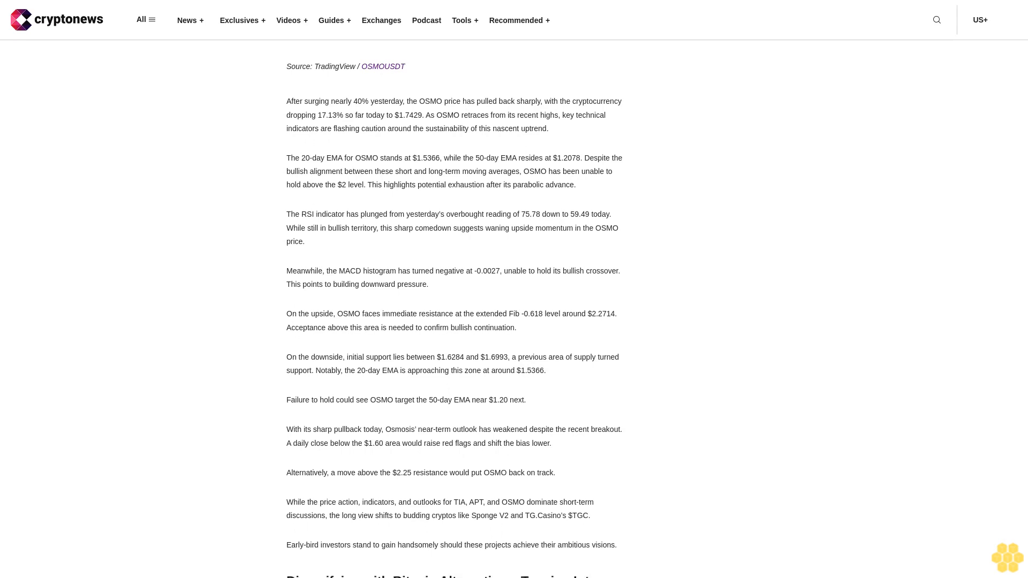
pyautogui.scroll(-3)
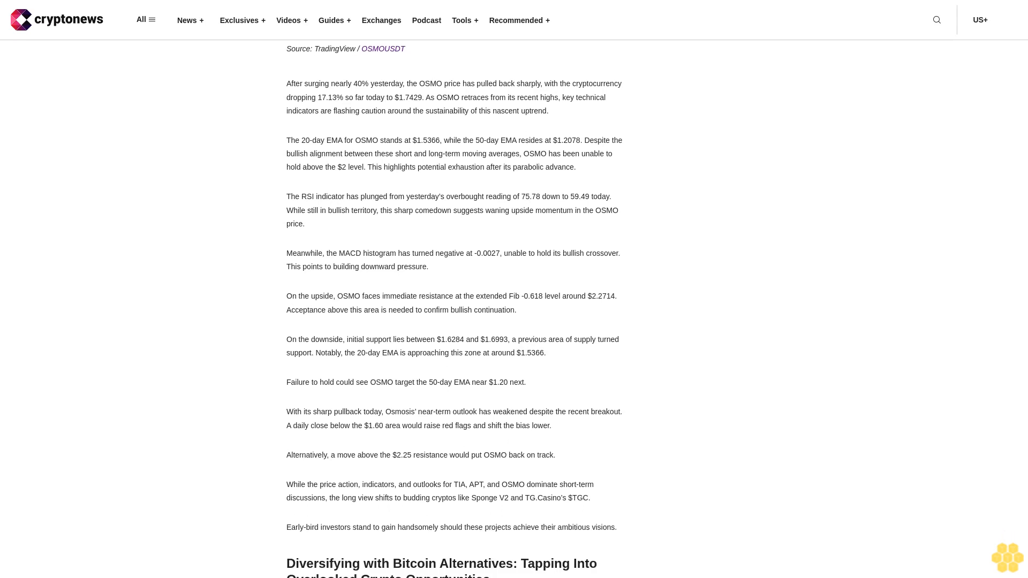
pyautogui.scroll(3)
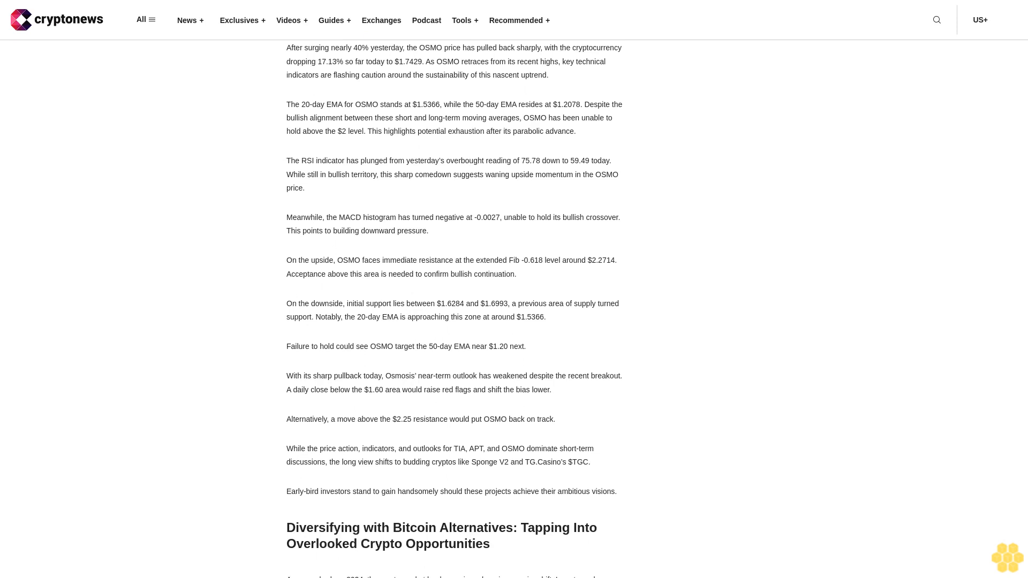
pyautogui.scroll(-3)
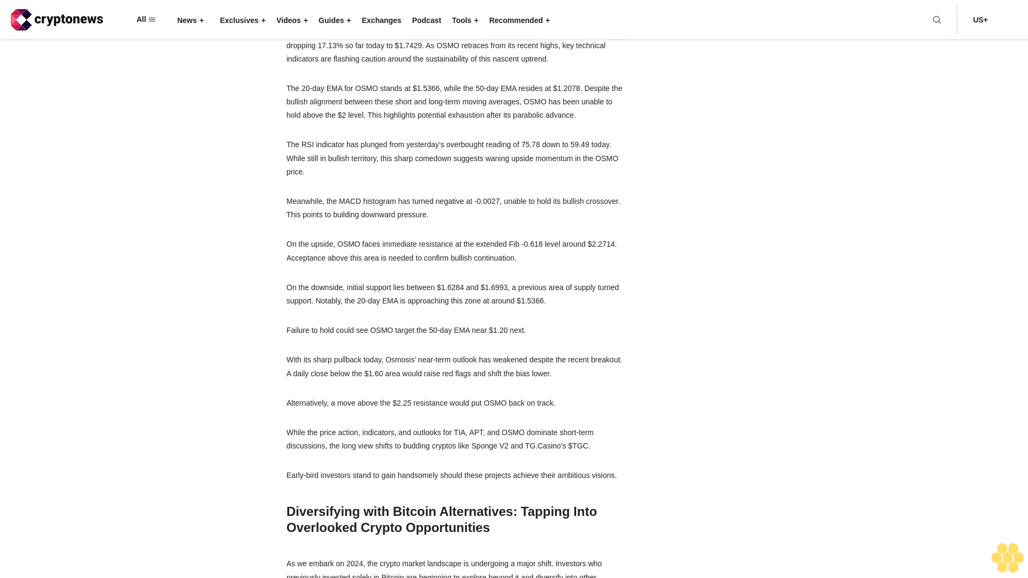
pyautogui.scroll(-3)
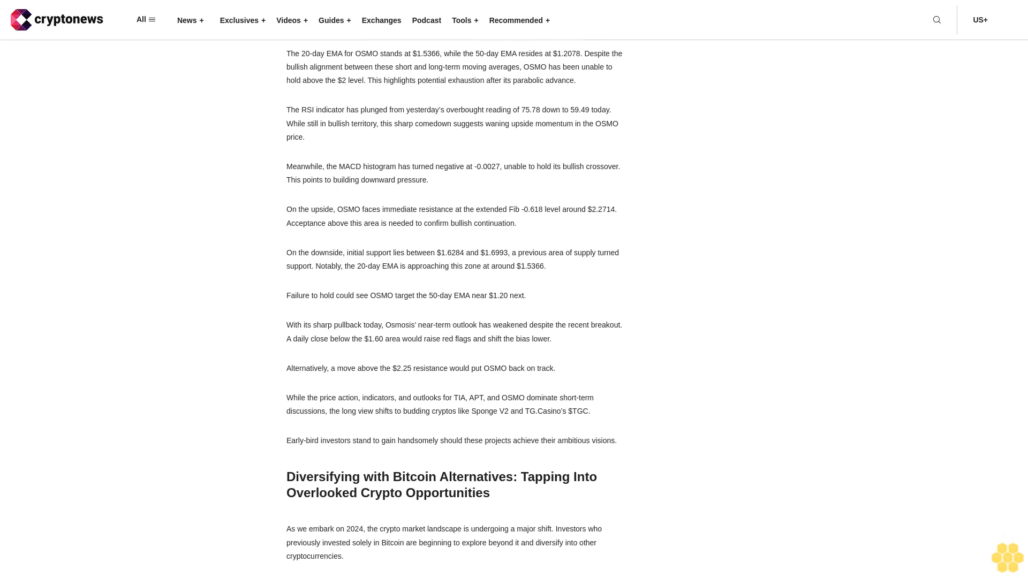
pyautogui.scroll(-3)
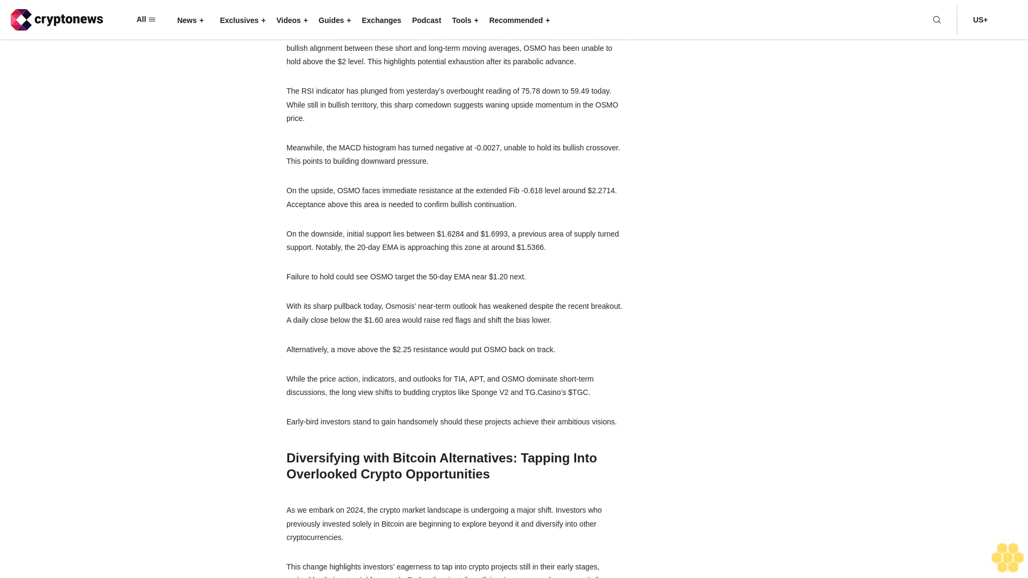
pyautogui.scroll(-3)
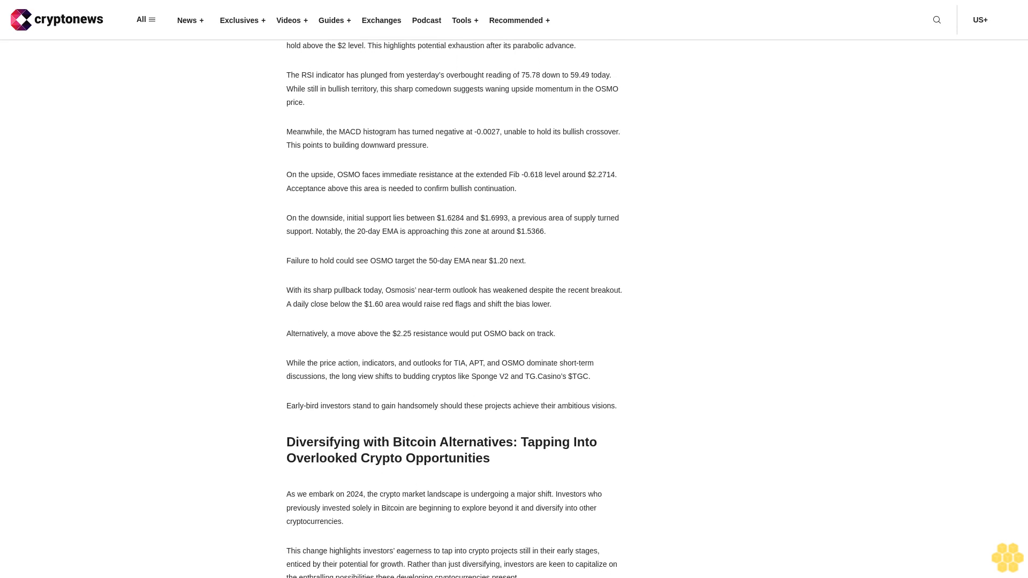
pyautogui.scroll(-3)
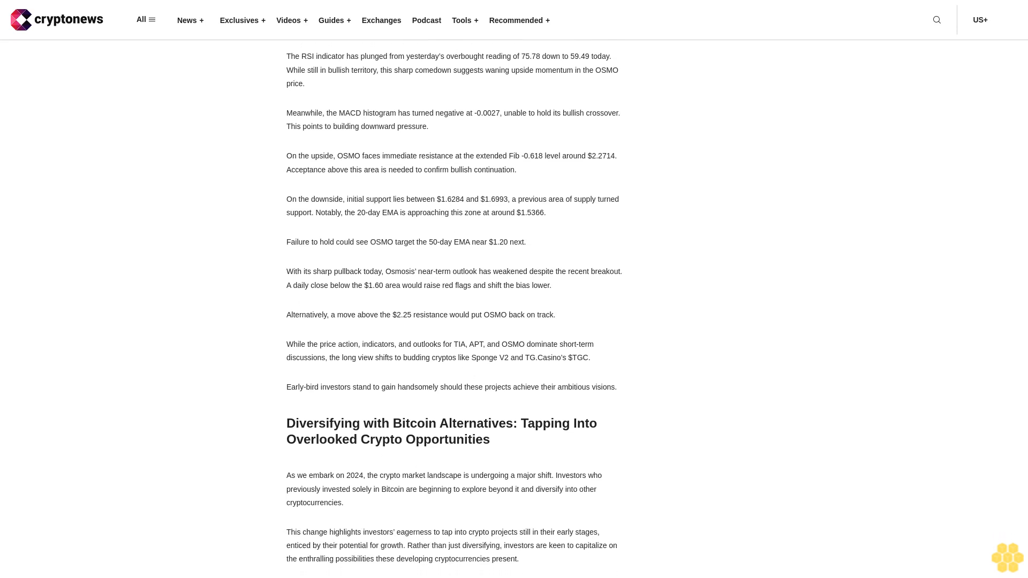
pyautogui.scroll(-3)
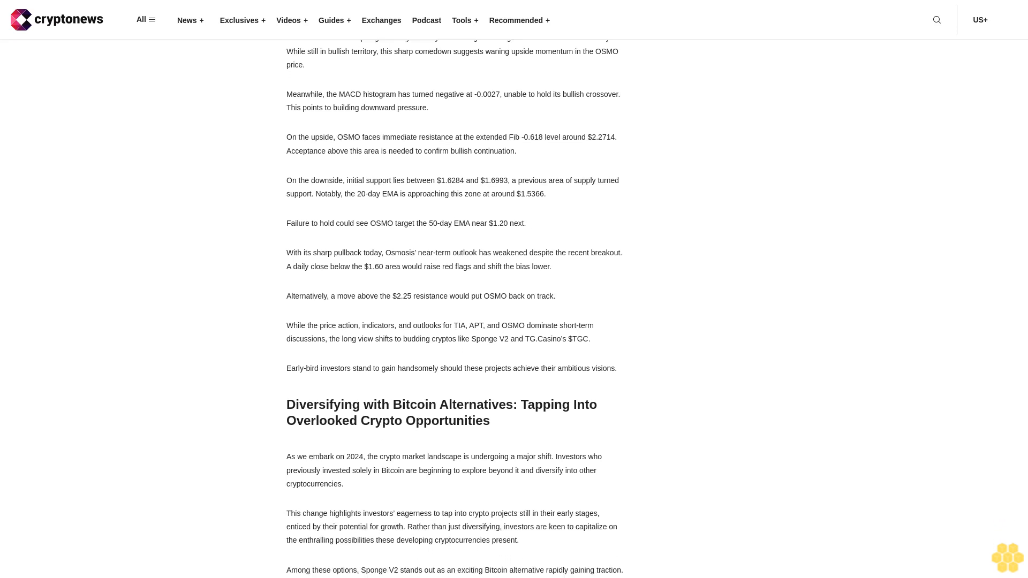
pyautogui.scroll(-3)
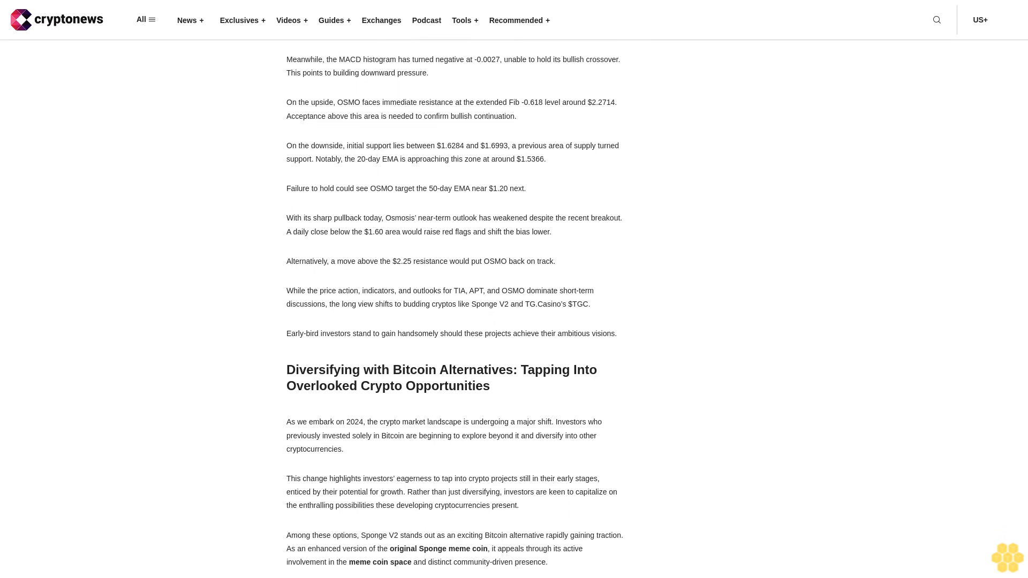
pyautogui.scroll(-3)
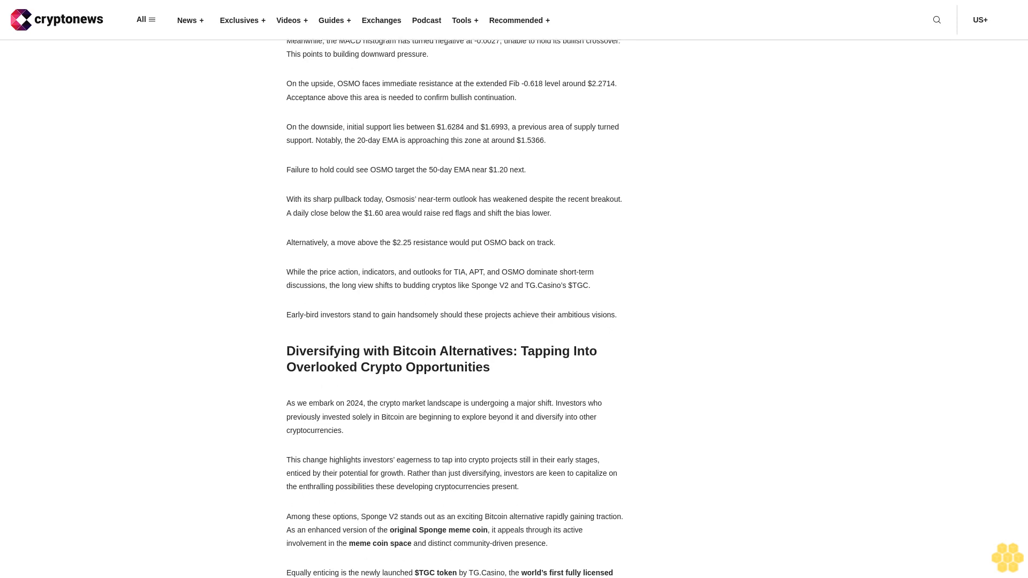
pyautogui.scroll(-3)
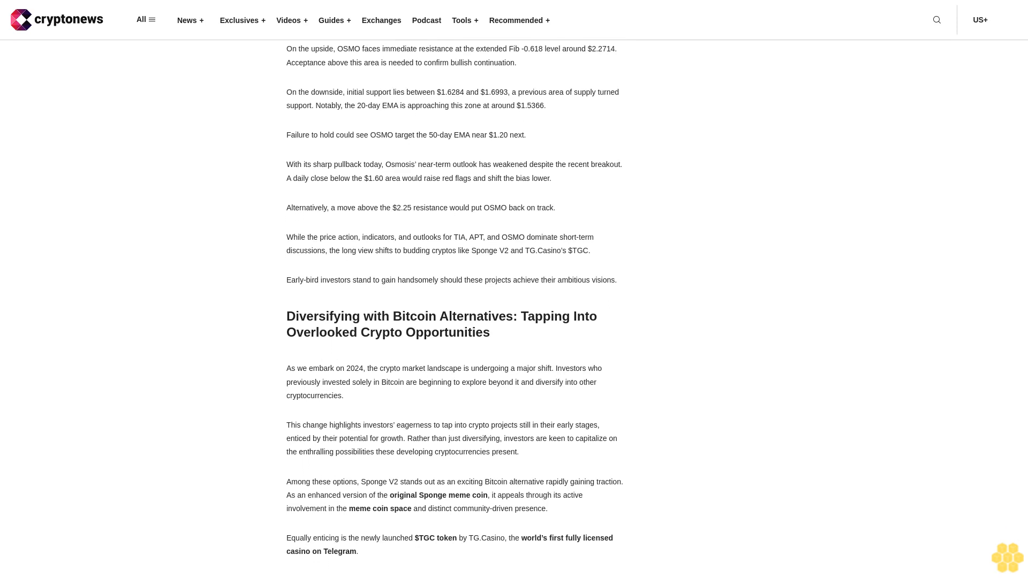
pyautogui.scroll(-3)
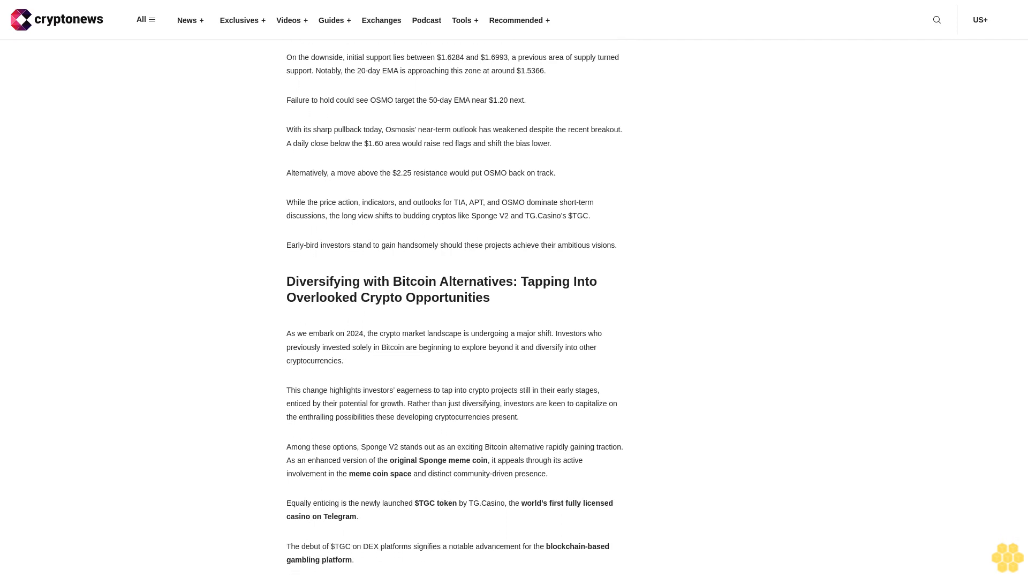
pyautogui.scroll(-3)
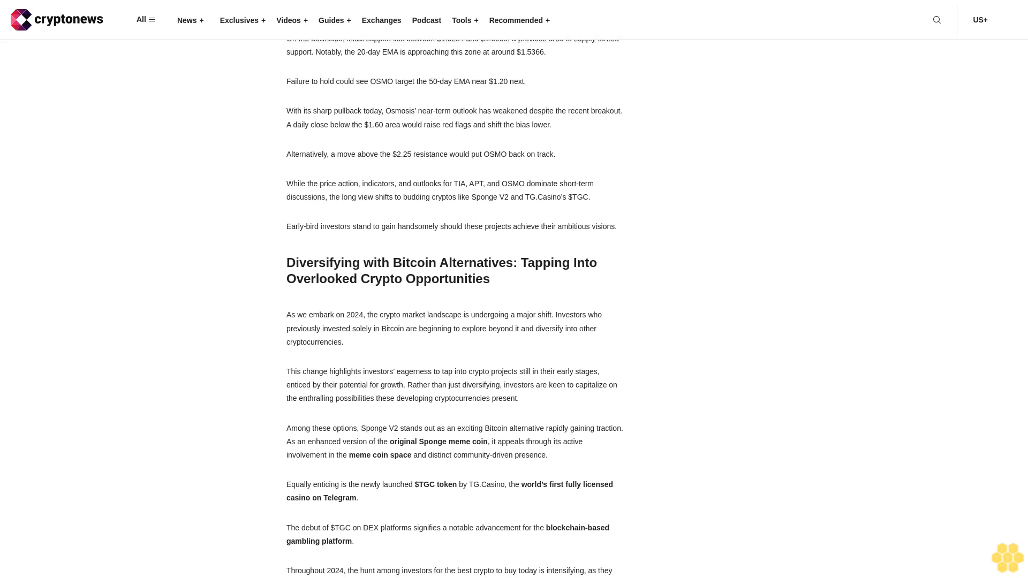
pyautogui.scroll(-3)
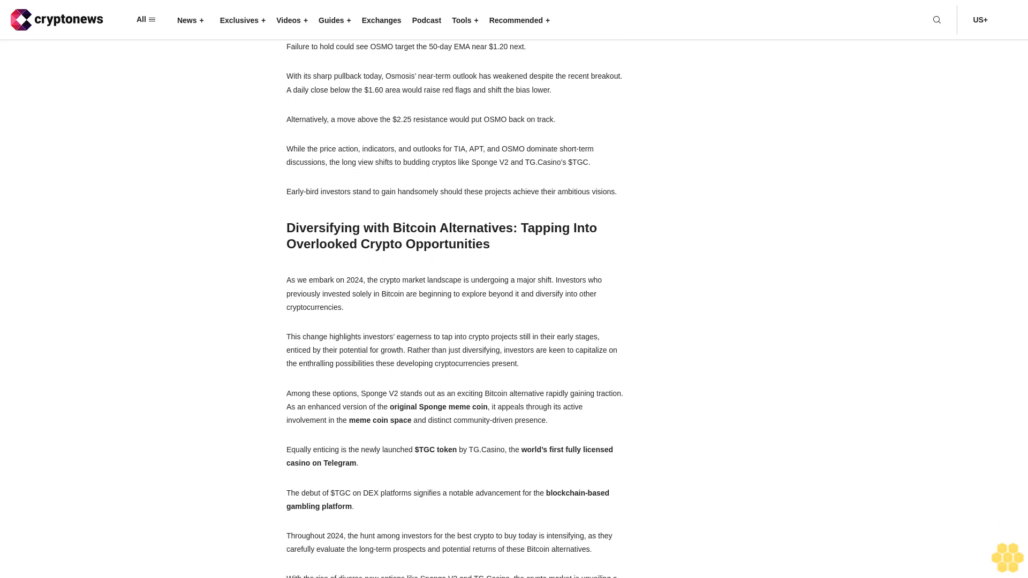
pyautogui.scroll(-3)
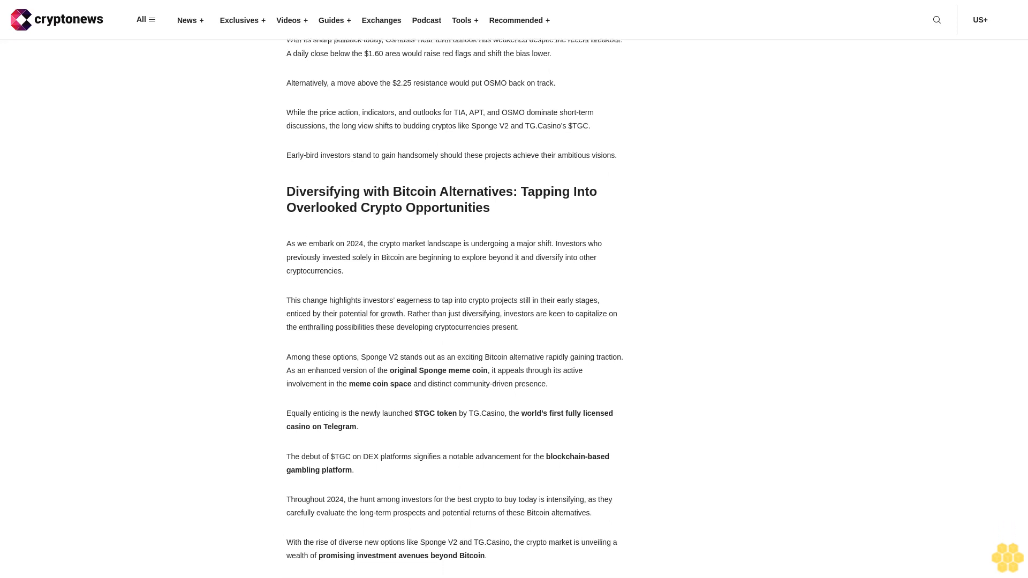
pyautogui.scroll(-3)
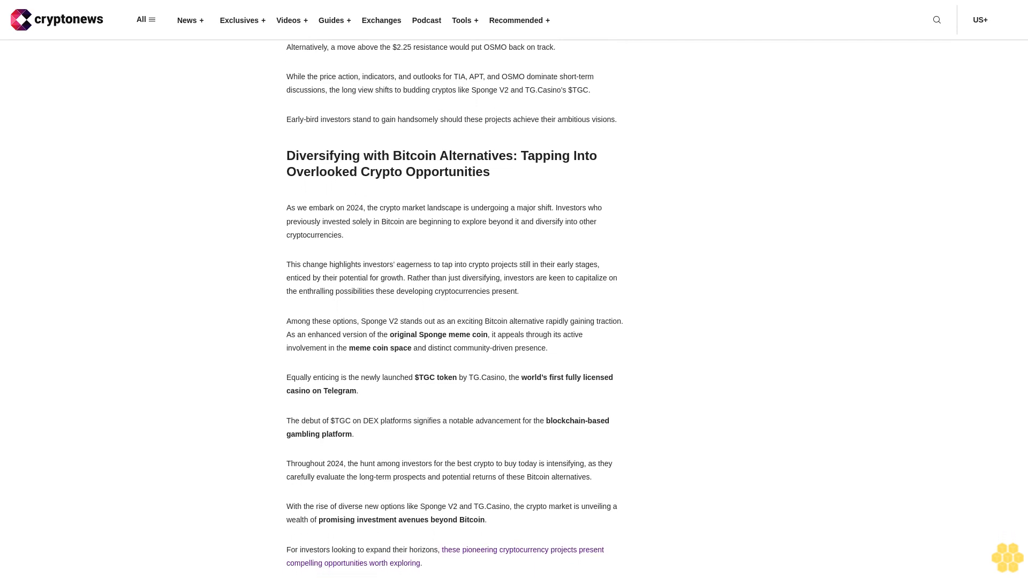
pyautogui.scroll(-3)
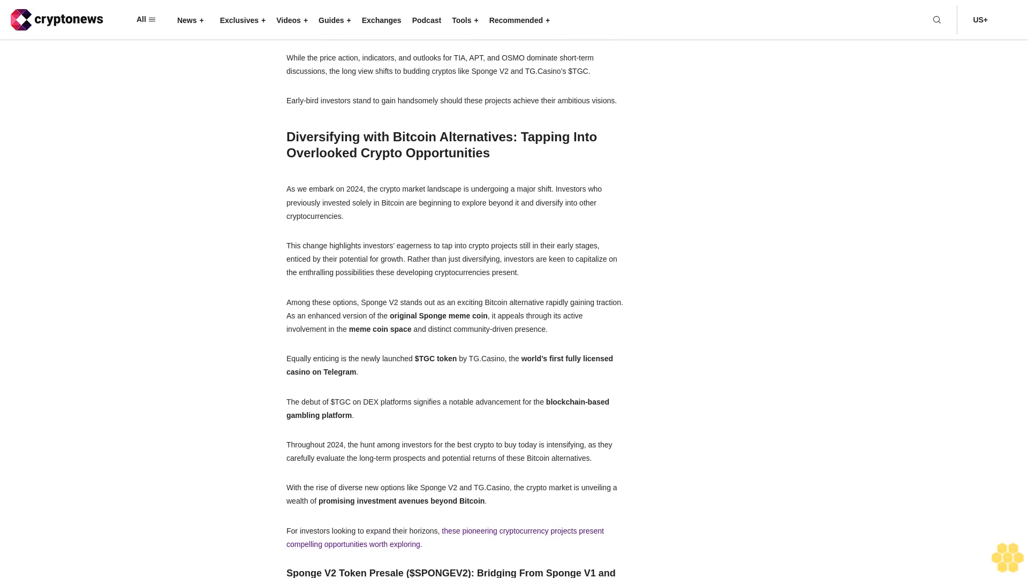
pyautogui.scroll(-3)
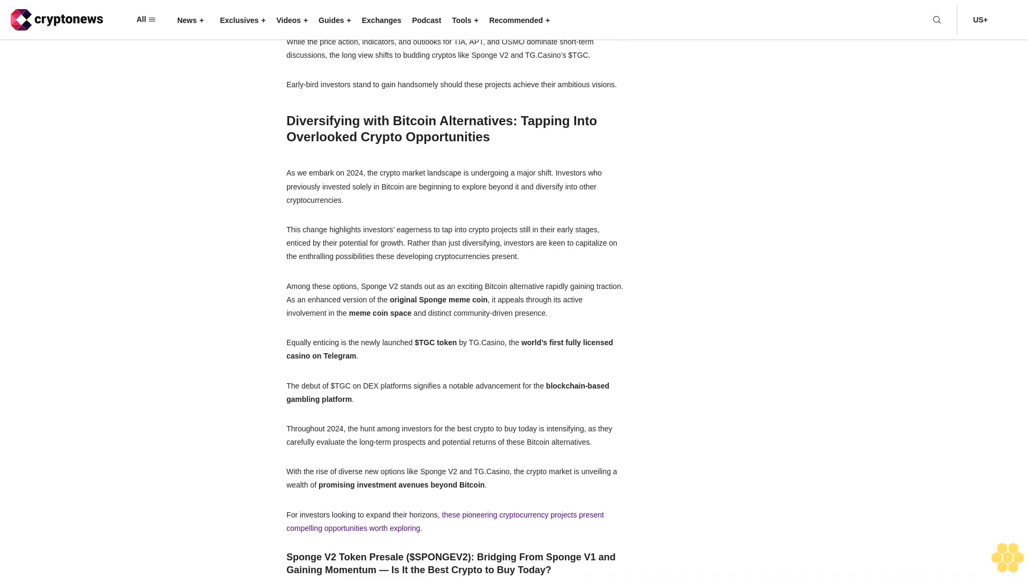
pyautogui.scroll(-3)
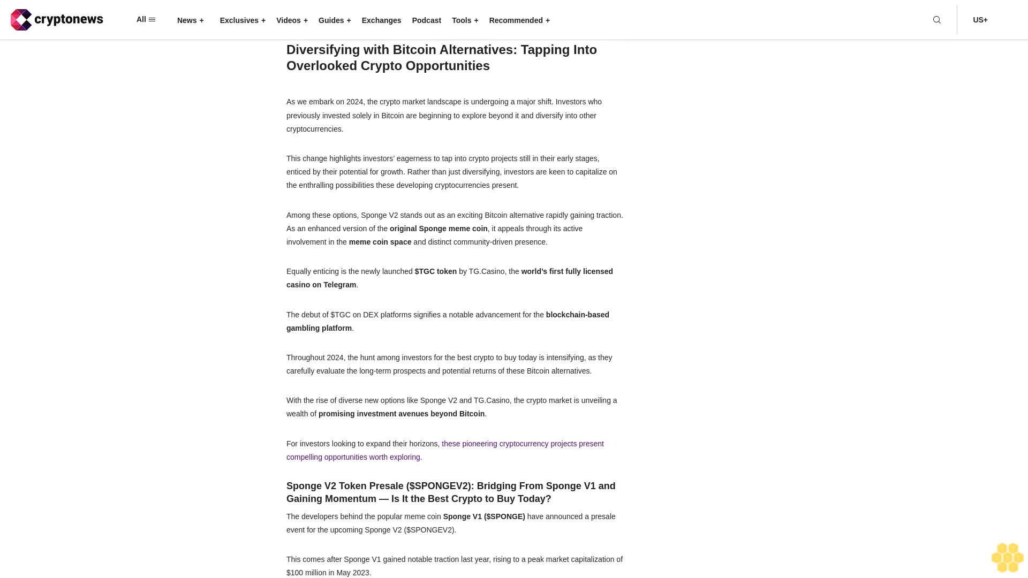
pyautogui.scroll(-3)
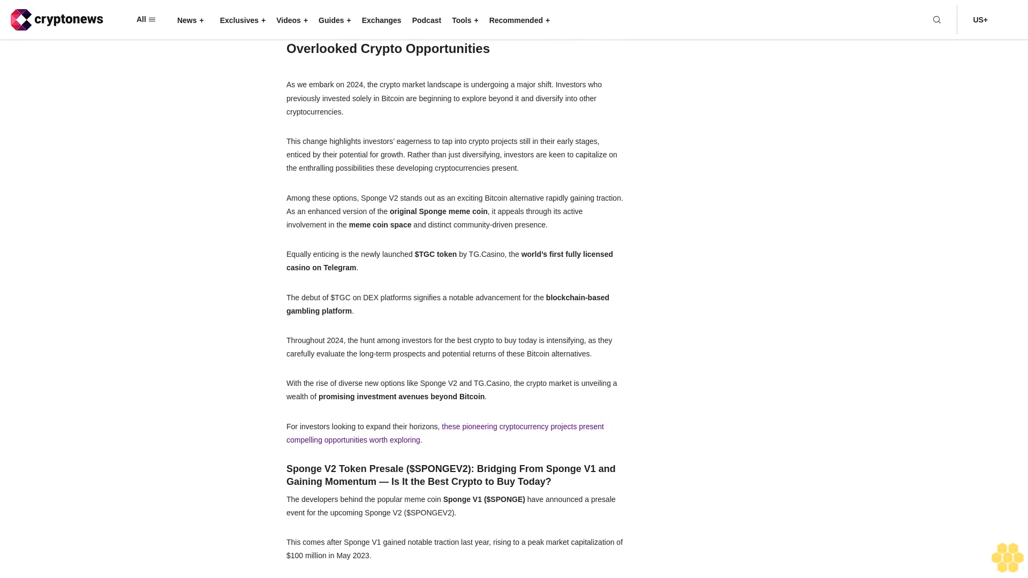
pyautogui.scroll(-3)
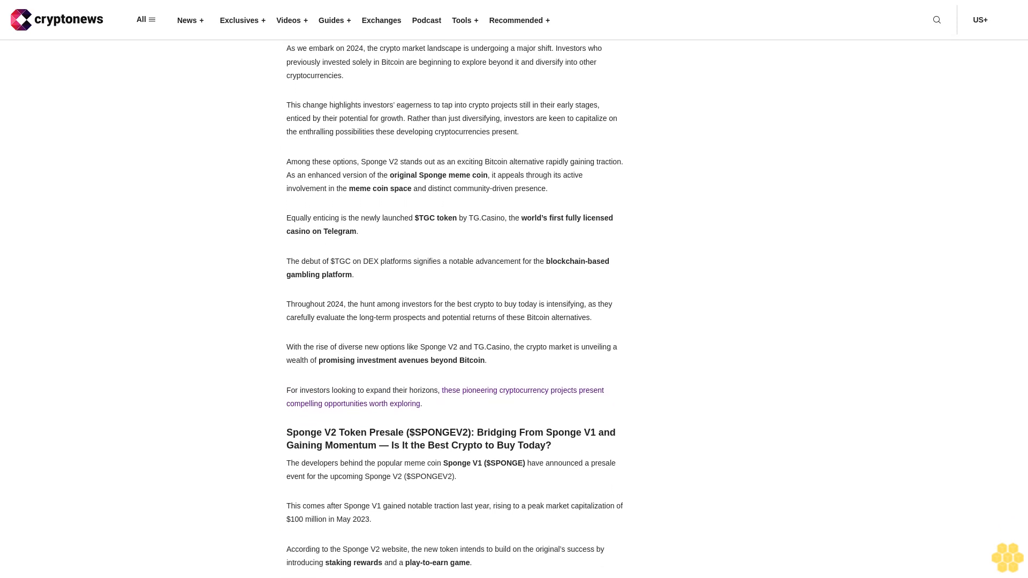
pyautogui.scroll(-3)
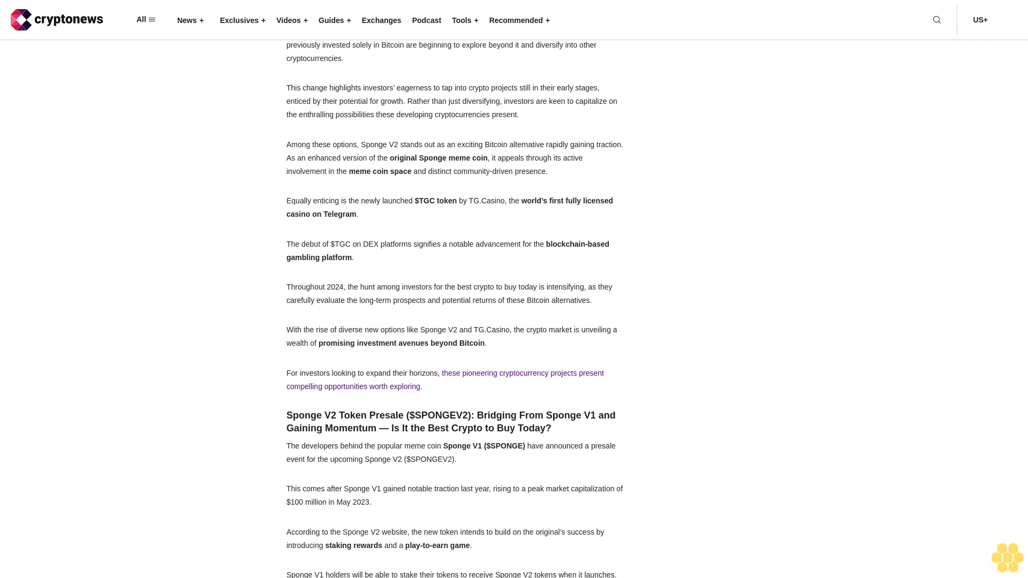
pyautogui.scroll(-3)
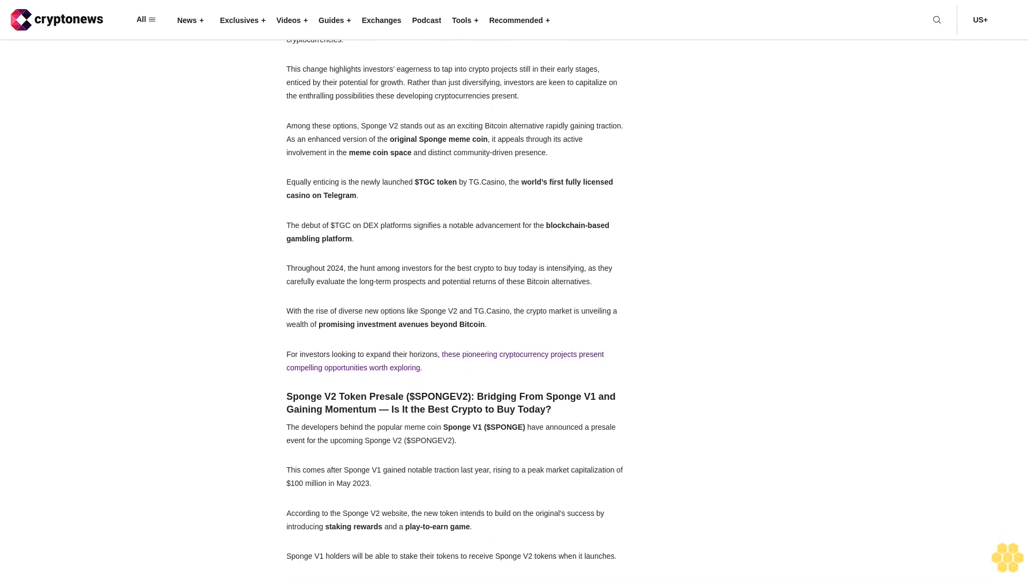
pyautogui.scroll(-3)
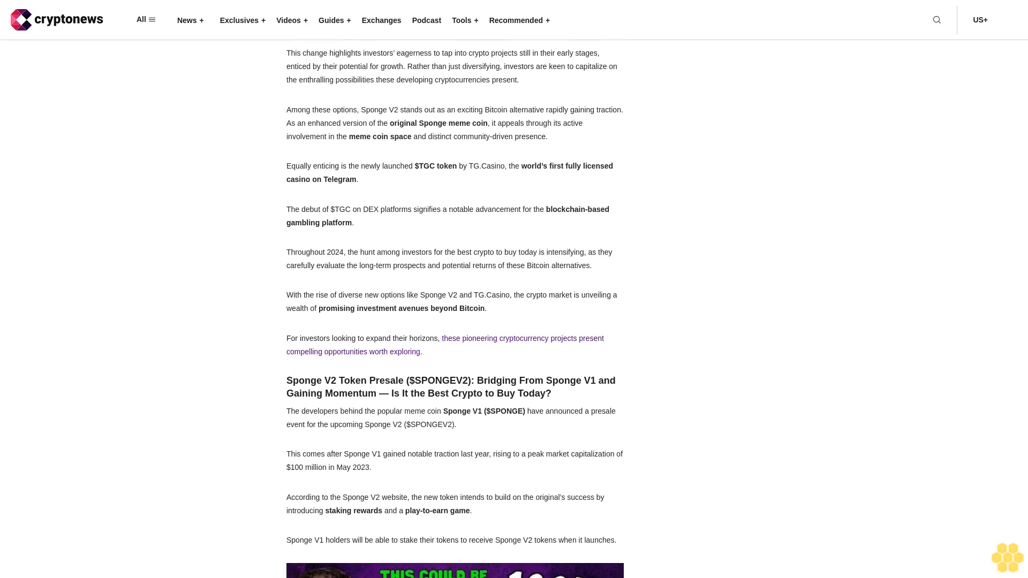
pyautogui.scroll(-3)
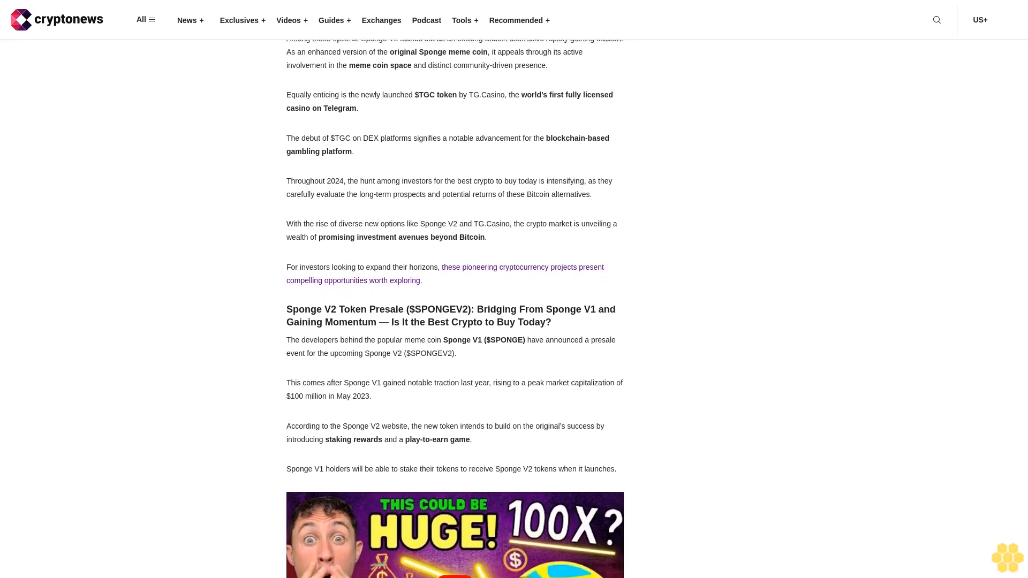
pyautogui.scroll(-3)
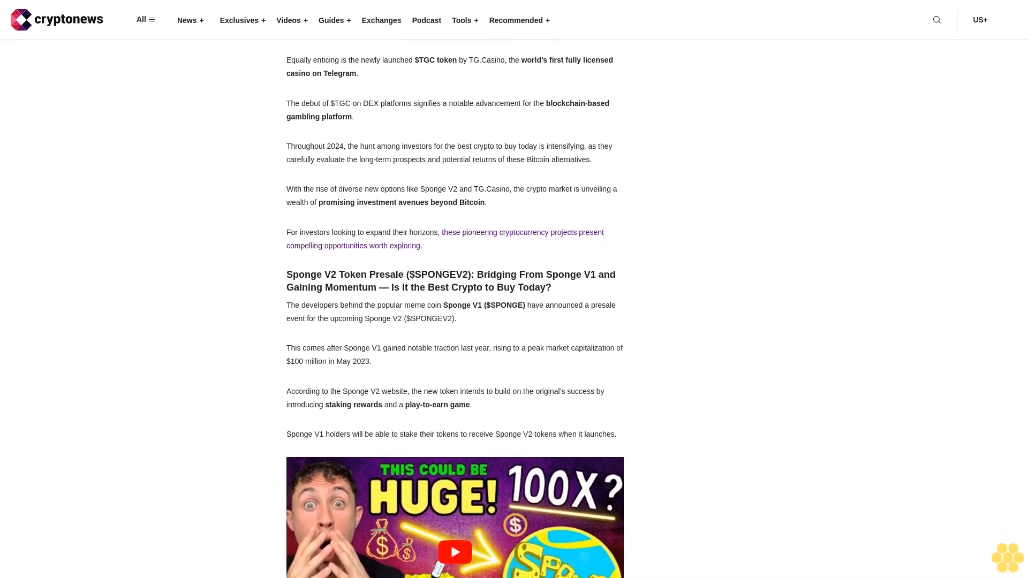
pyautogui.scroll(3)
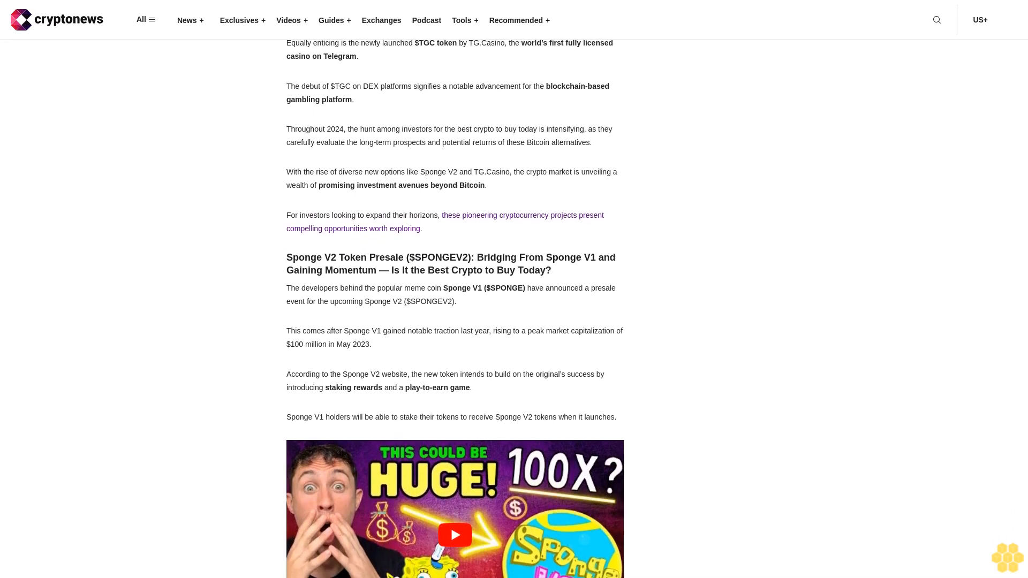
pyautogui.scroll(-3)
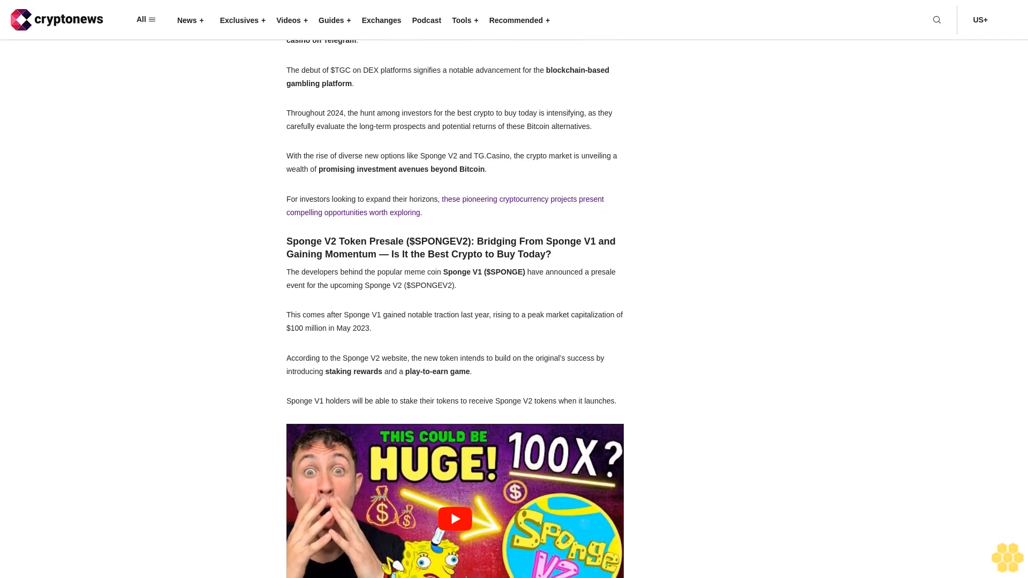
pyautogui.scroll(-3)
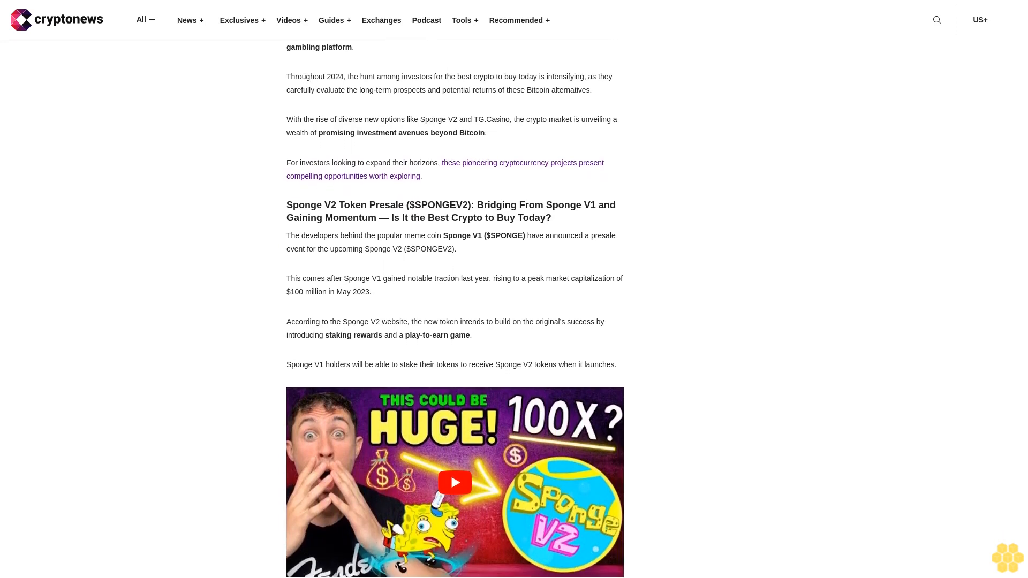
pyautogui.scroll(-3)
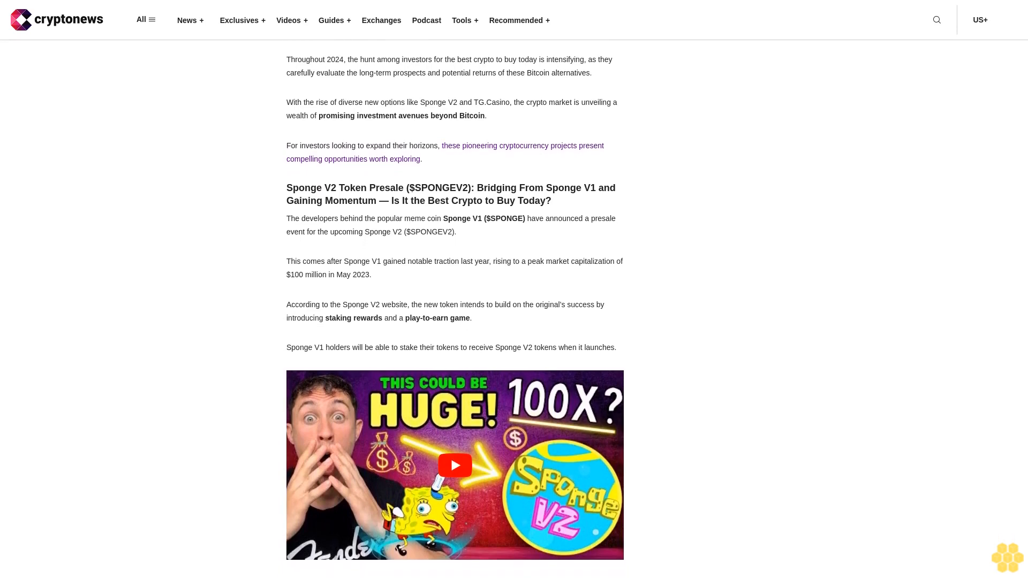
pyautogui.scroll(-3)
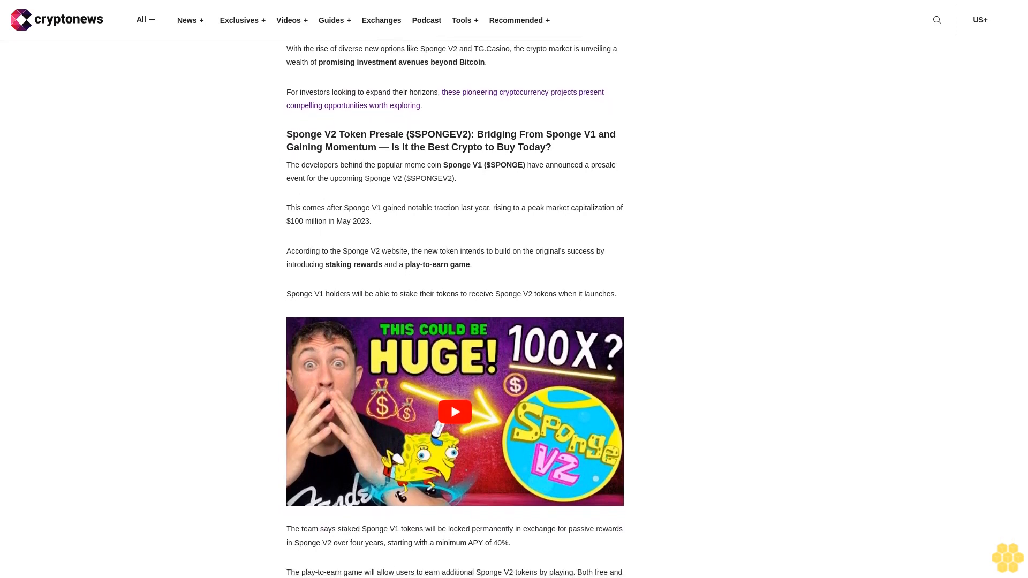
pyautogui.scroll(-3)
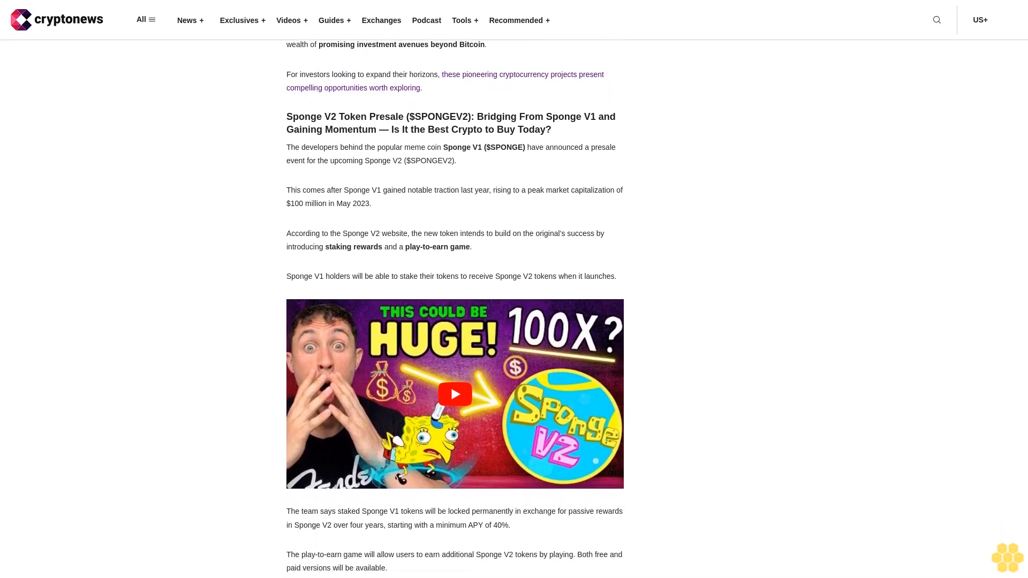
pyautogui.scroll(-3)
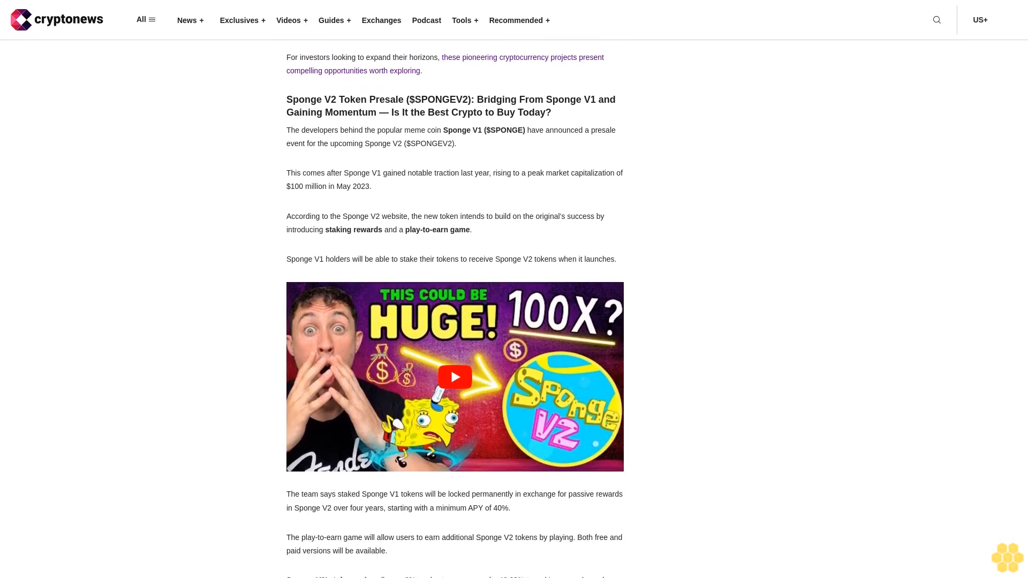
pyautogui.scroll(-3)
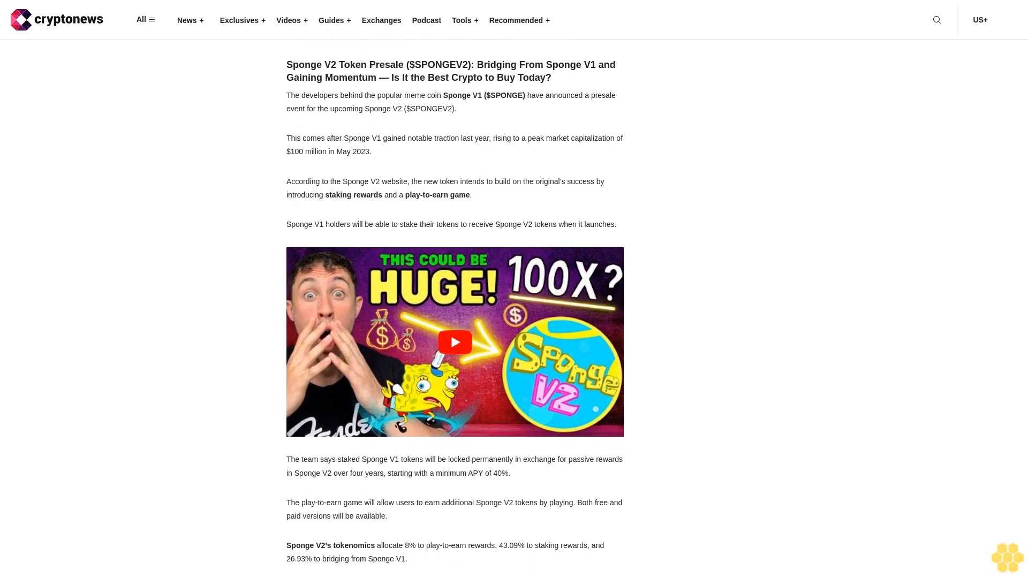
pyautogui.scroll(-3)
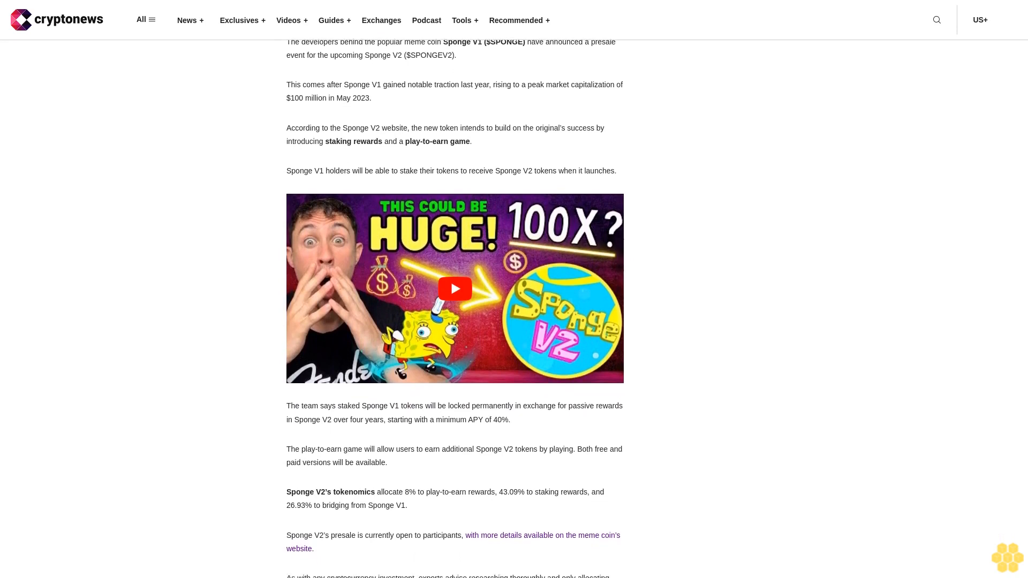
pyautogui.scroll(-3)
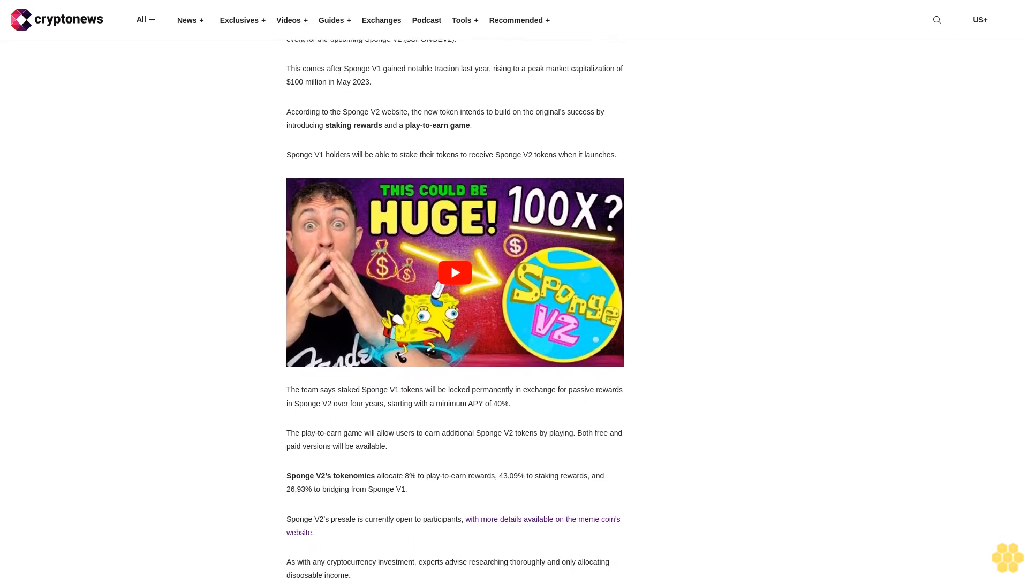
pyautogui.scroll(3)
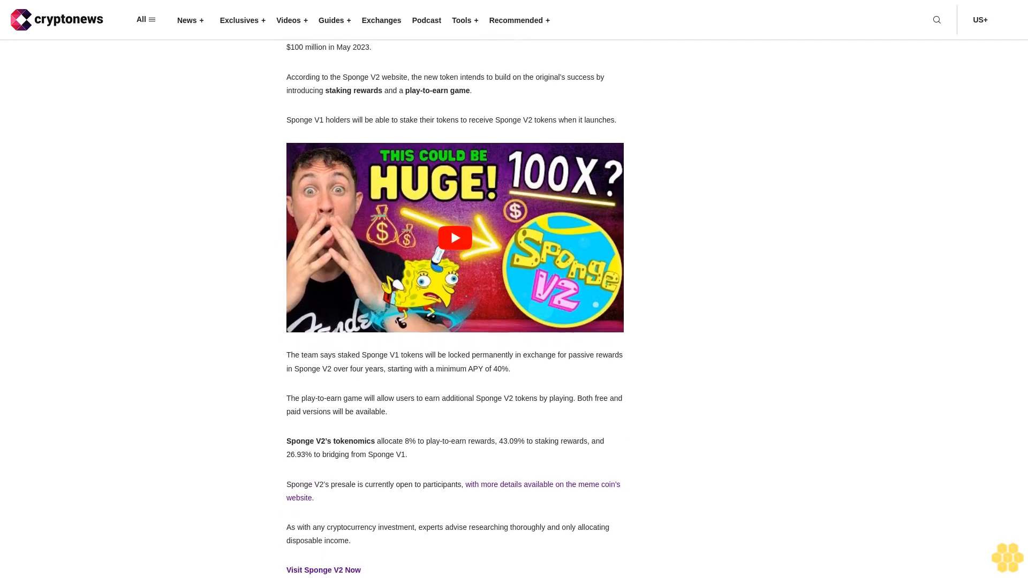
pyautogui.scroll(-3)
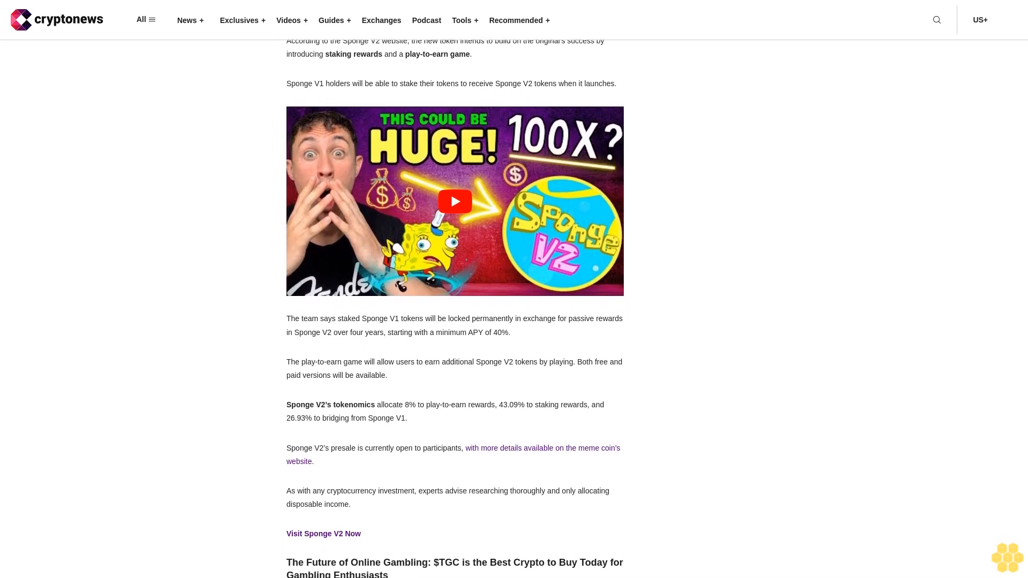
pyautogui.scroll(-3)
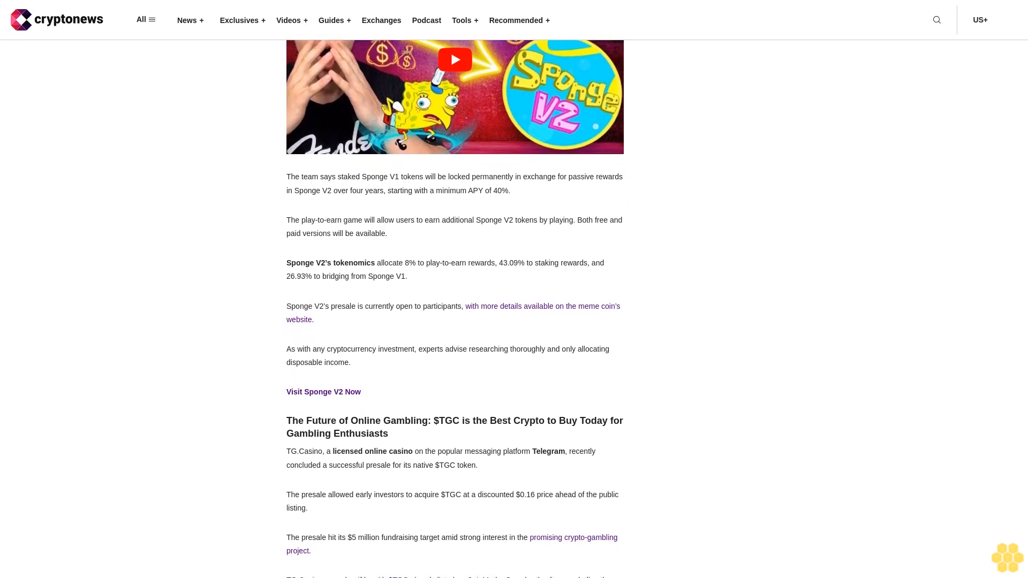
pyautogui.scroll(-3)
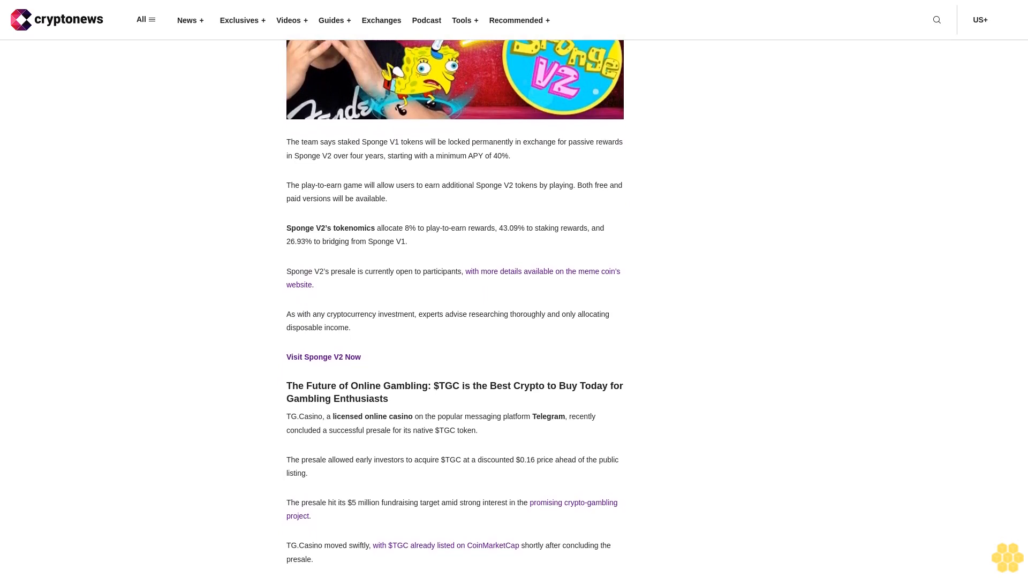
pyautogui.scroll(-3)
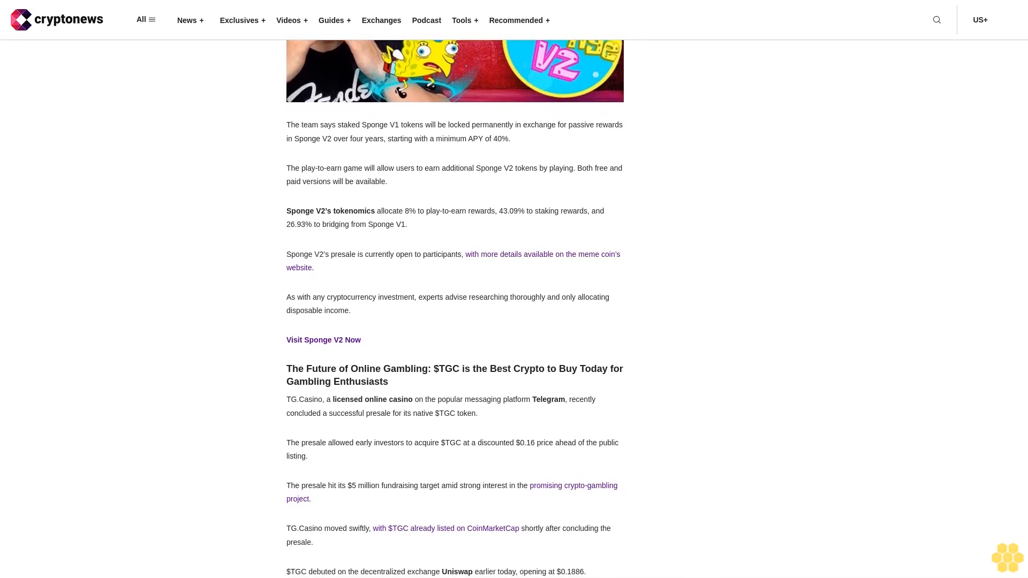
pyautogui.scroll(-3)
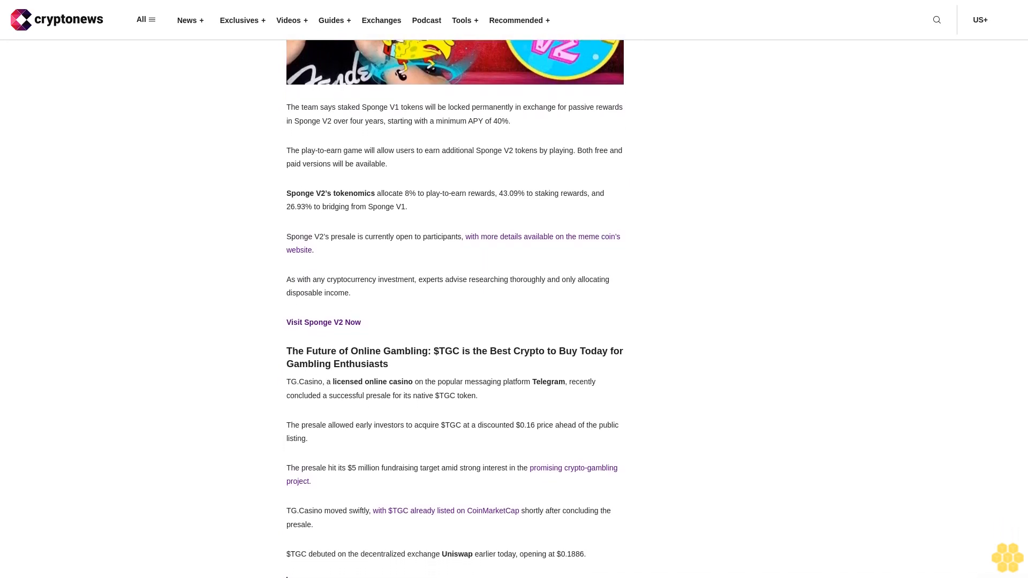
pyautogui.scroll(-3)
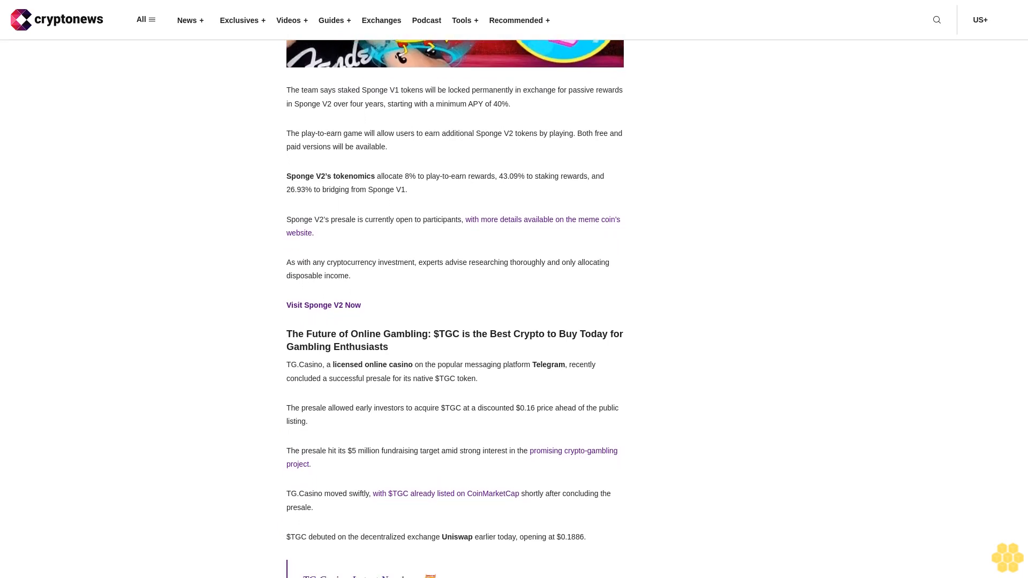
pyautogui.scroll(-3)
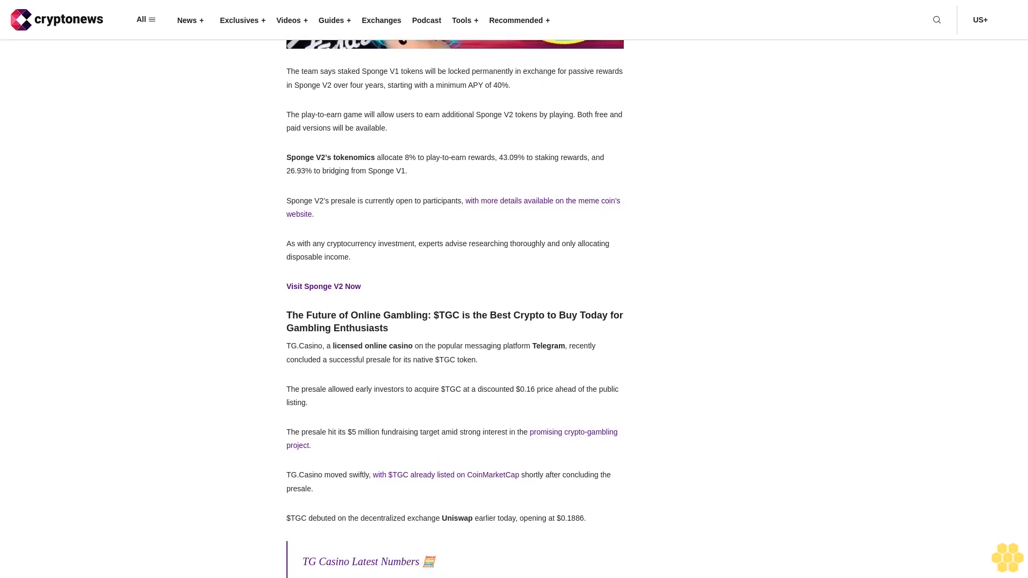
pyautogui.scroll(-3)
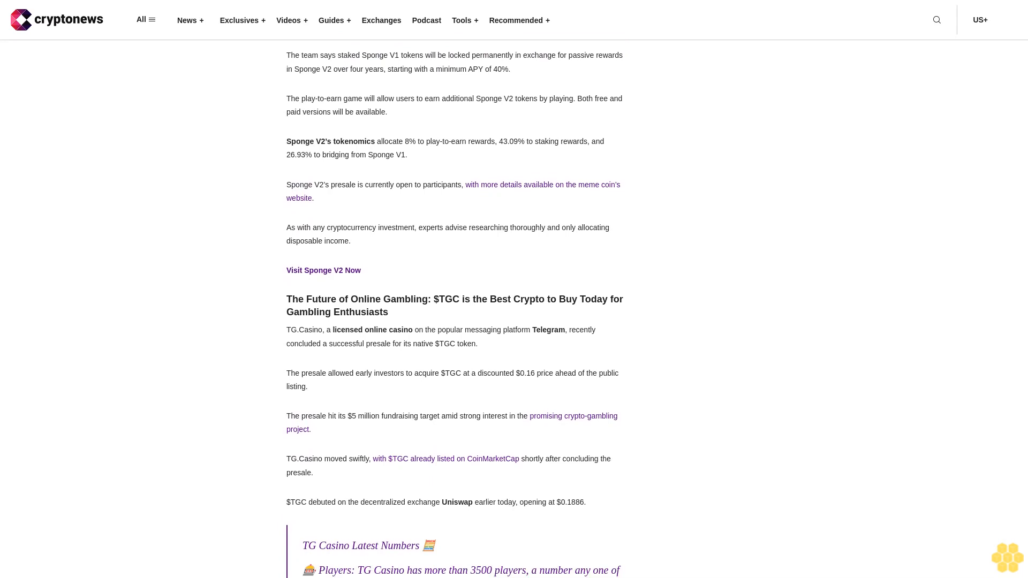
pyautogui.scroll(-3)
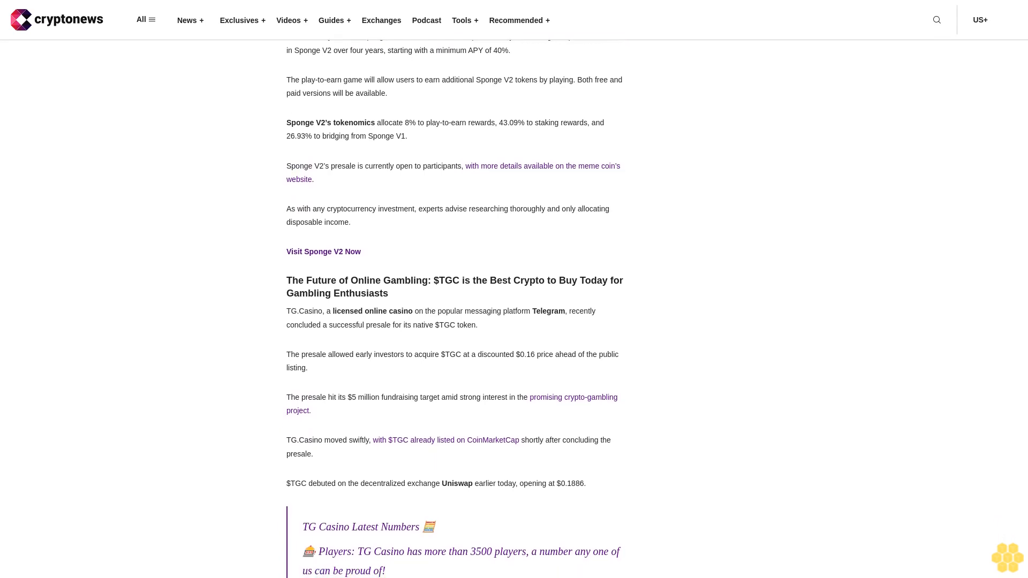
pyautogui.scroll(-3)
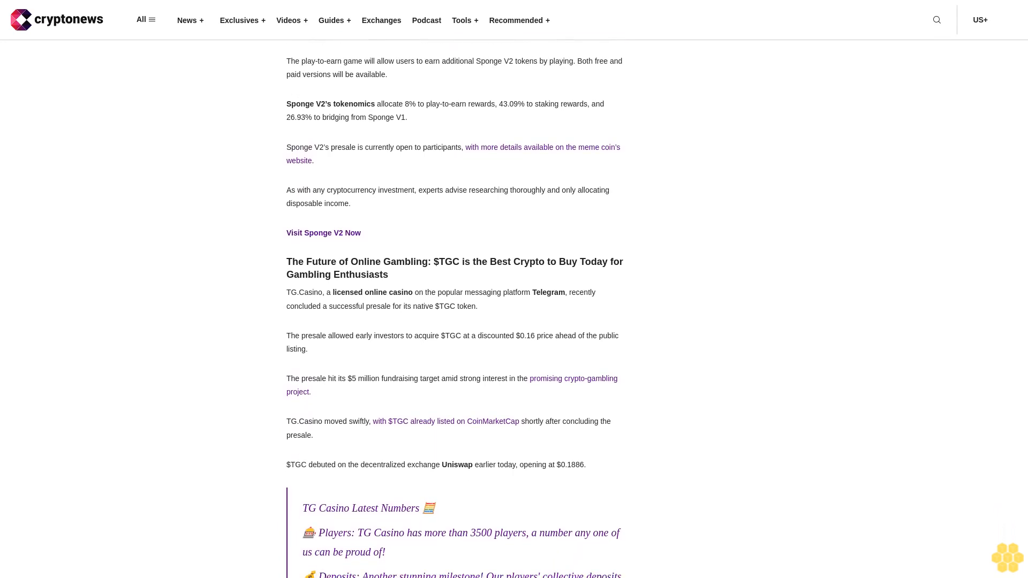
pyautogui.scroll(-3)
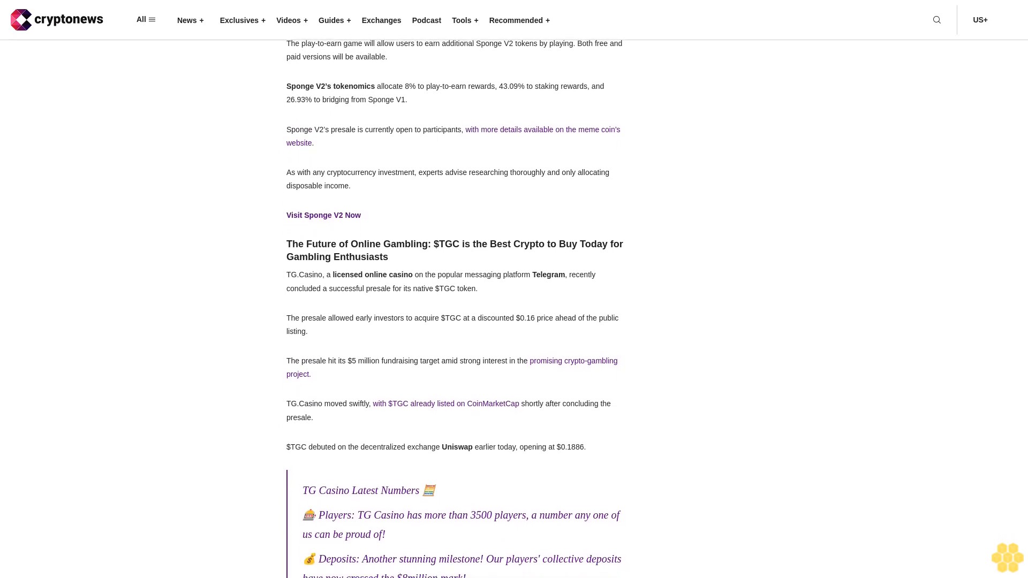
pyautogui.scroll(-3)
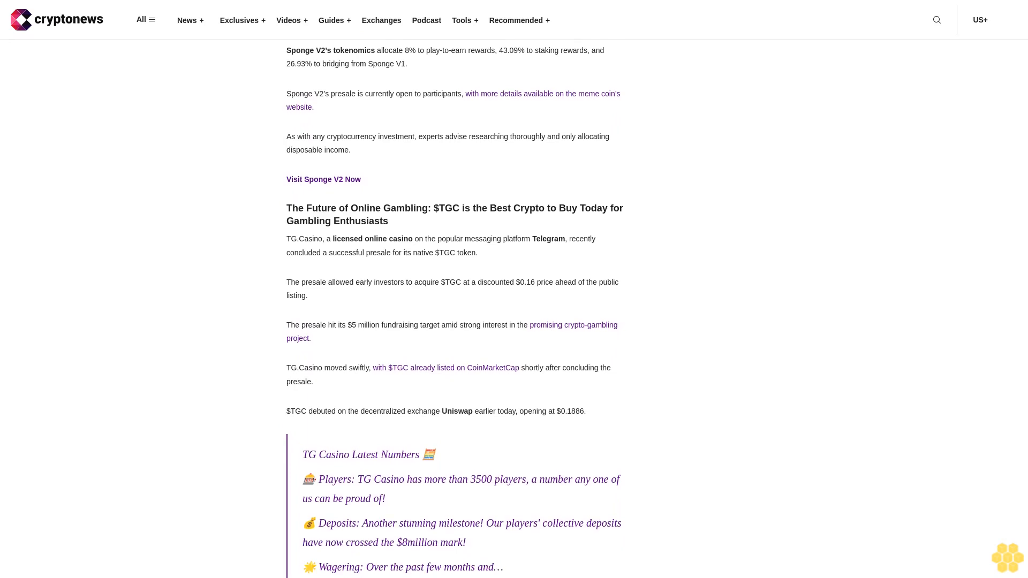
pyautogui.scroll(3)
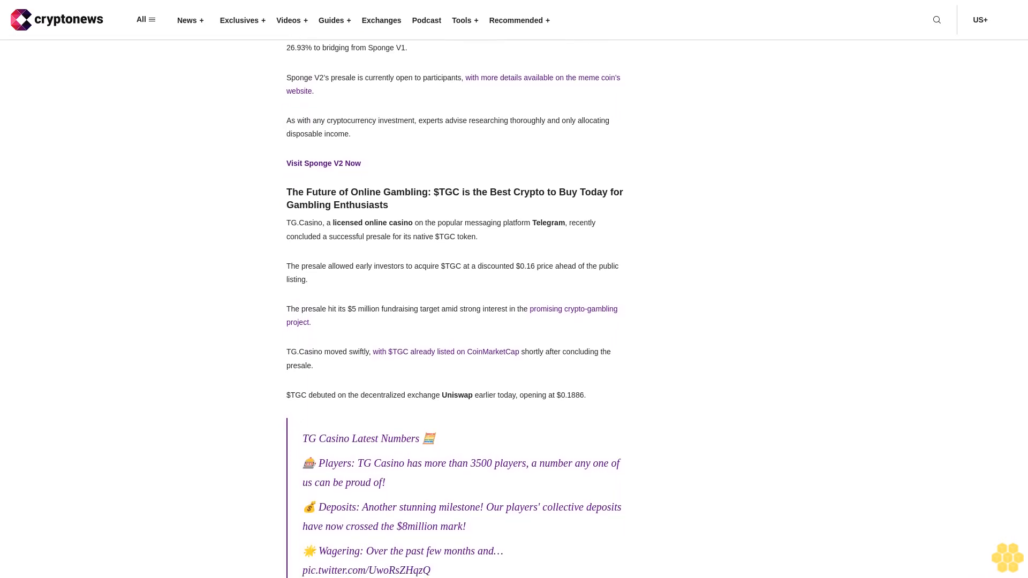
pyautogui.scroll(-3)
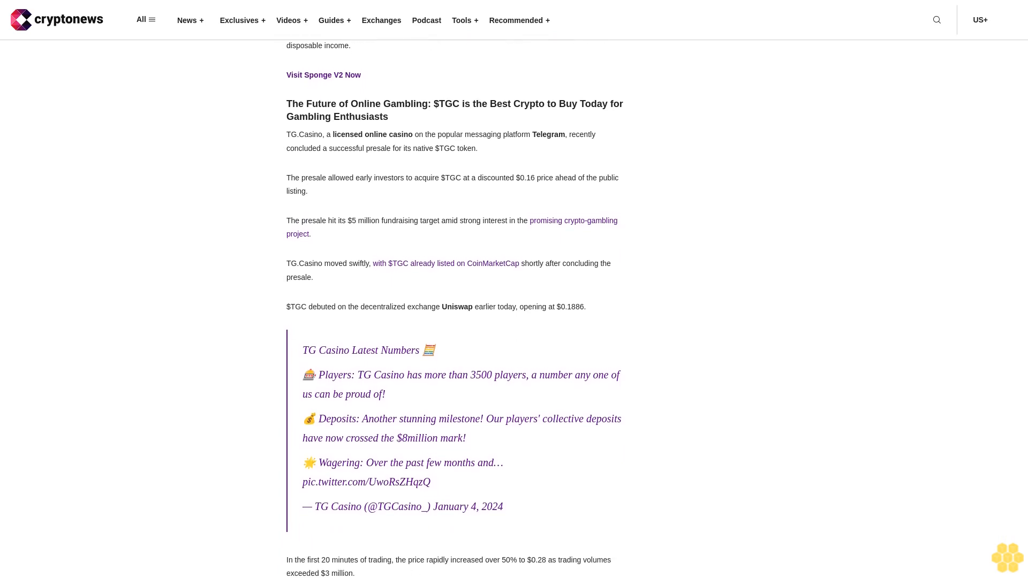
pyautogui.scroll(3)
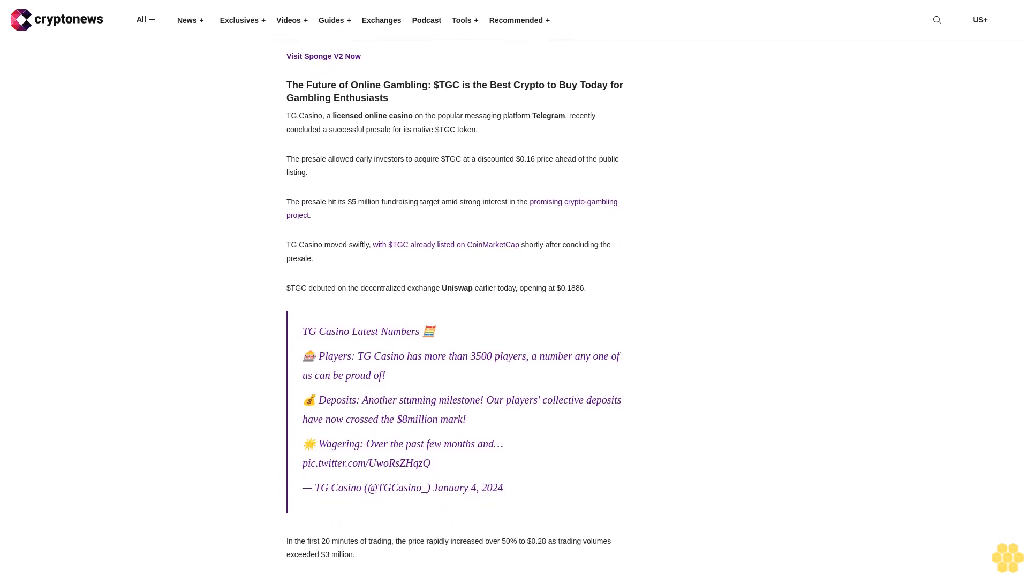
pyautogui.scroll(-3)
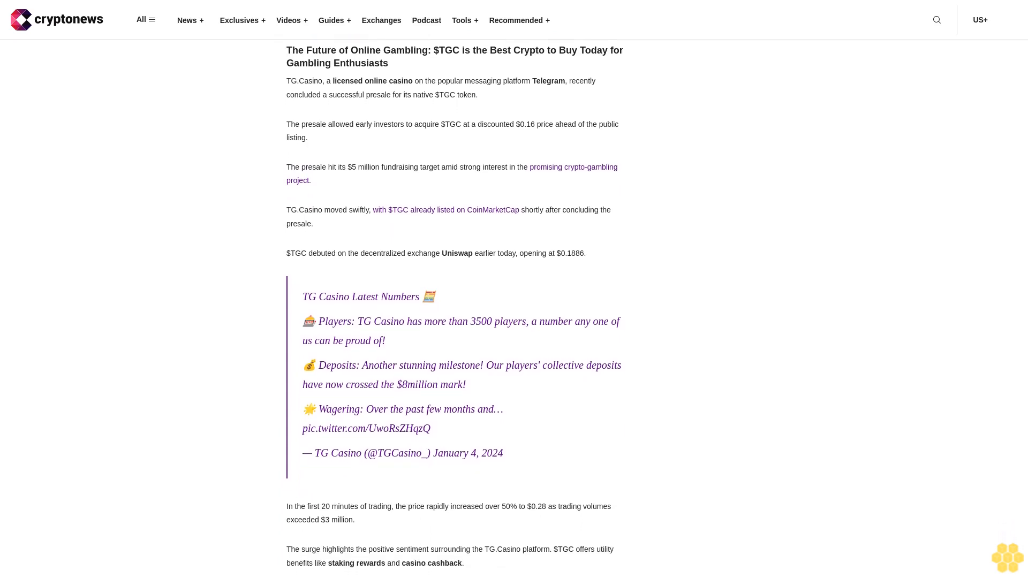
pyautogui.scroll(-3)
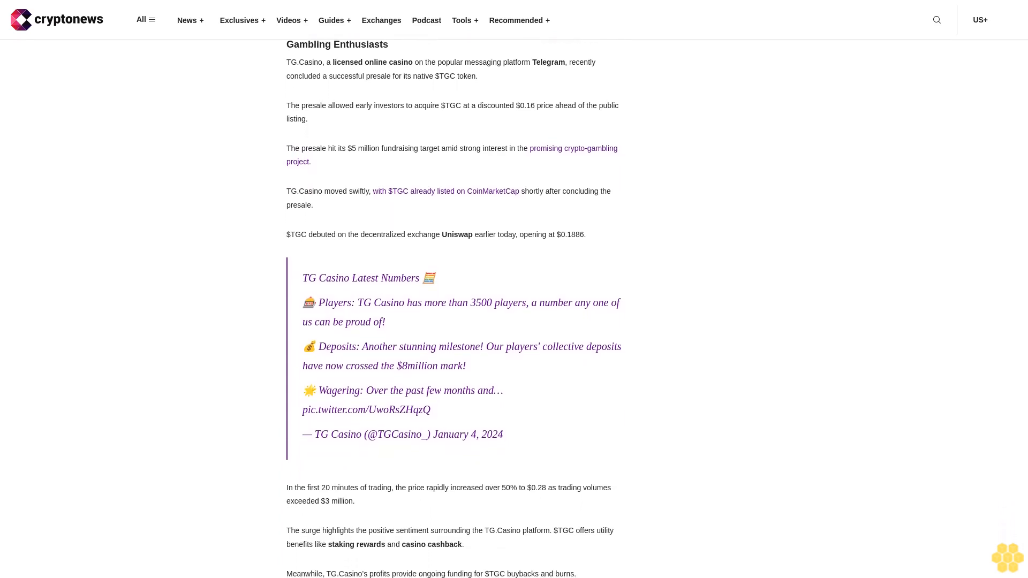
pyautogui.scroll(-3)
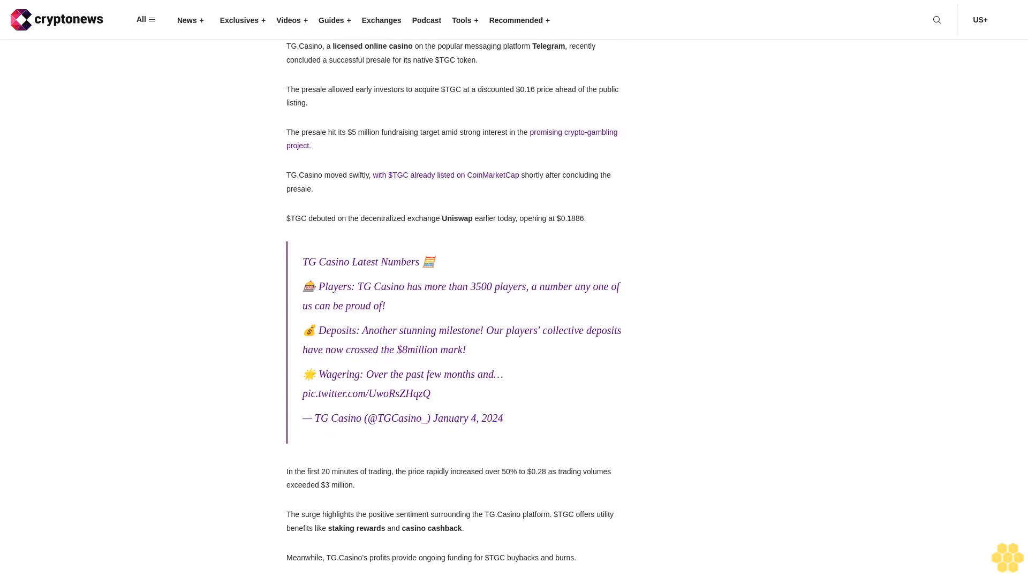
pyautogui.scroll(-3)
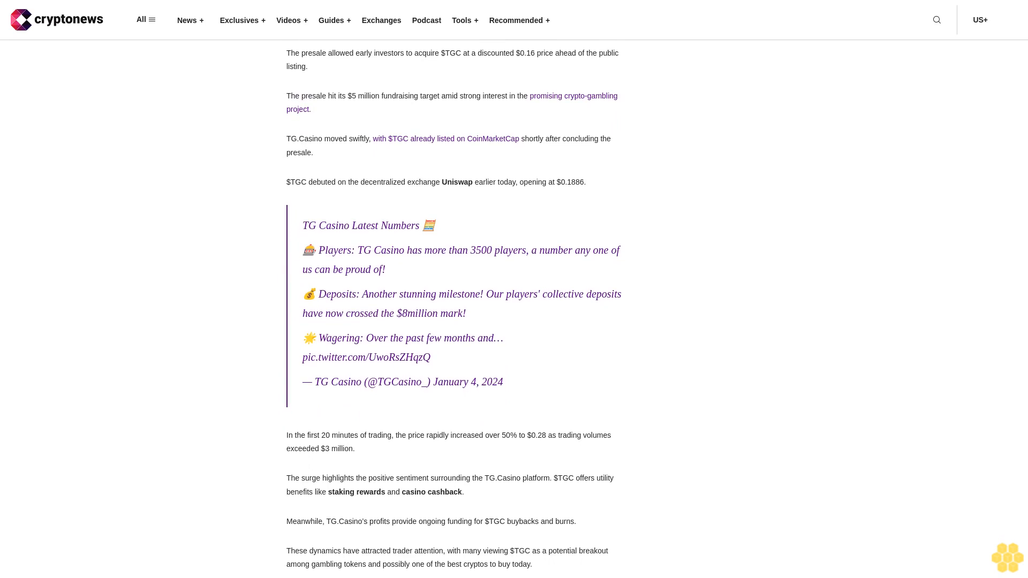
pyautogui.scroll(-3)
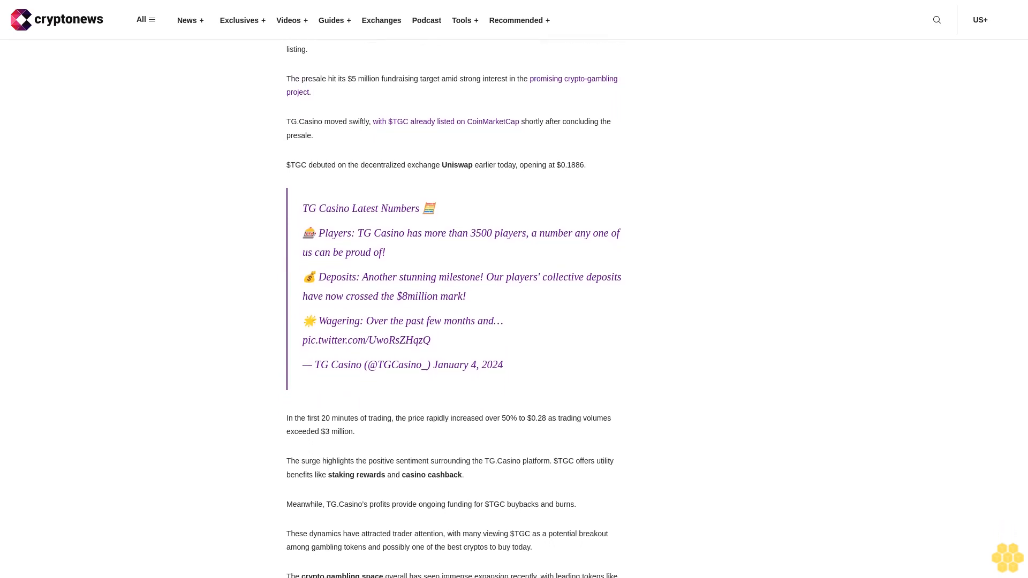
pyautogui.scroll(-3)
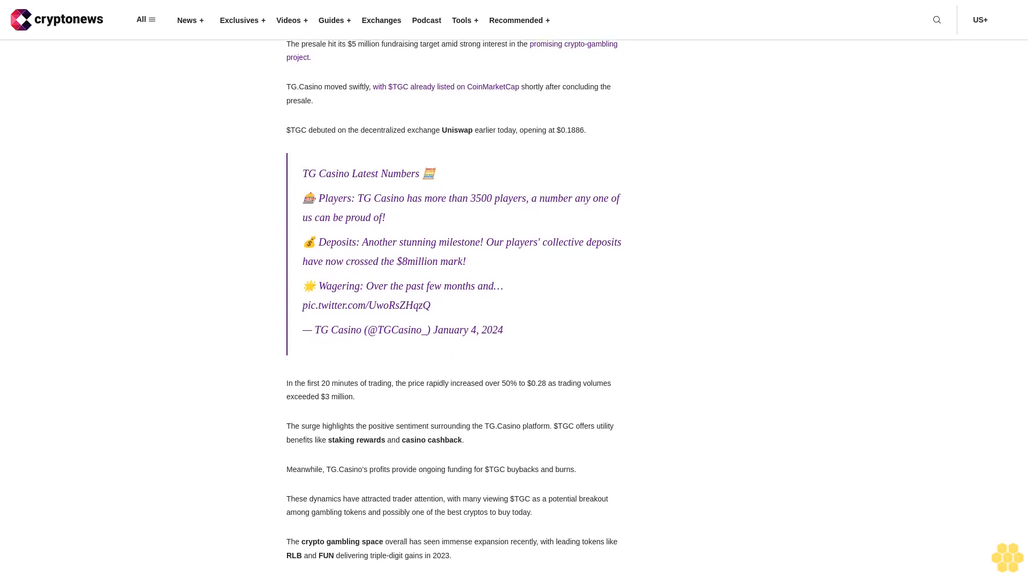
pyautogui.scroll(-3)
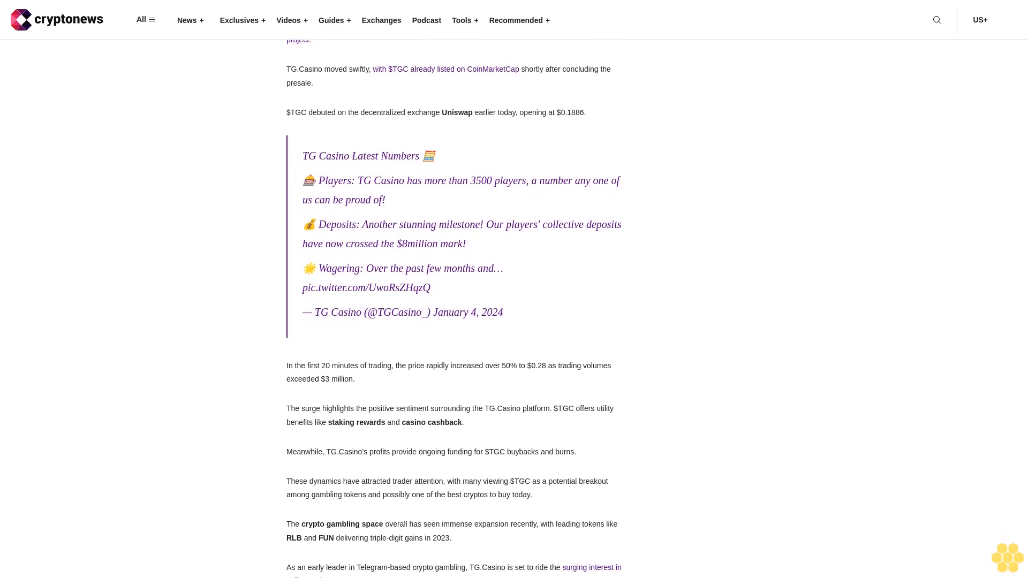
pyautogui.scroll(3)
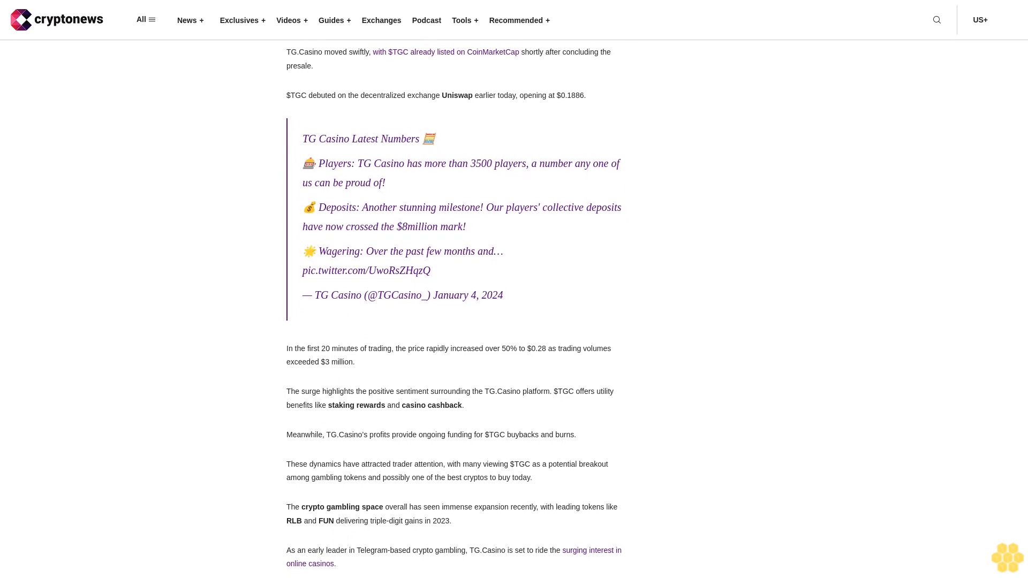
pyautogui.scroll(-3)
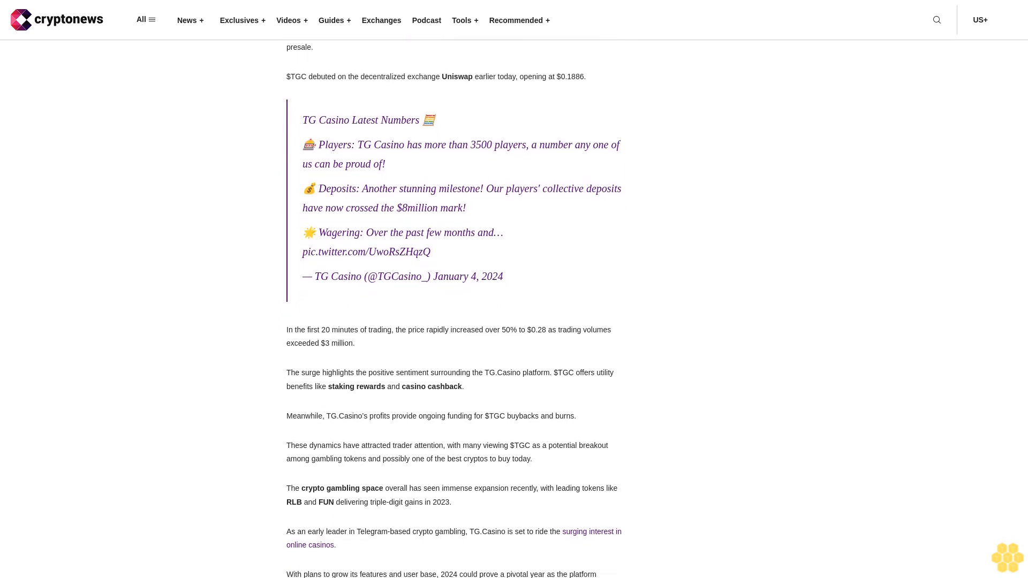
pyautogui.scroll(3)
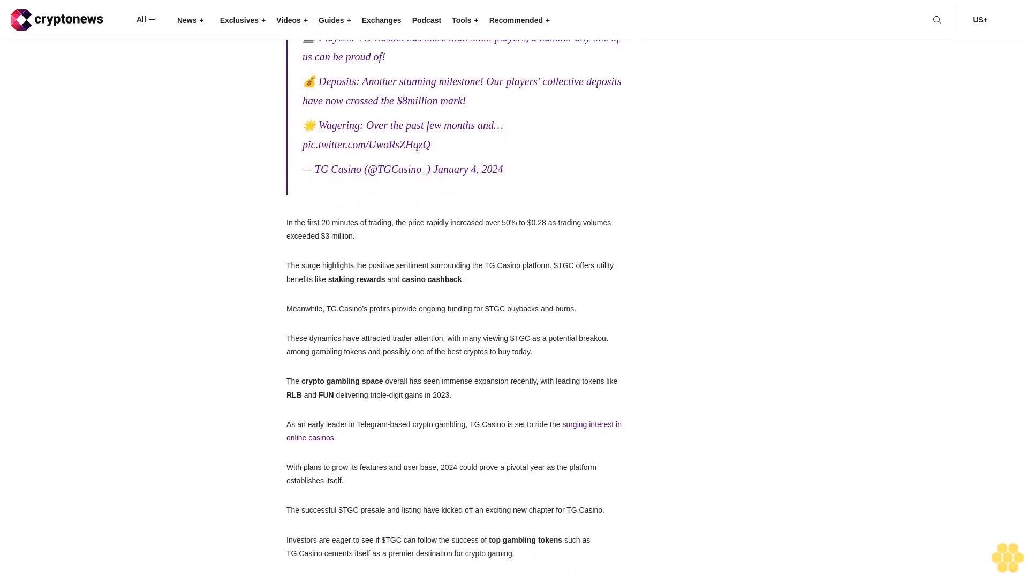
pyautogui.scroll(-3)
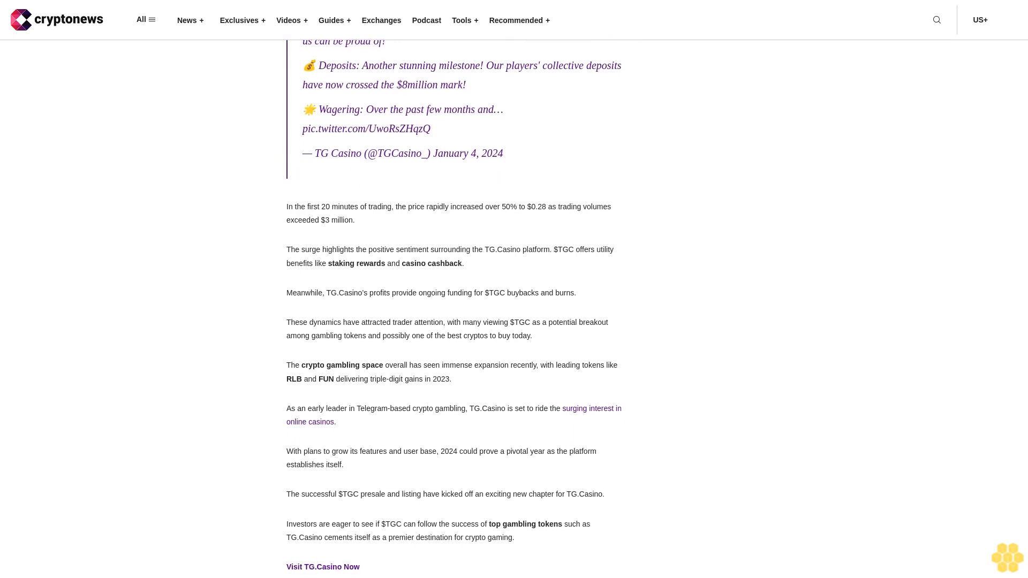
pyautogui.scroll(-3)
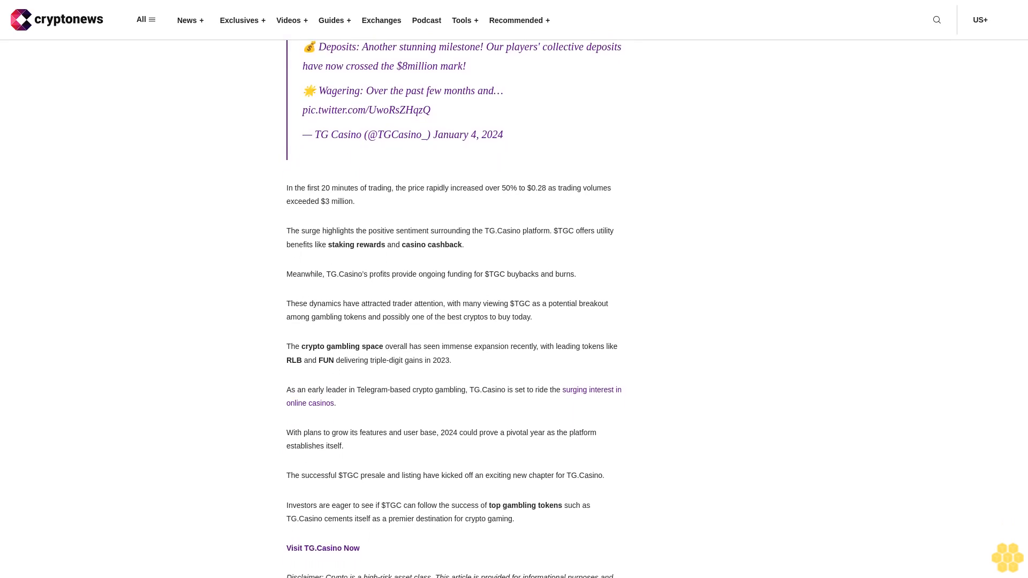
pyautogui.scroll(-3)
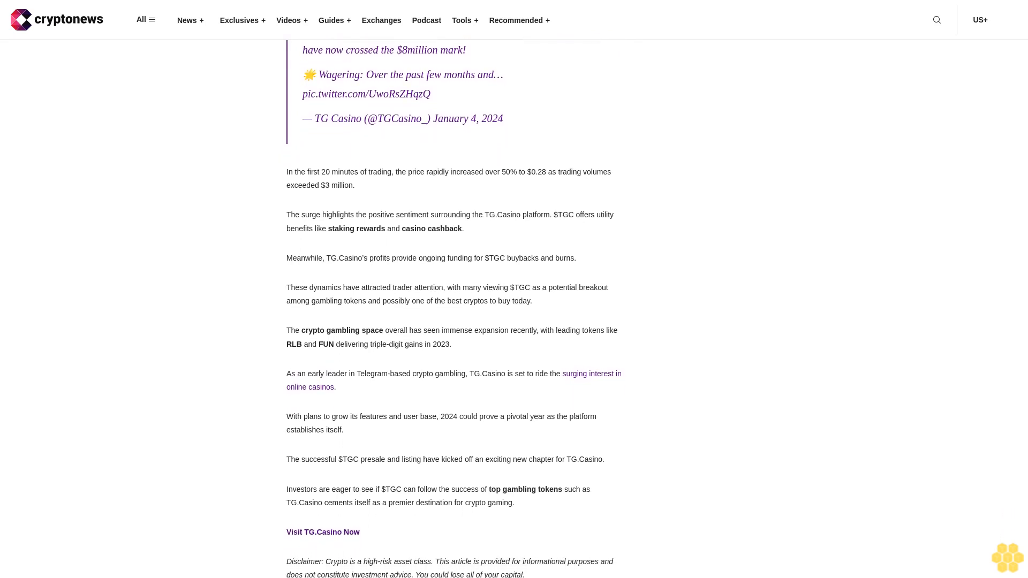
pyautogui.scroll(-3)
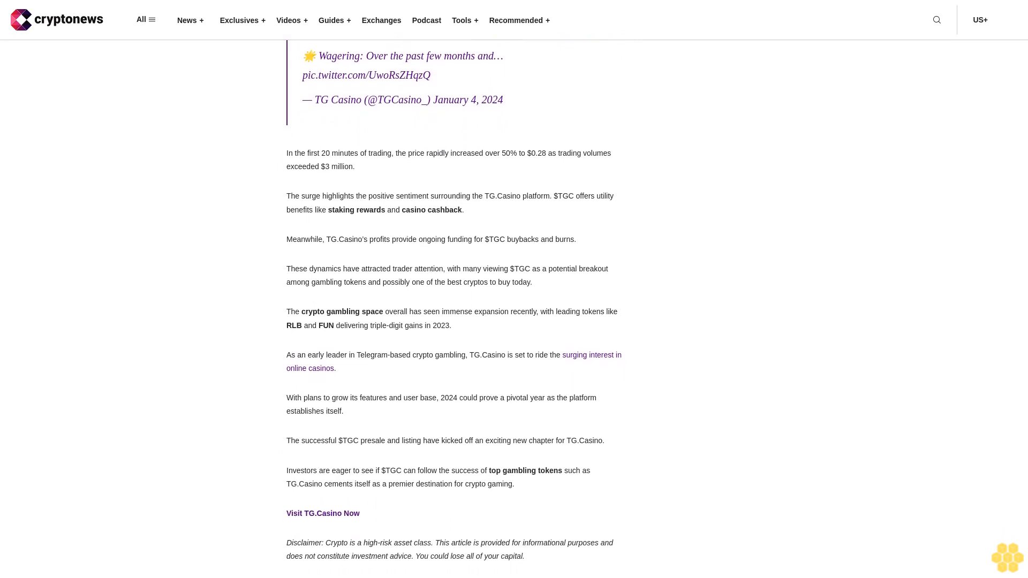
pyautogui.scroll(-3)
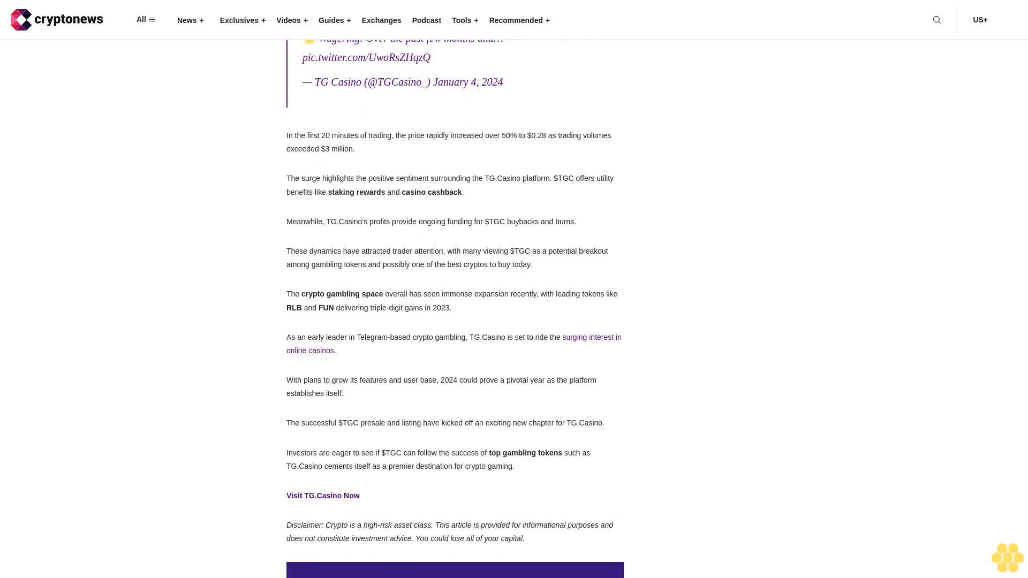
pyautogui.scroll(-3)
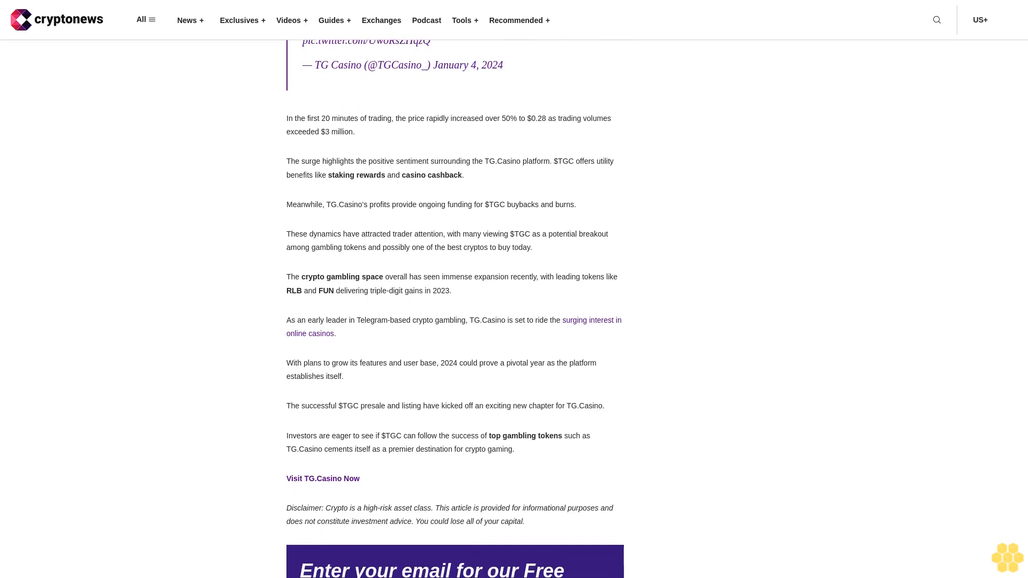
pyautogui.scroll(-3)
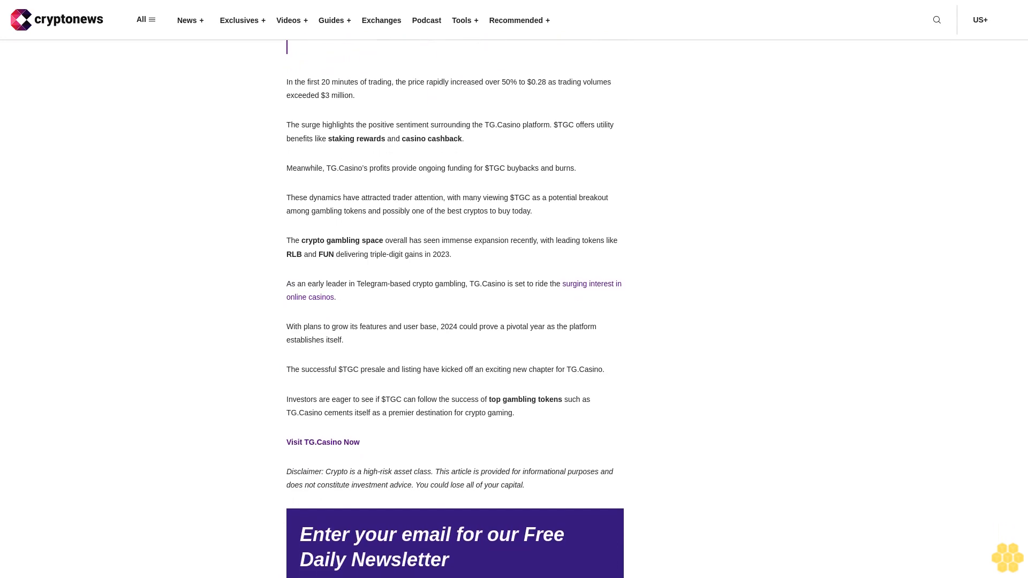
pyautogui.scroll(-3)
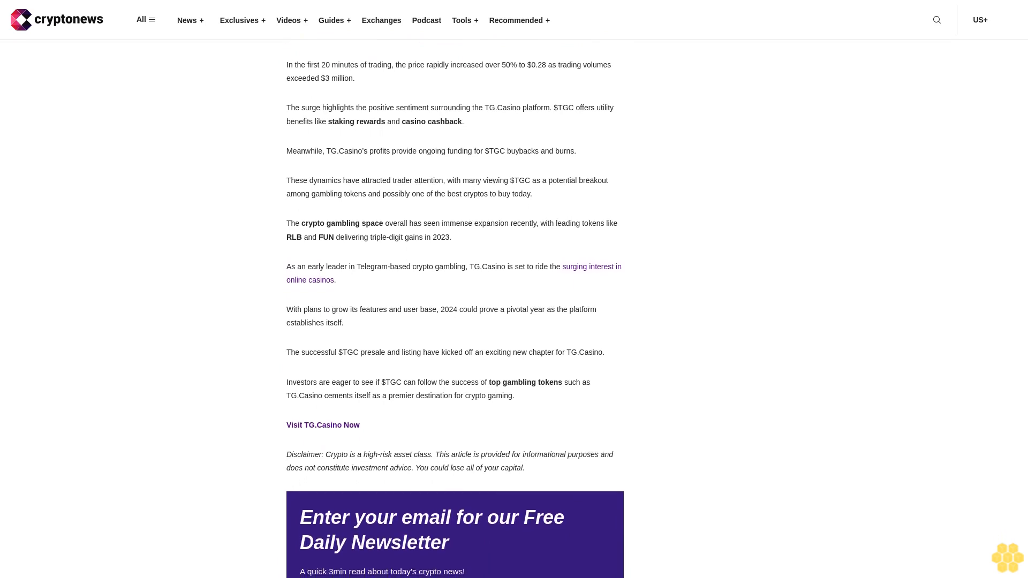
pyautogui.scroll(3)
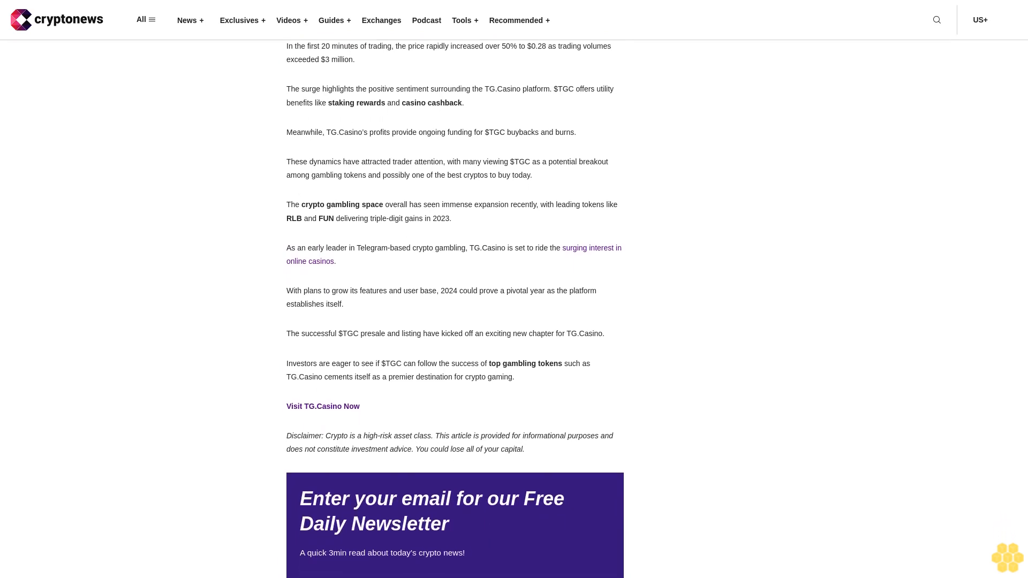
pyautogui.scroll(-3)
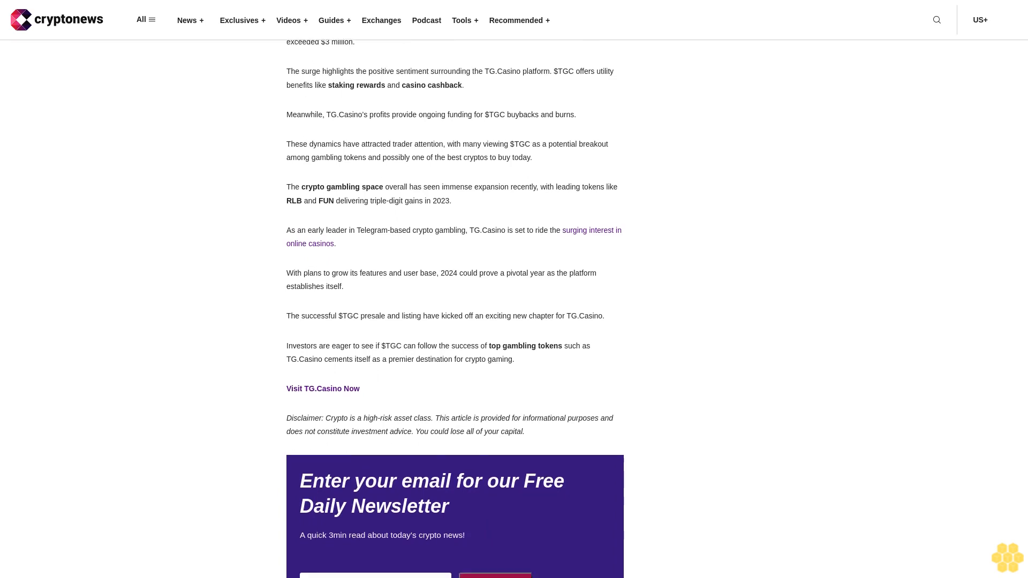
pyautogui.scroll(-3)
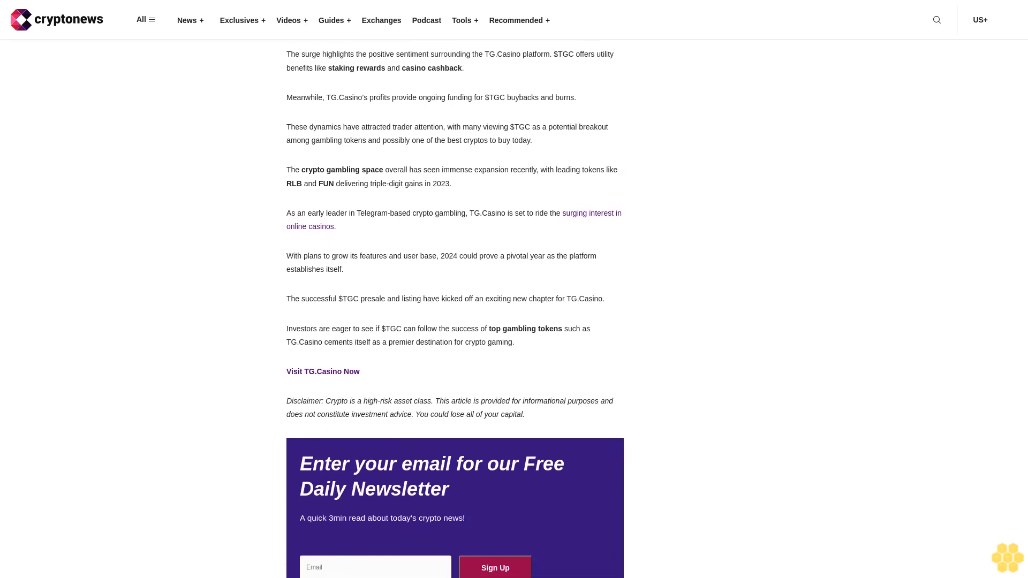
pyautogui.scroll(-3)
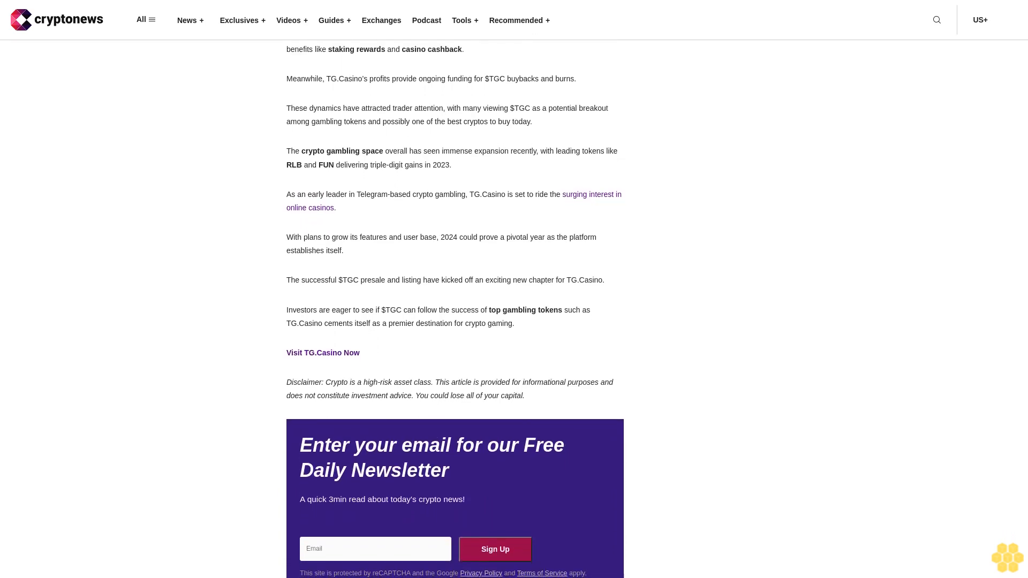
pyautogui.scroll(-3)
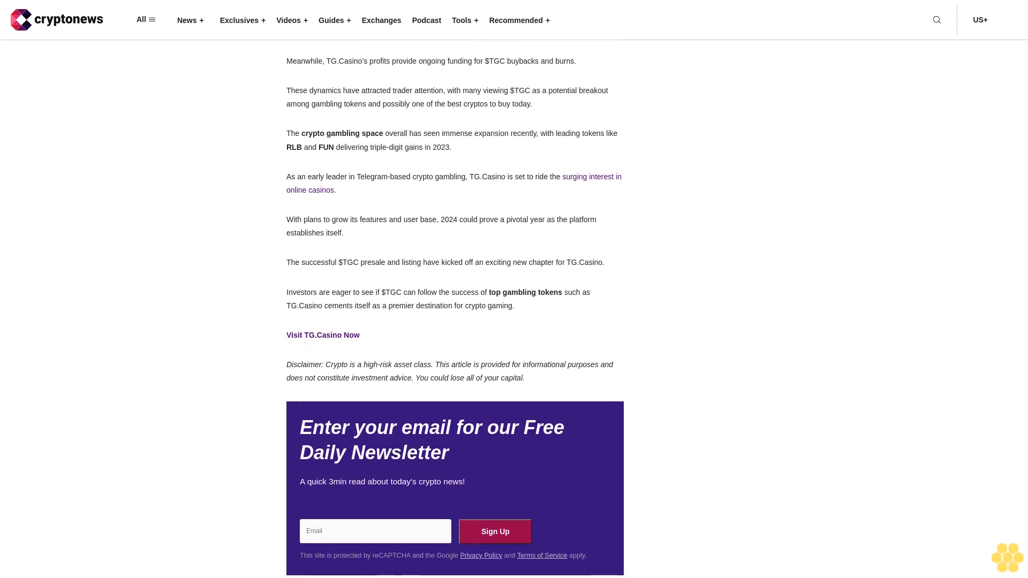
pyautogui.scroll(3)
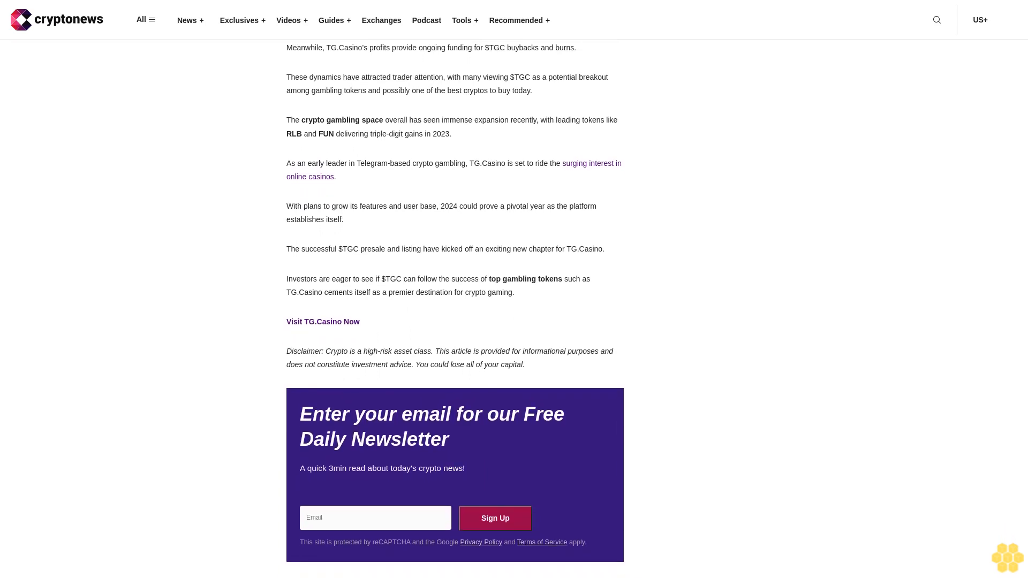